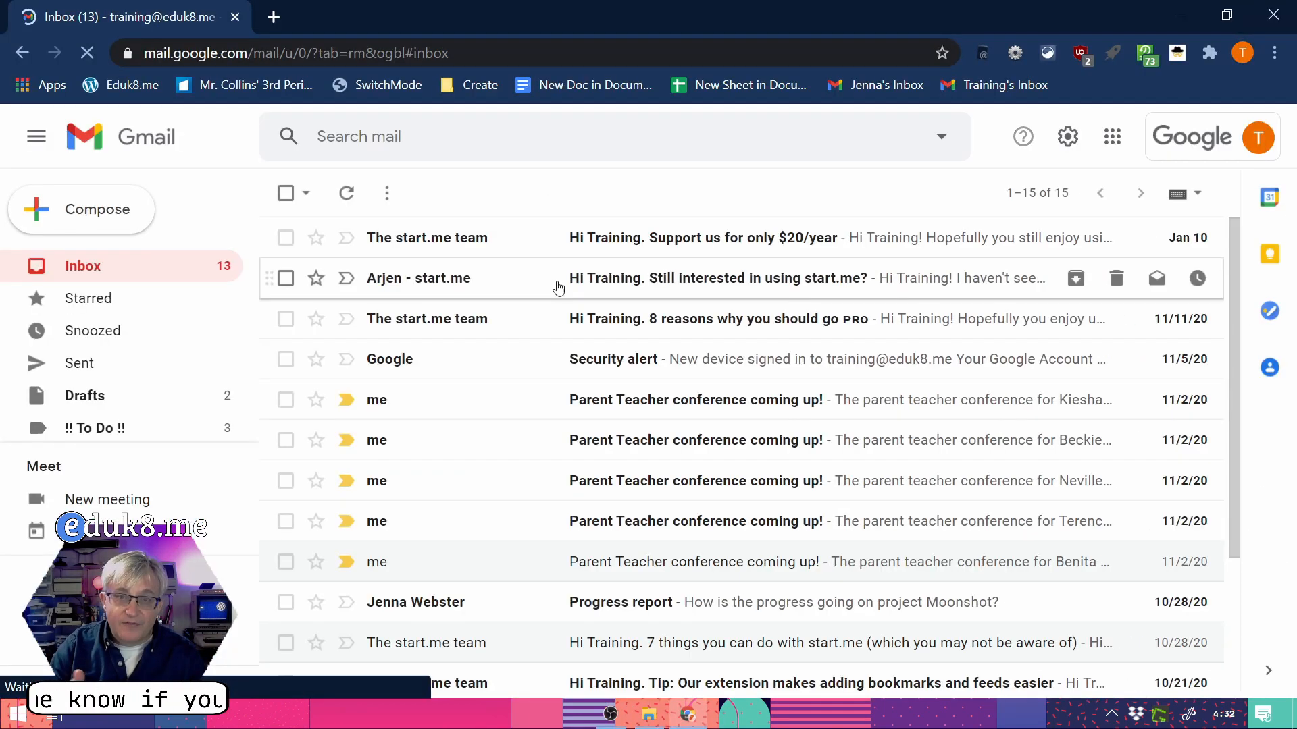
scroll("down", 3)
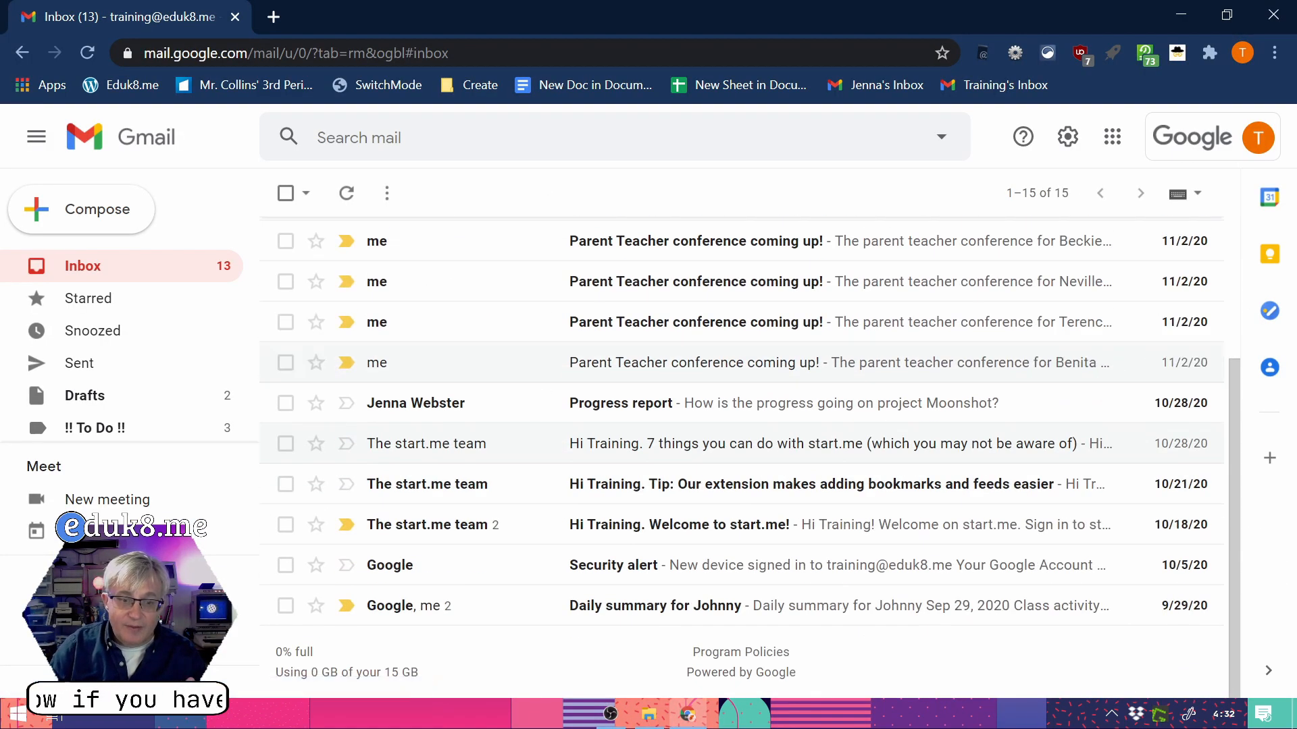
scroll("up", 3)
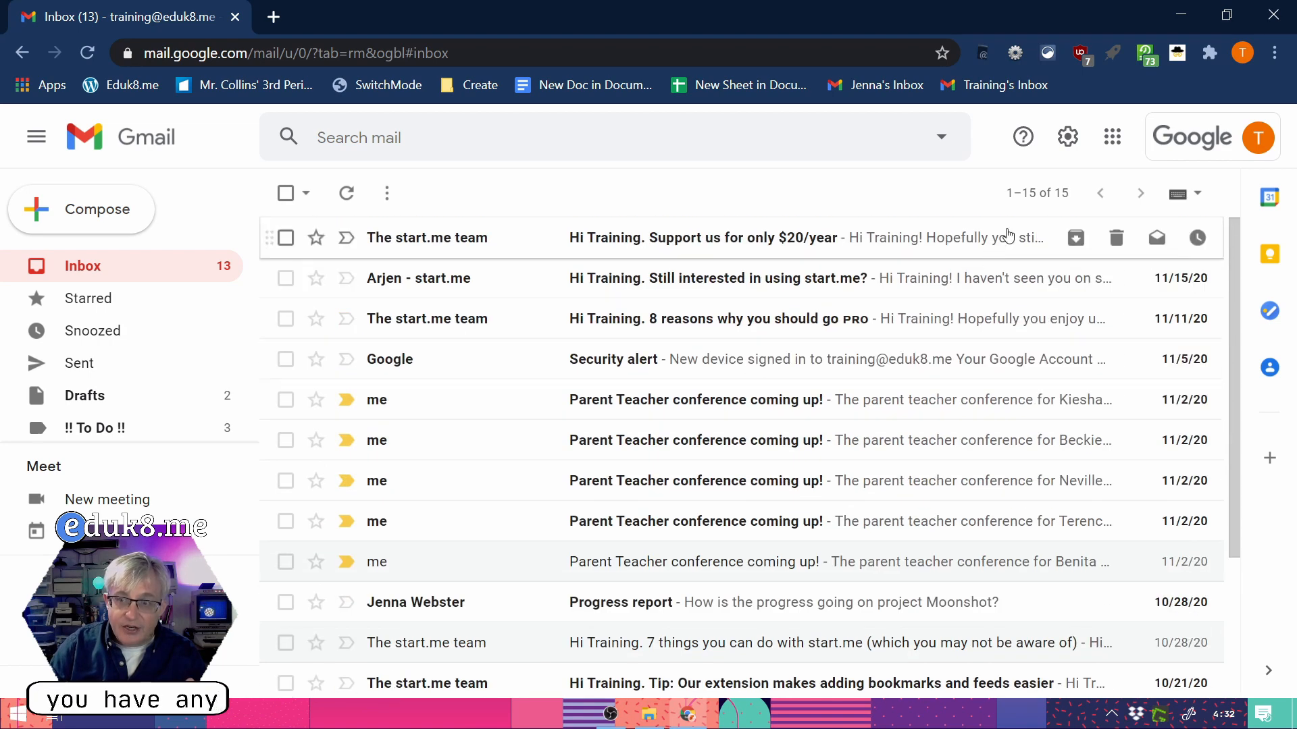
mouse_move(897, 246)
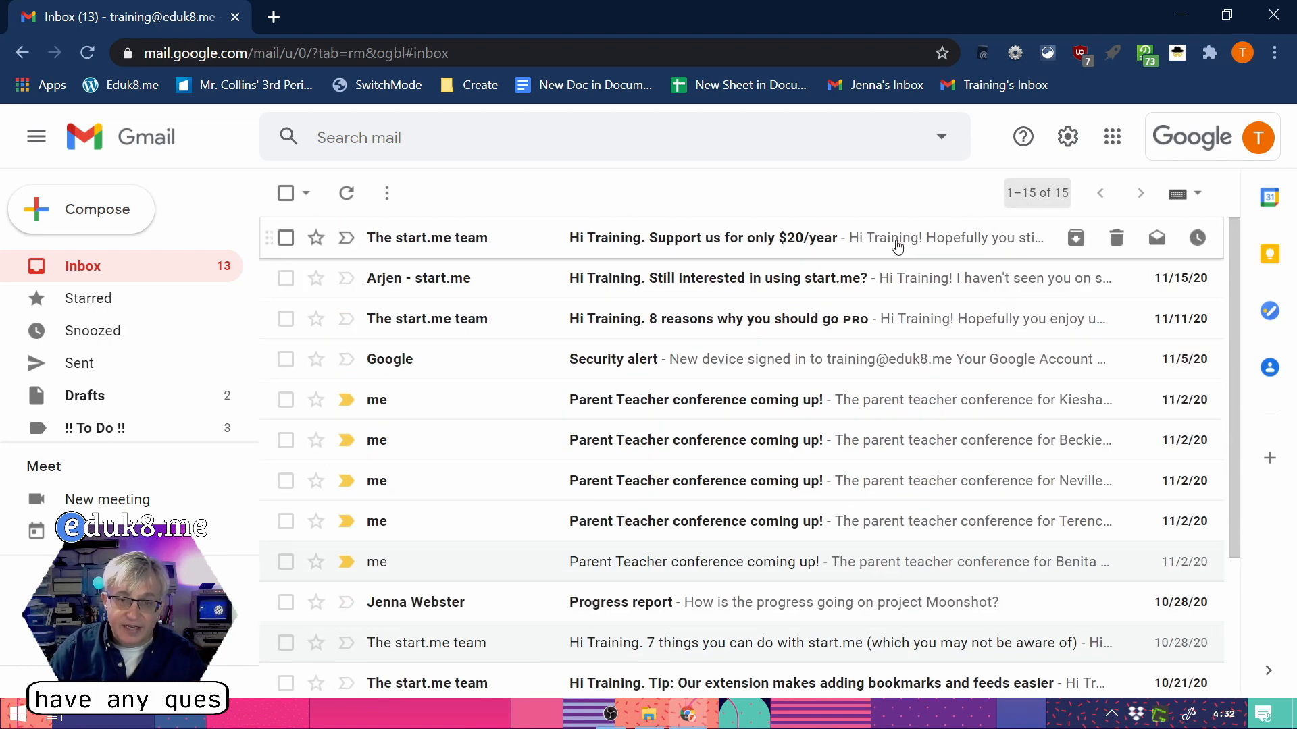
scroll("down", 3)
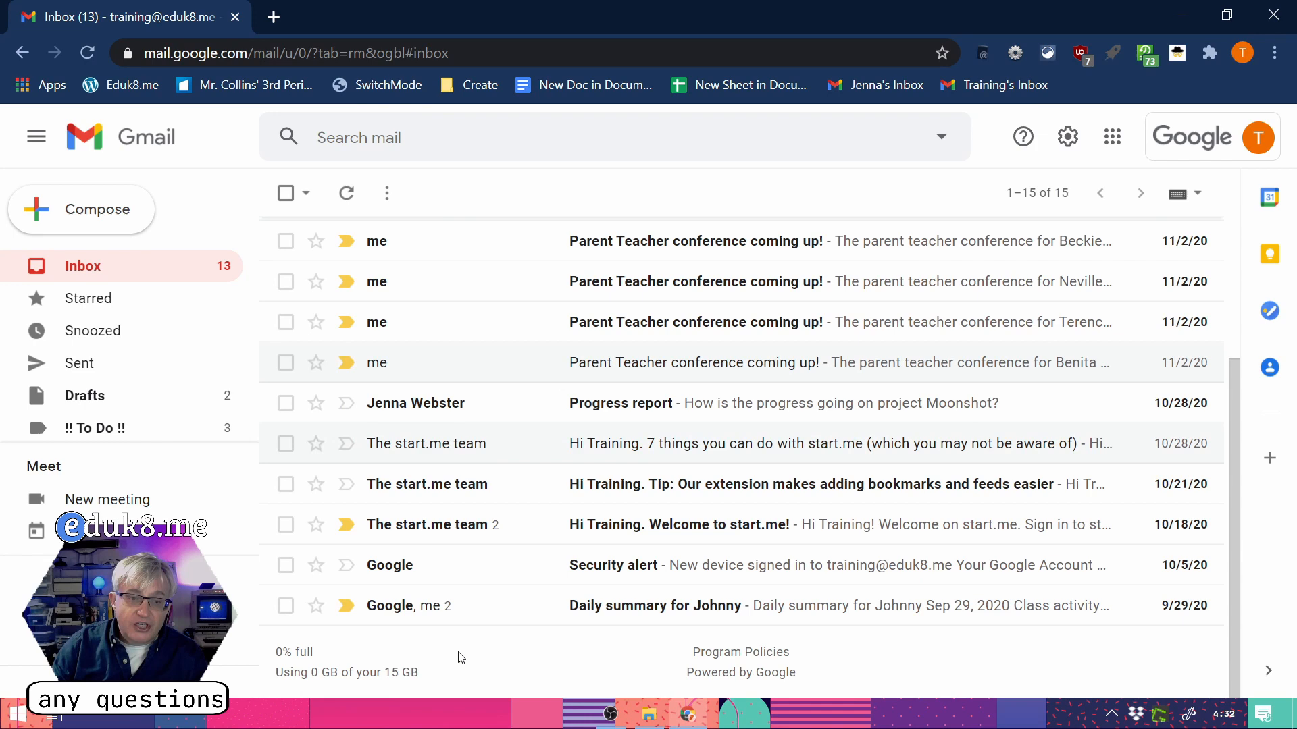
mouse_move(511, 484)
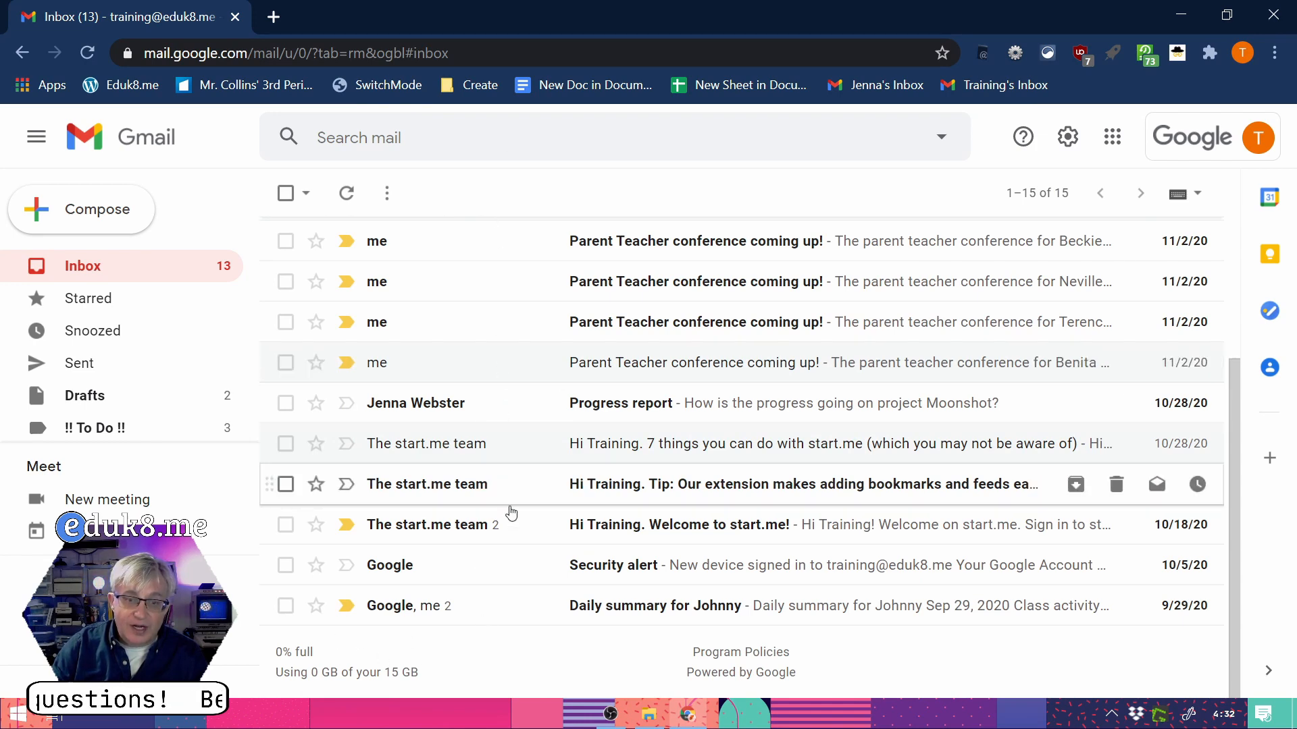
scroll("down", 3)
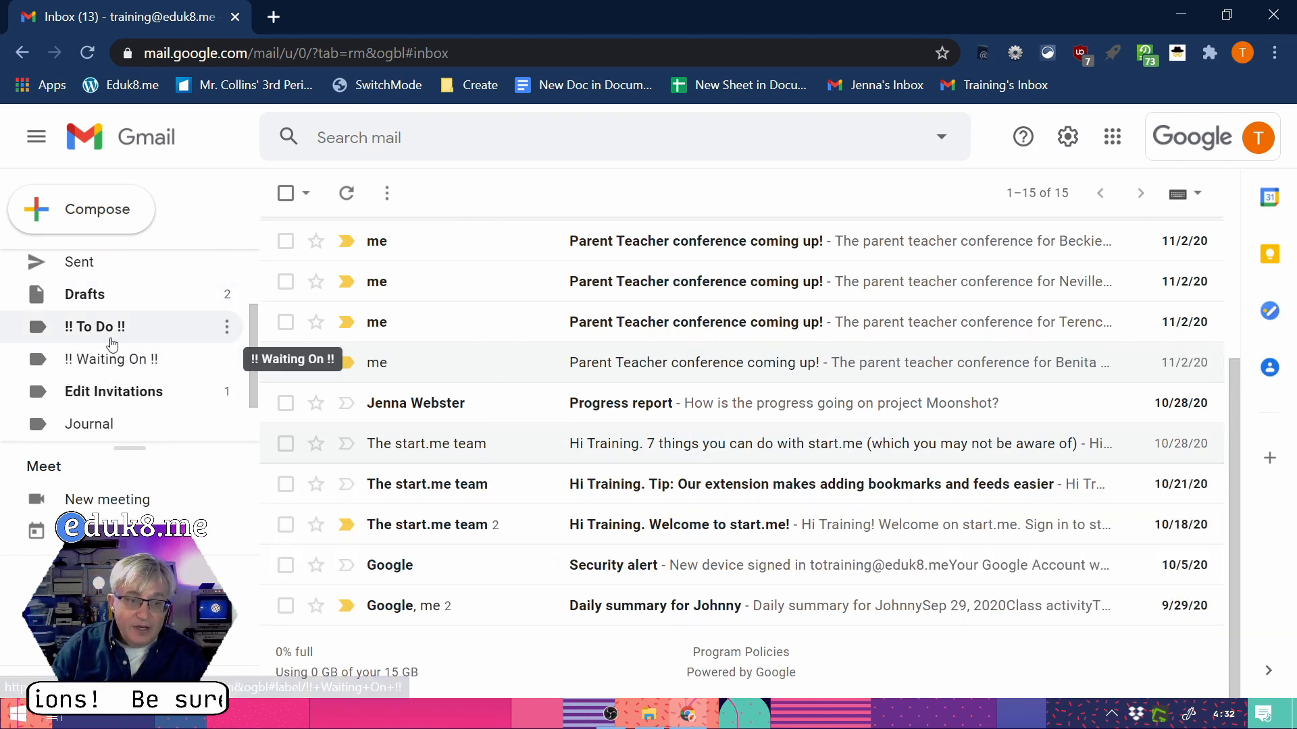
scroll("down", 3)
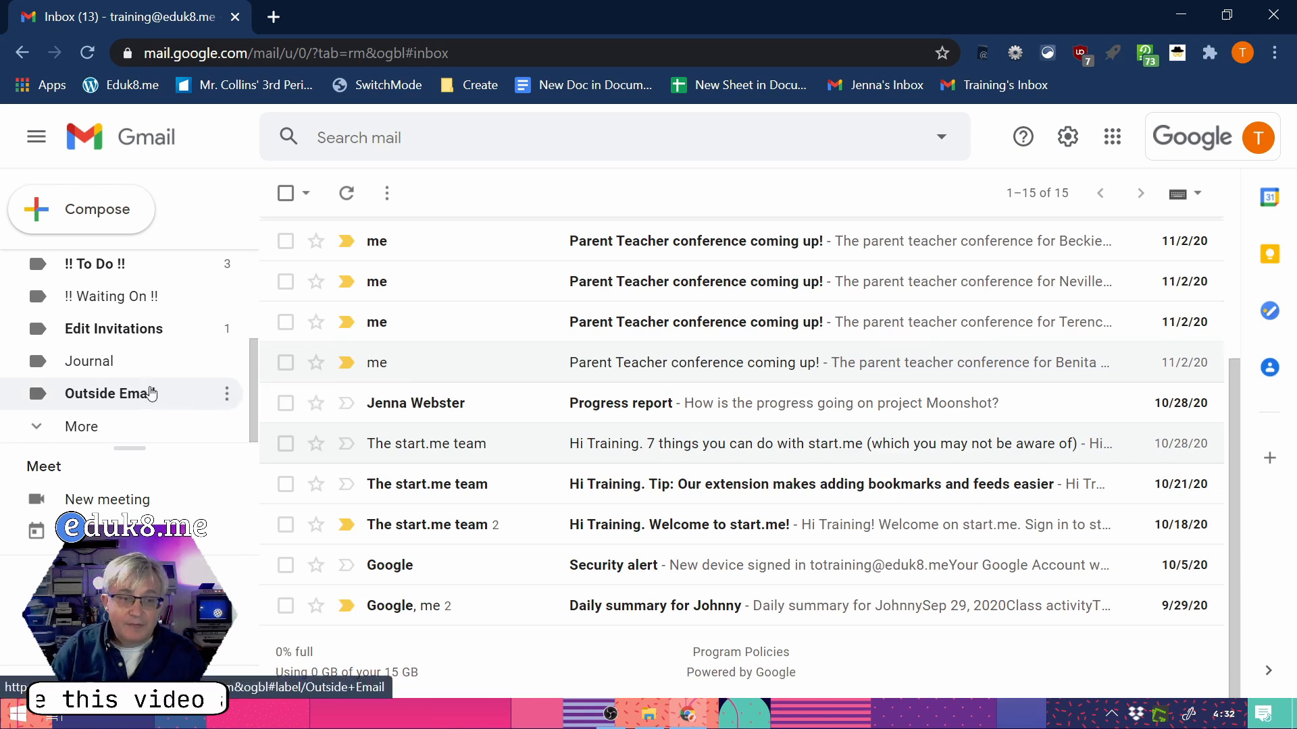
left_click(1067, 137)
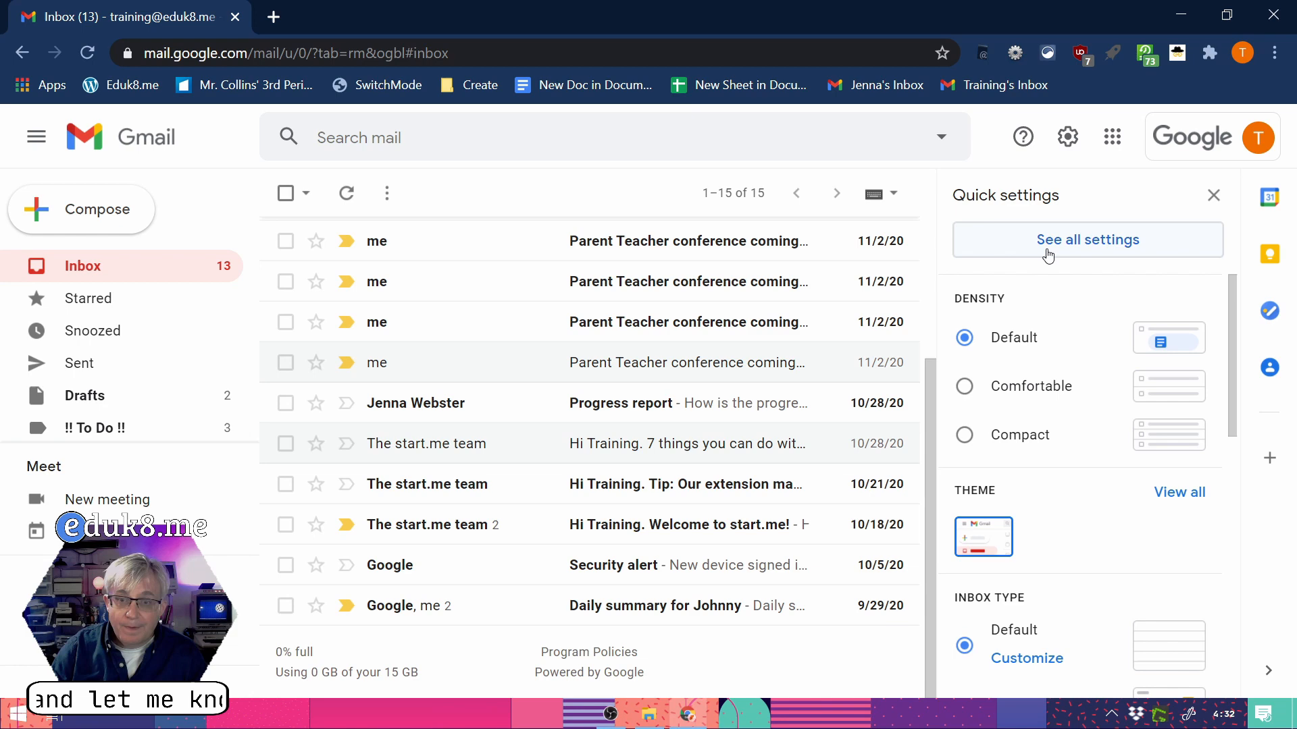
left_click(1086, 239)
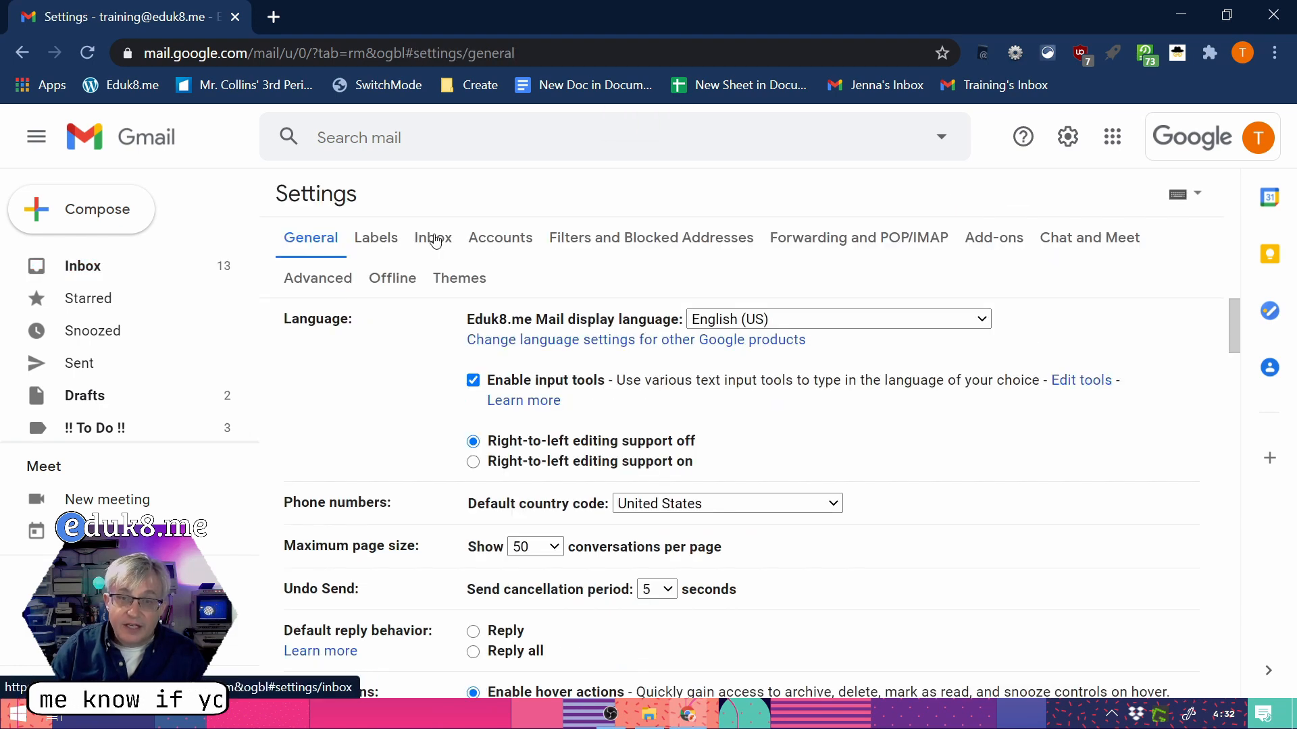
left_click(431, 237)
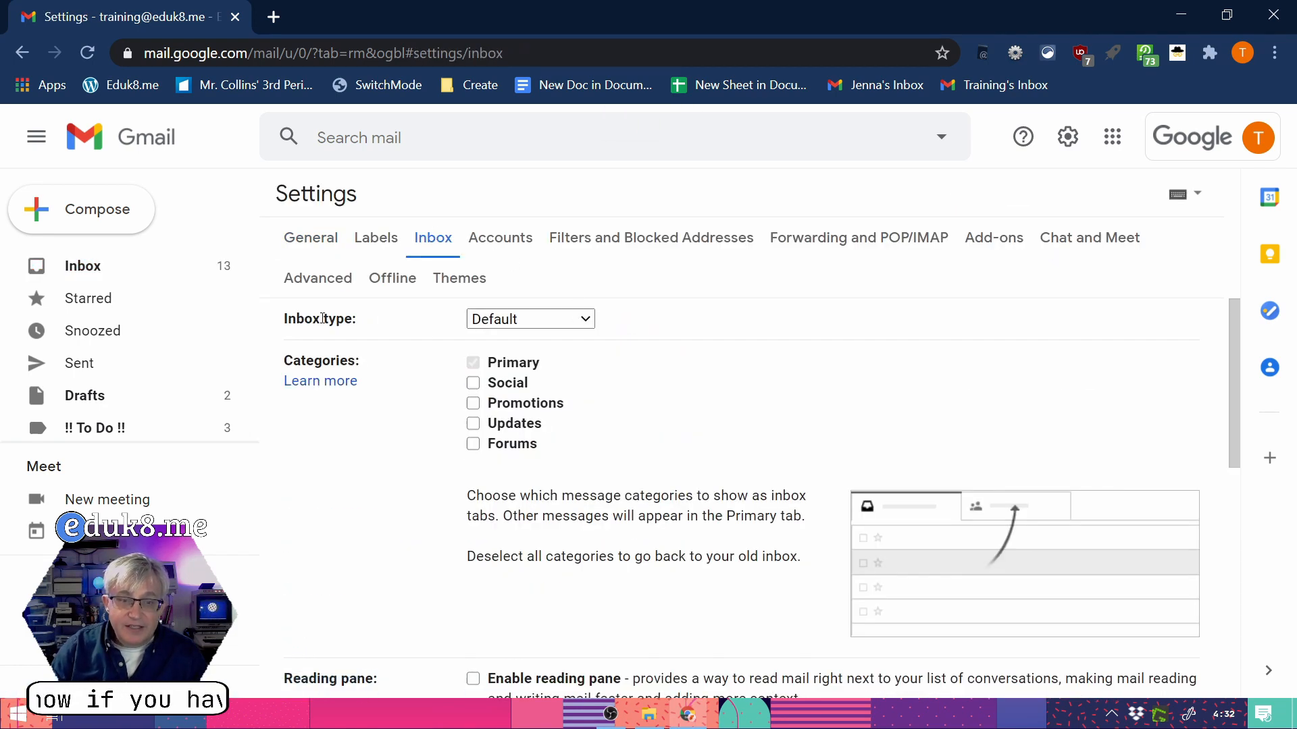
left_click(529, 318)
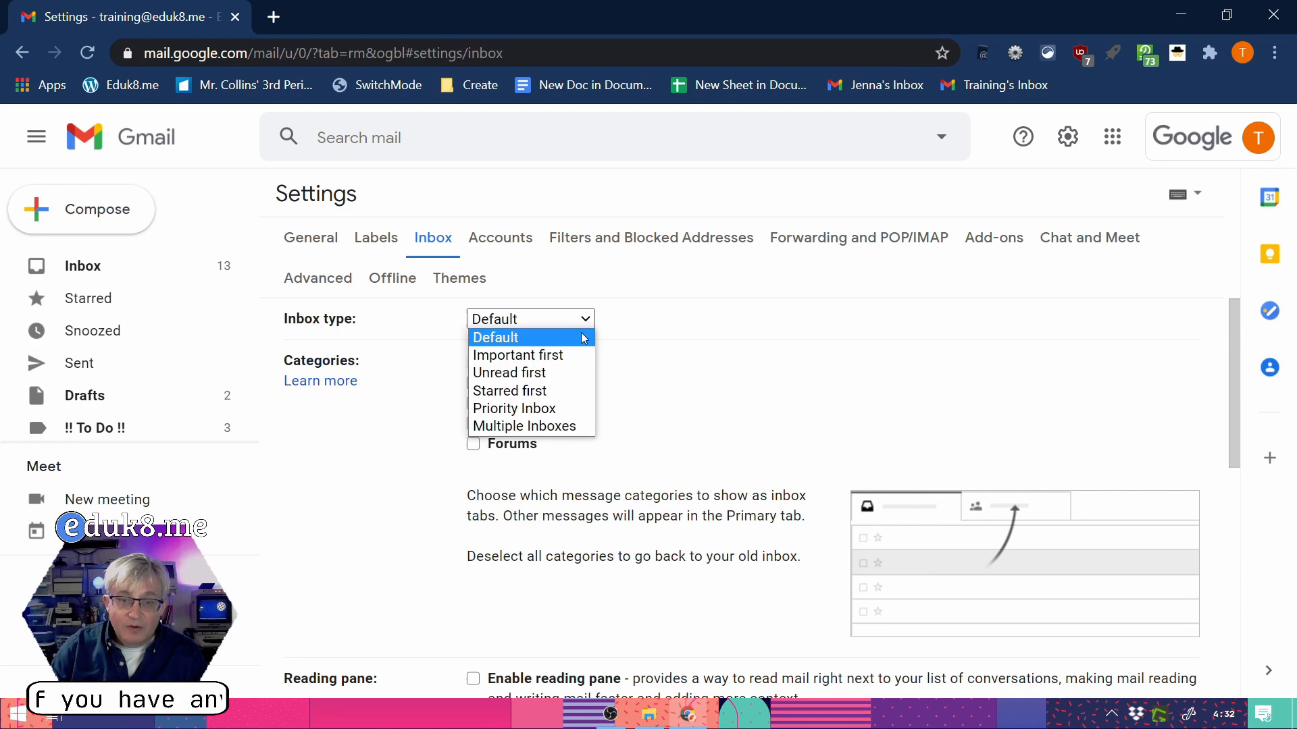
mouse_move(526, 426)
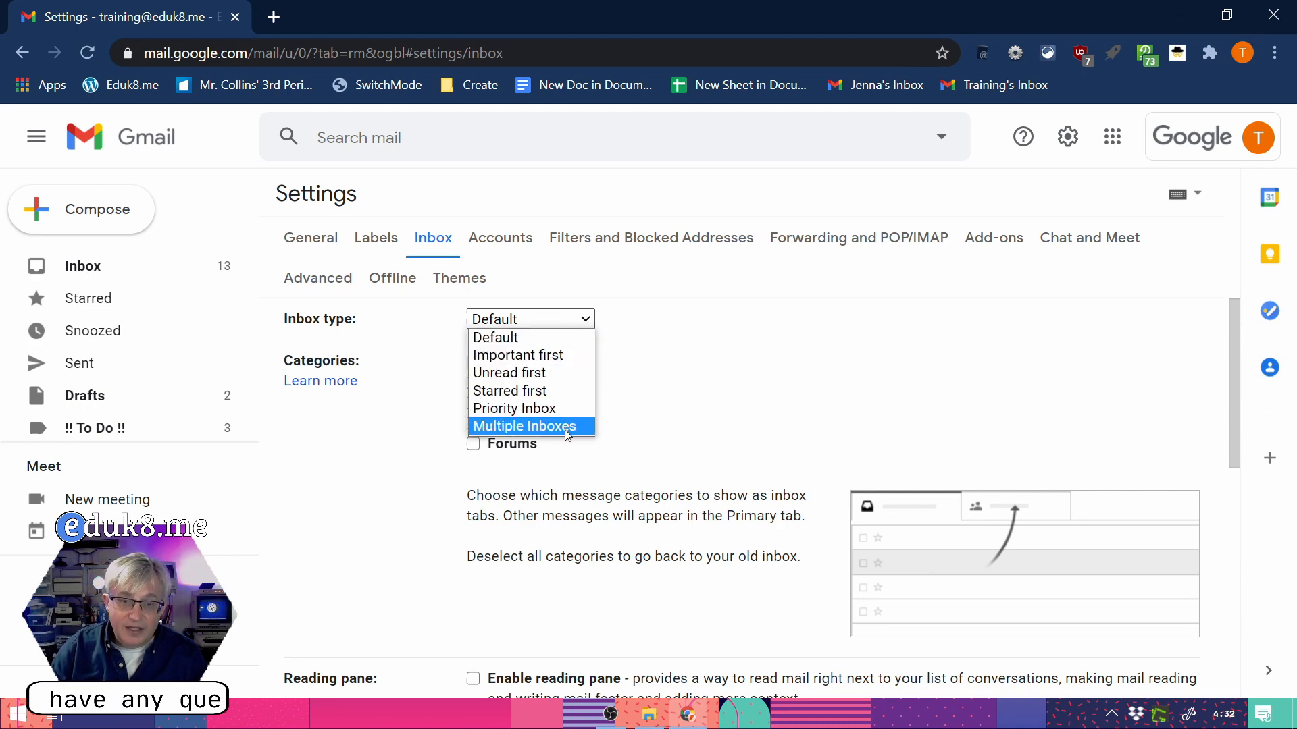
left_click(522, 426)
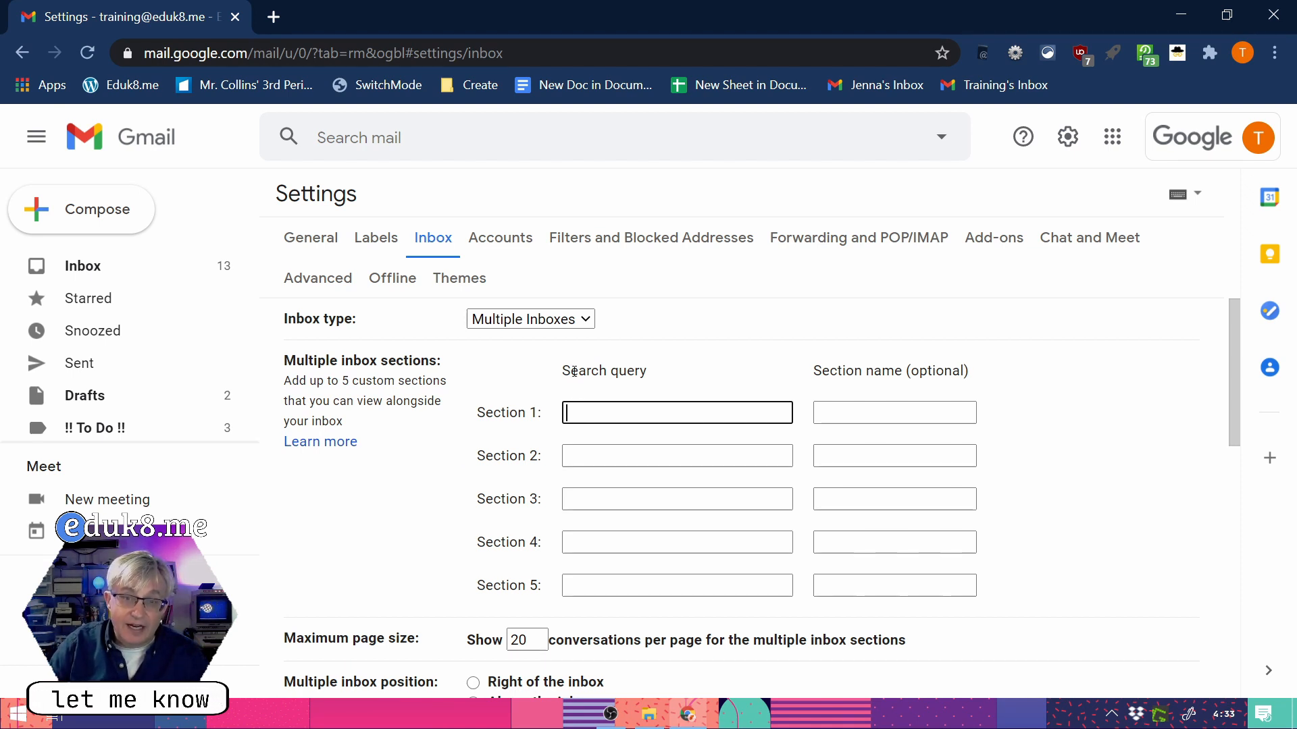
mouse_move(596, 374)
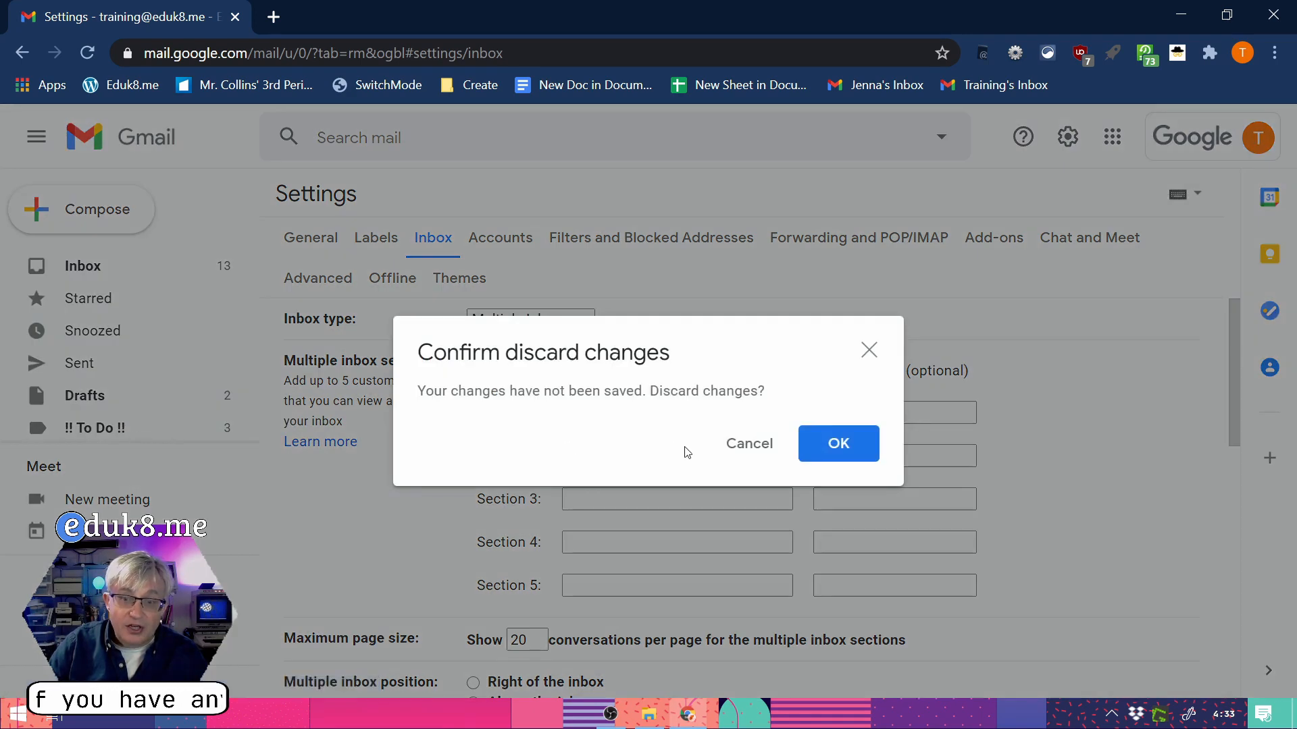
- Discard the unsaved change, copy the To Do label's search query, and return to settings
left_click(836, 443)
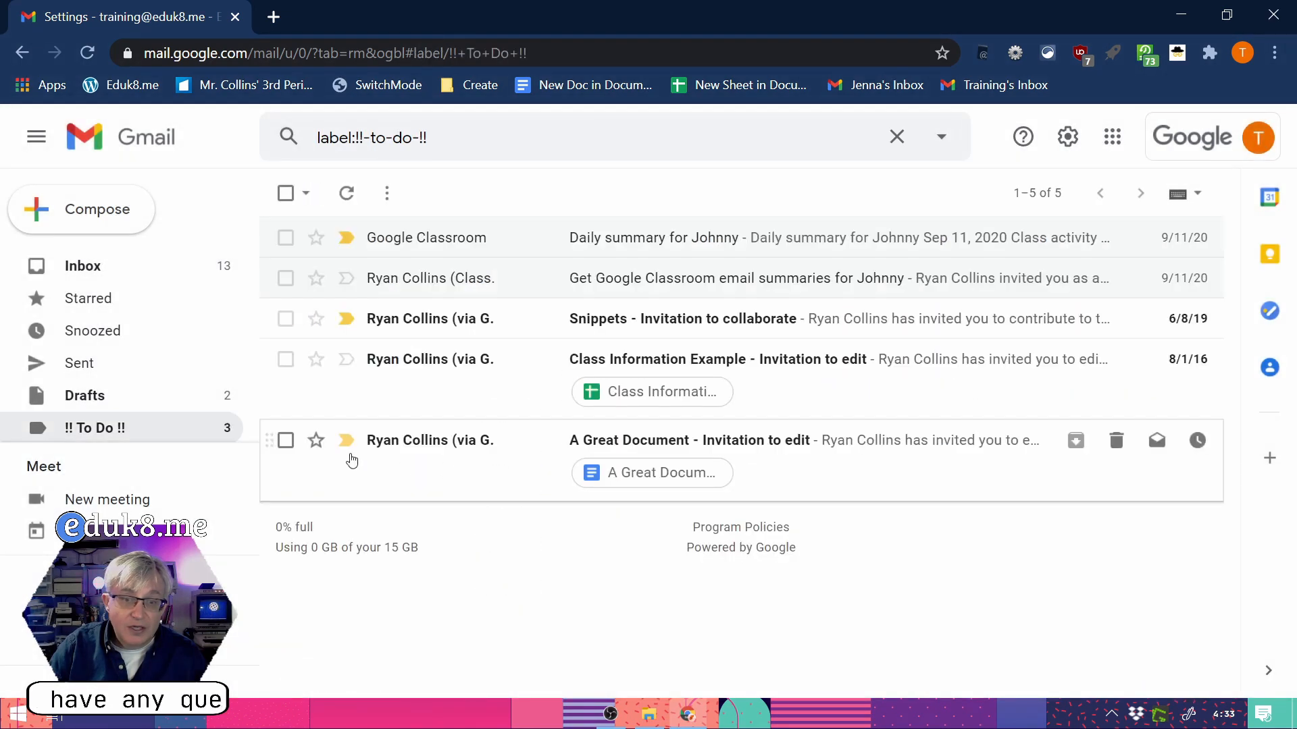
left_click(94, 428)
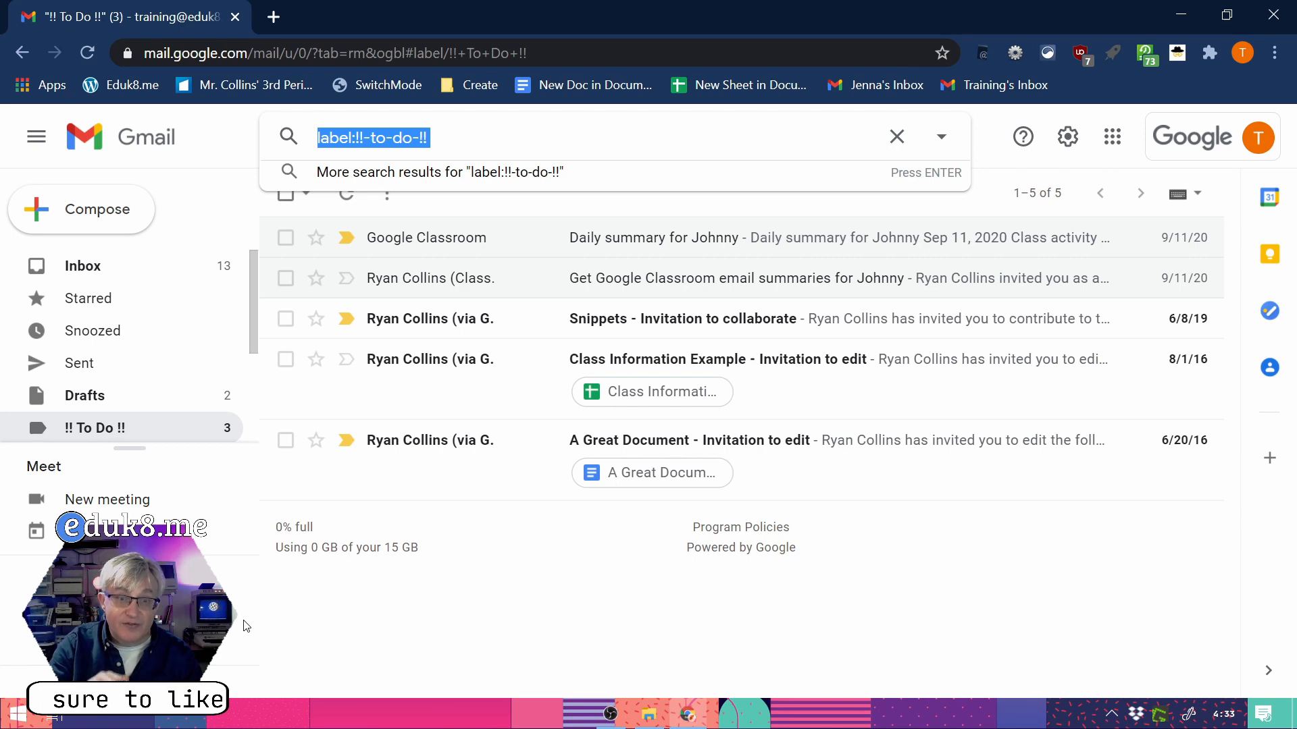
right_click(372, 138)
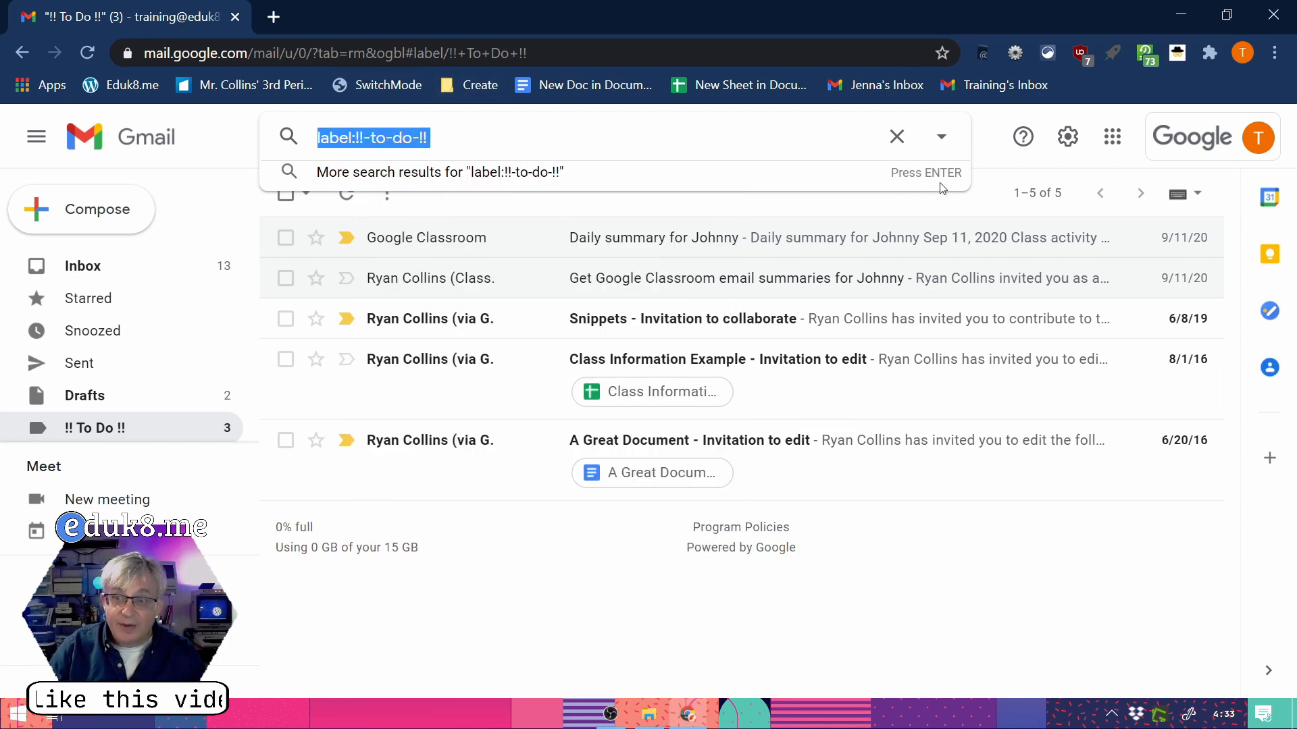
left_click(1068, 137)
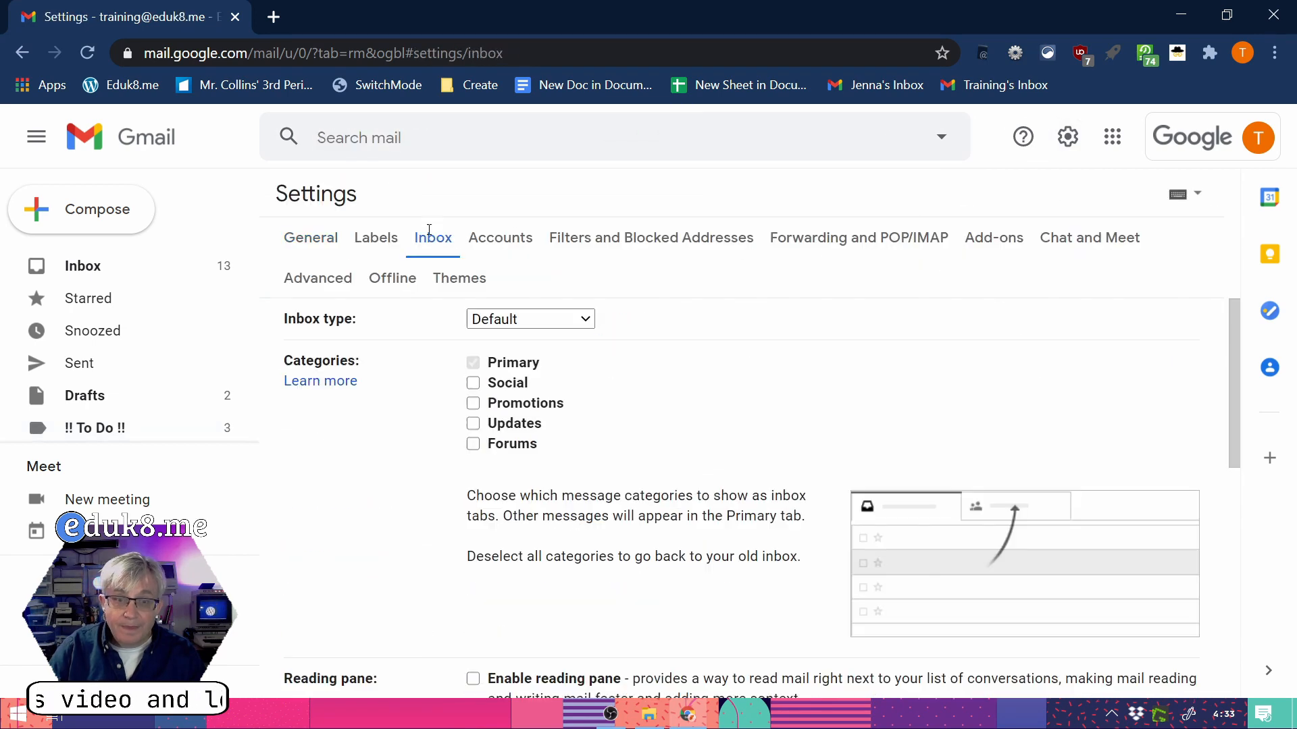
- Set Multiple Inboxes with Section 1 query label:!!-to-do-!! named To Do
left_click(529, 318)
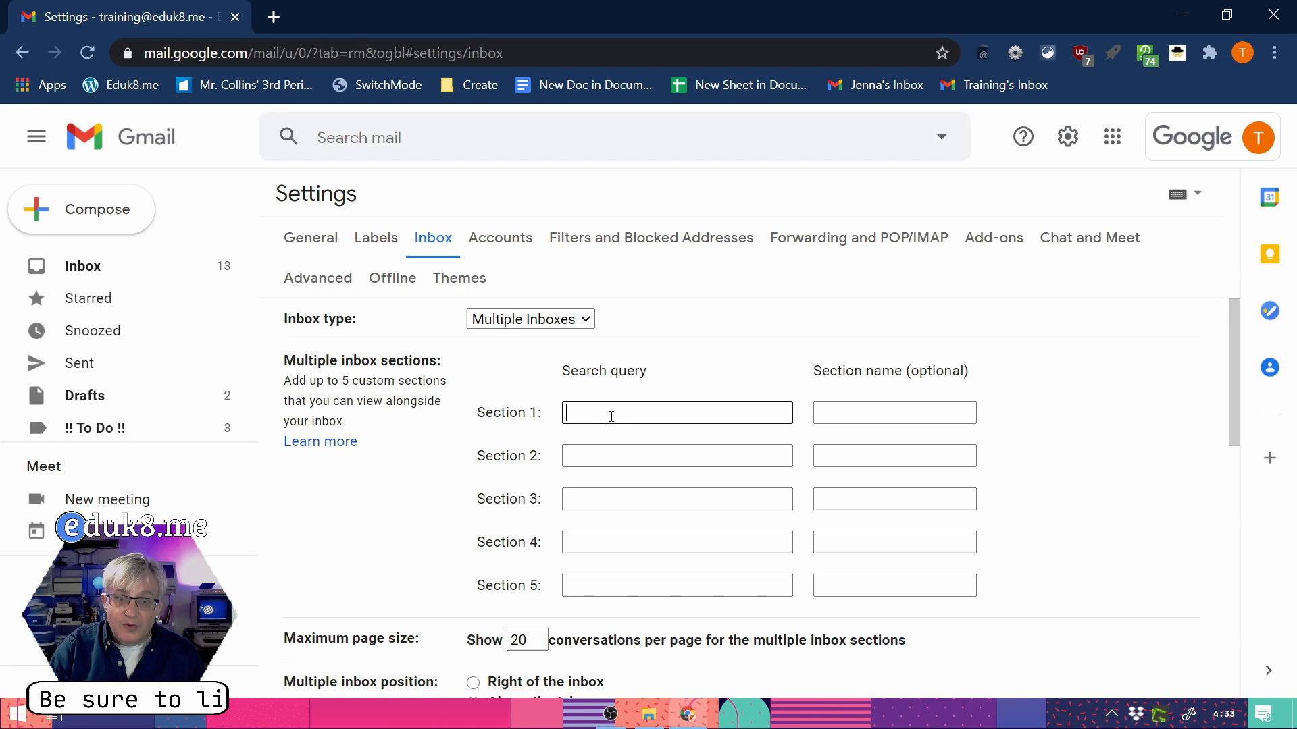
type("label:!!-to-do-!!")
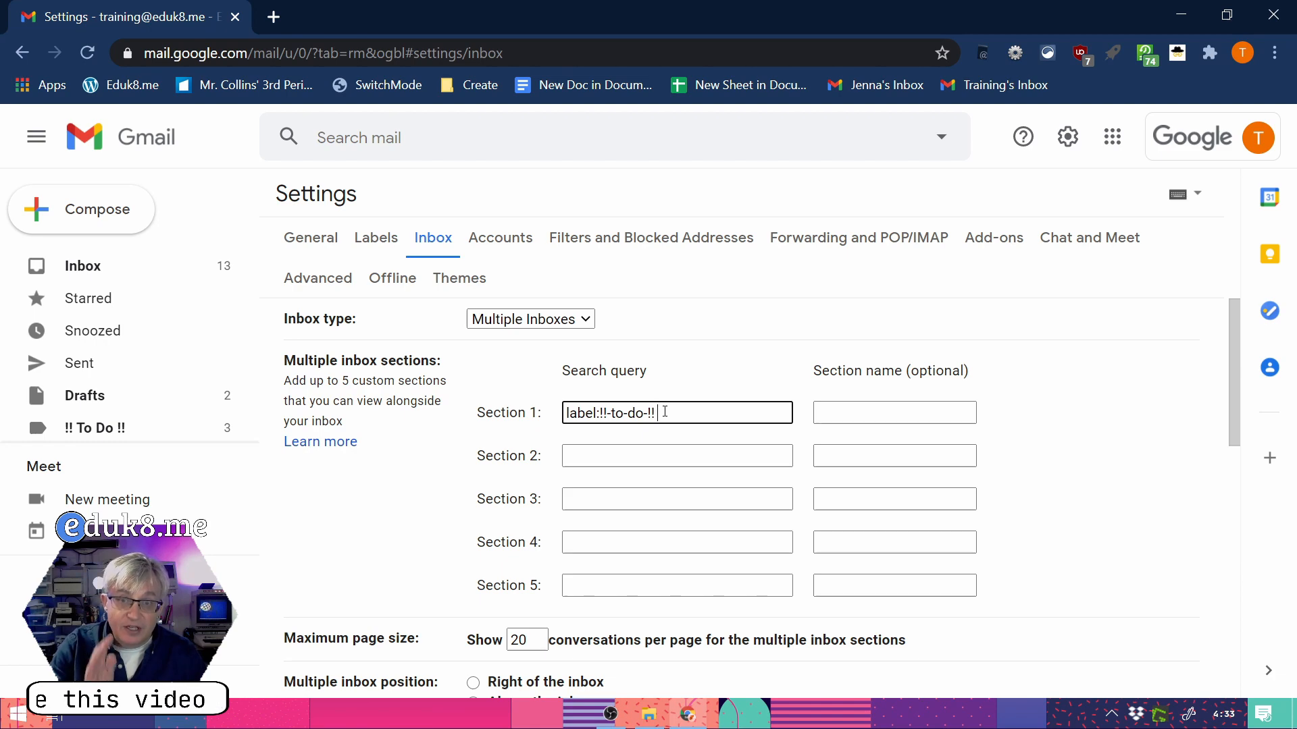
left_click(895, 413)
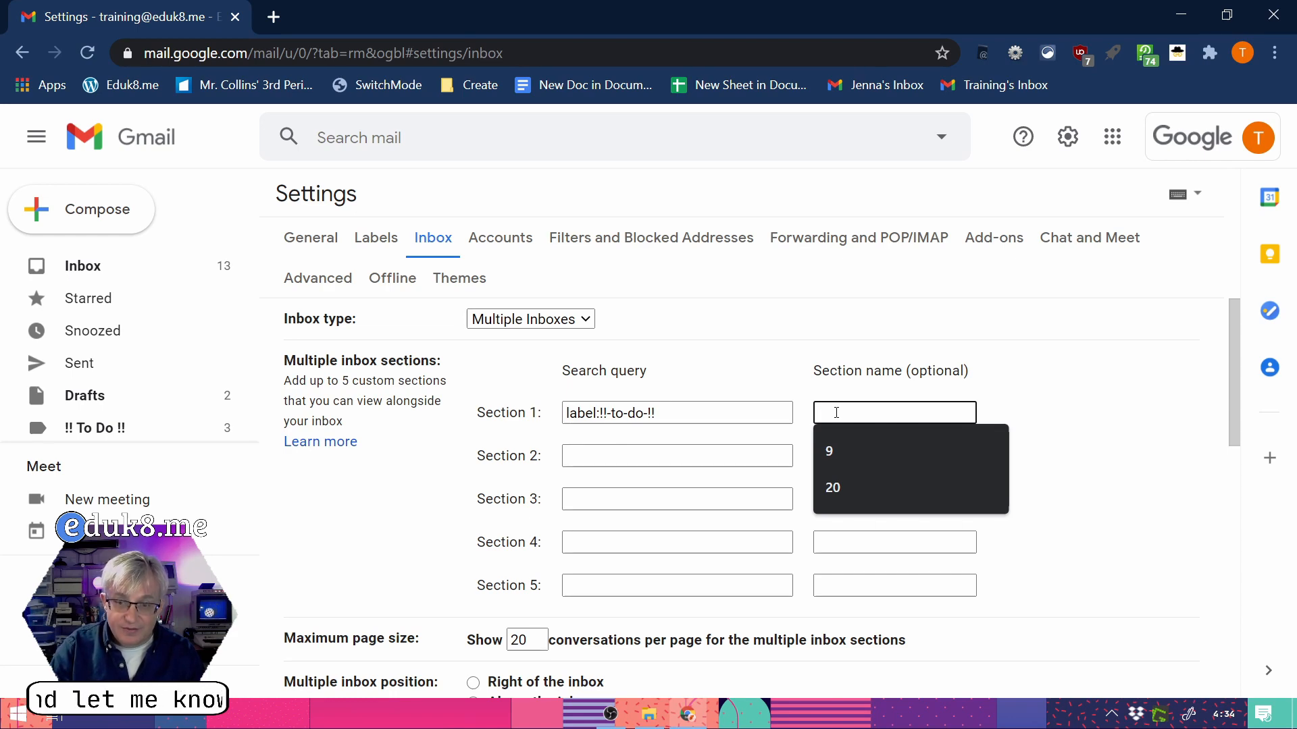
type("To D")
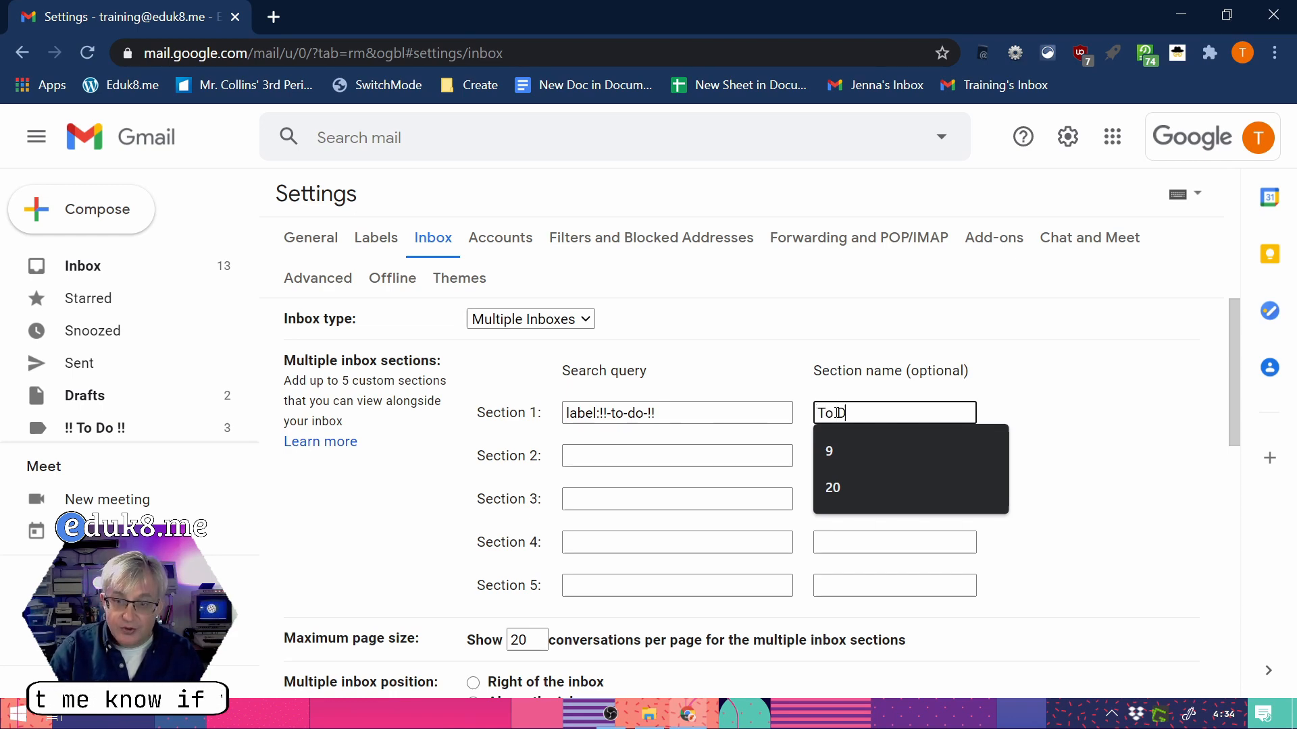
scroll("down", 3)
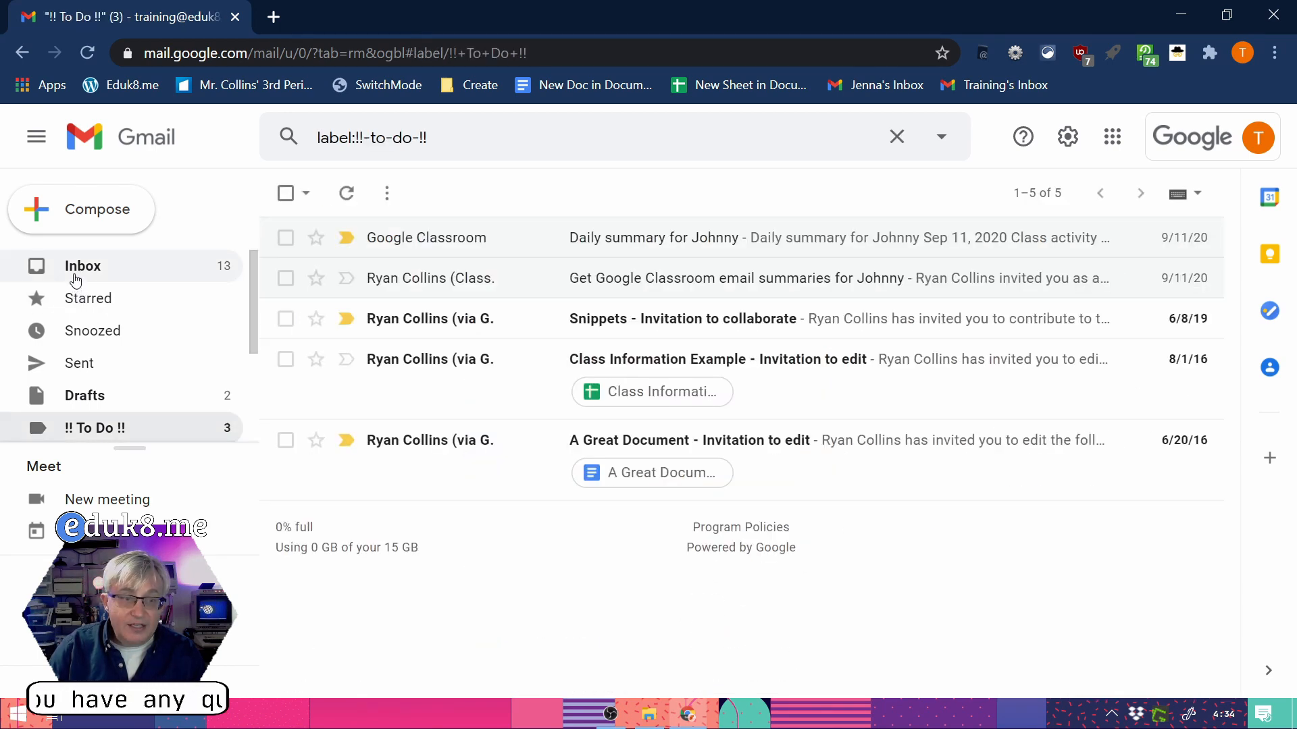
left_click(82, 265)
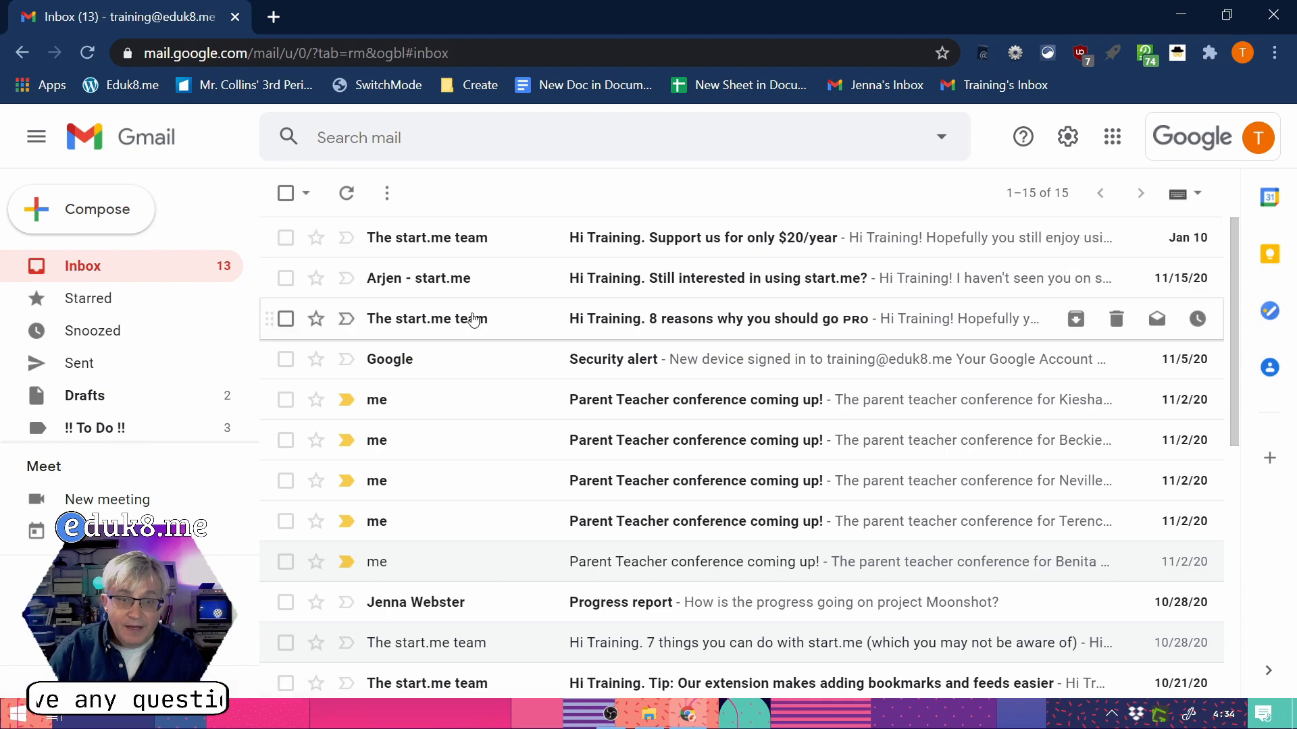
scroll("down", 3)
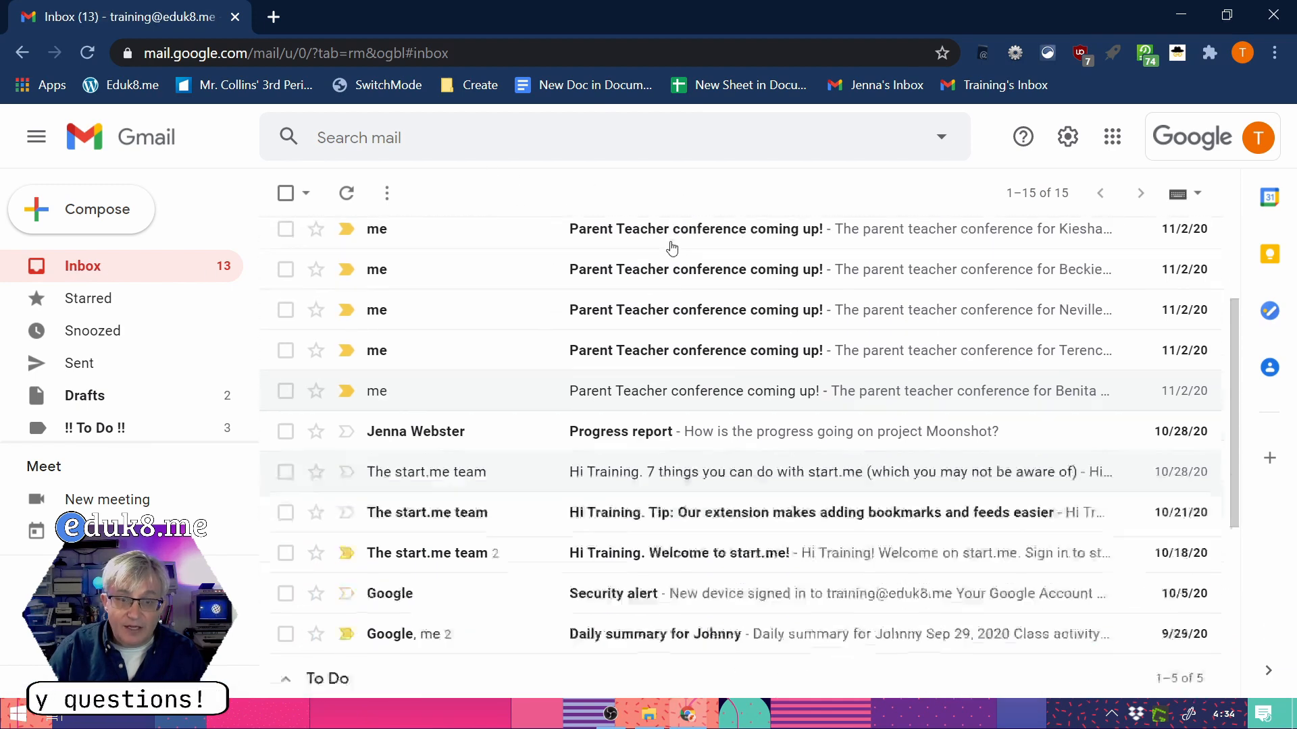
scroll("down", 3)
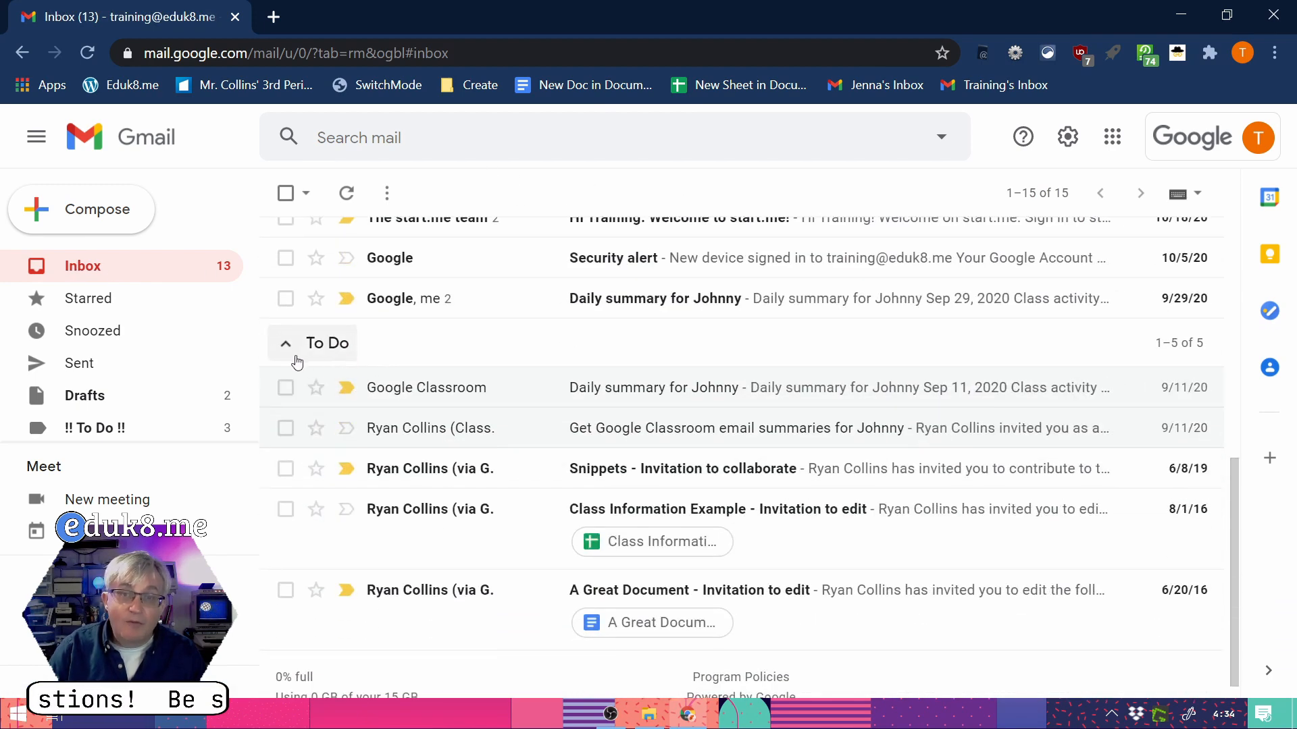
mouse_move(323, 343)
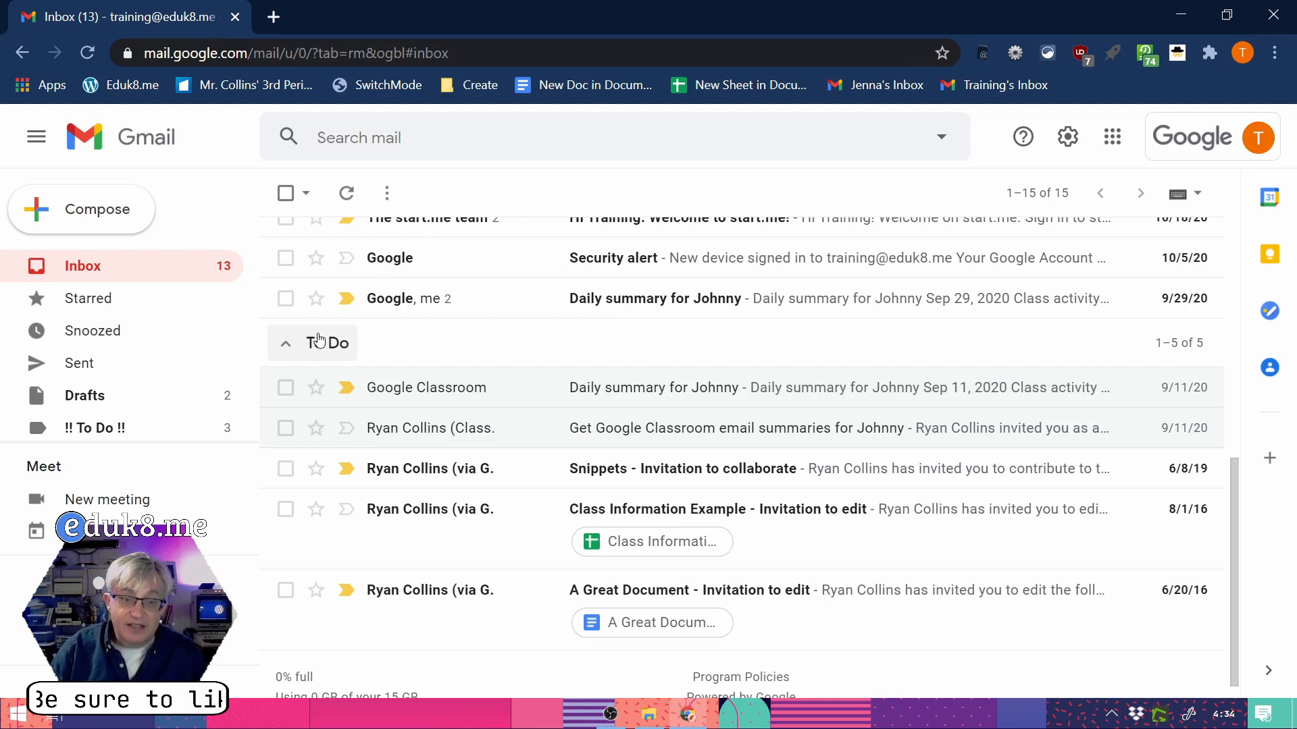
scroll("up", 3)
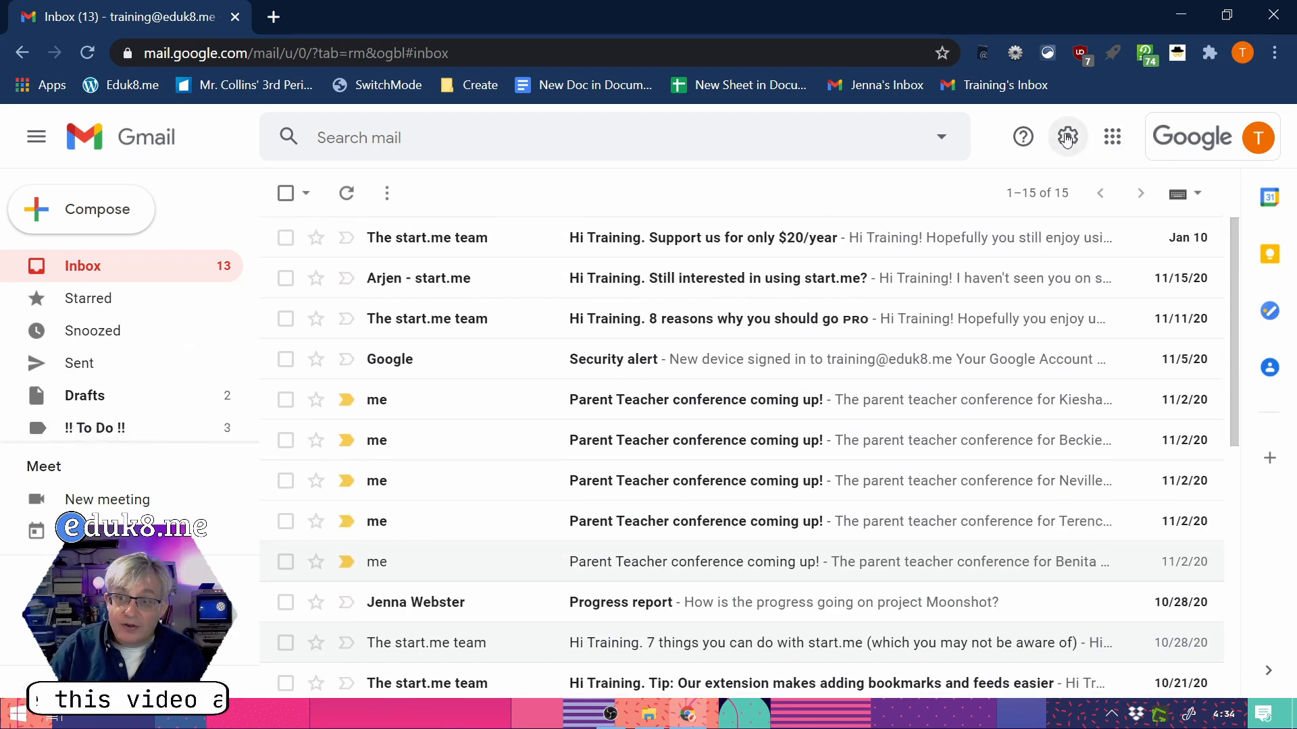
left_click(1067, 137)
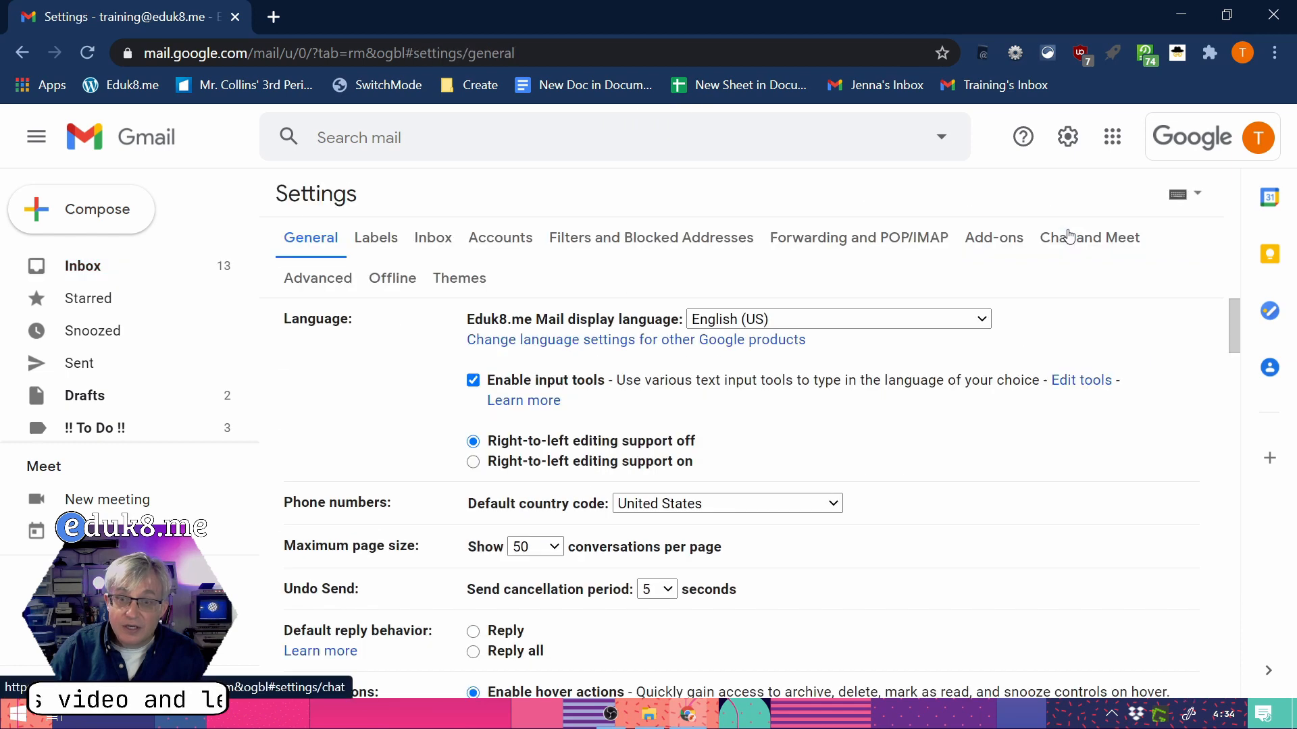
left_click(432, 237)
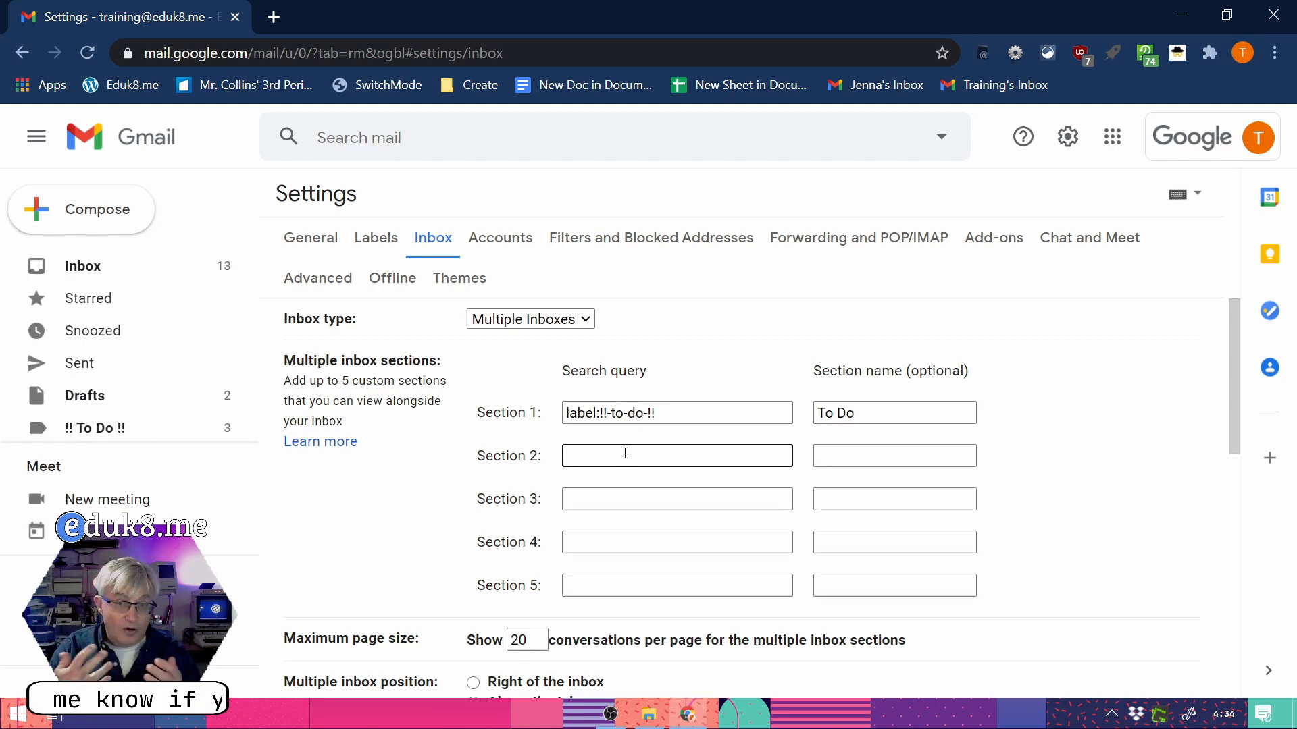
type("from:")
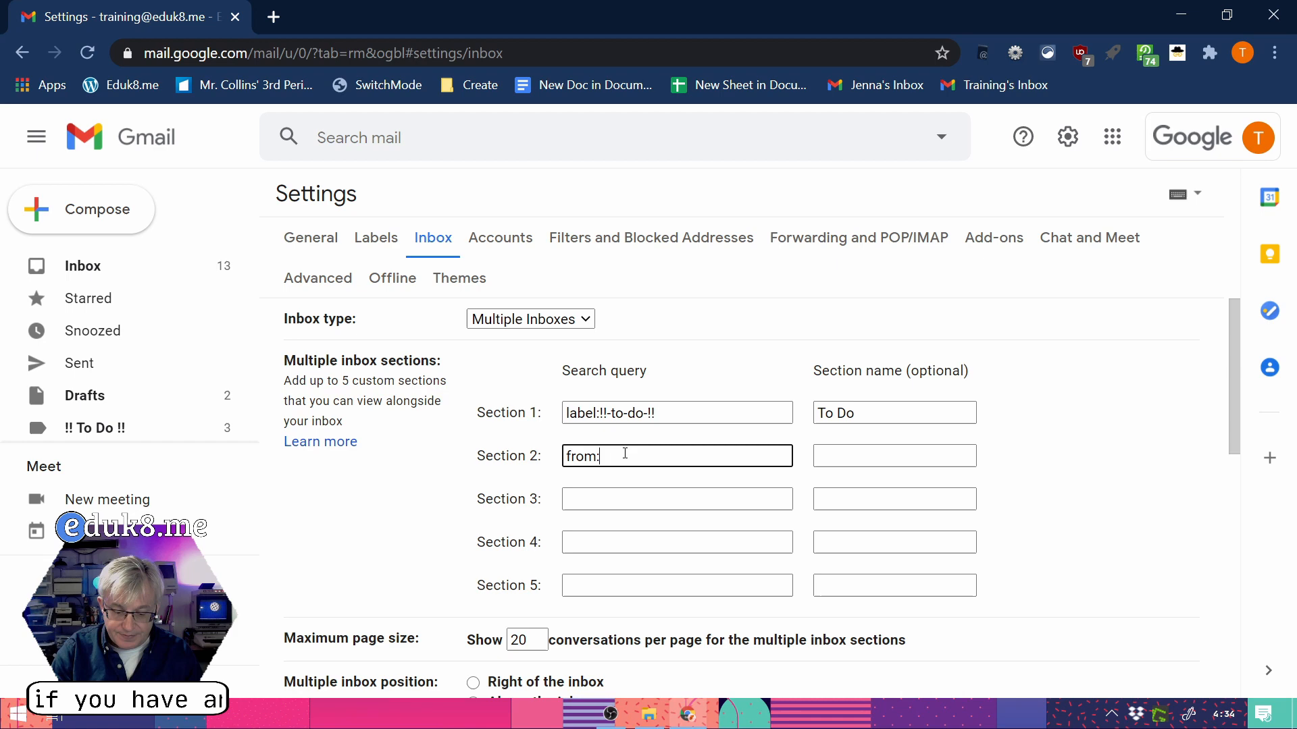
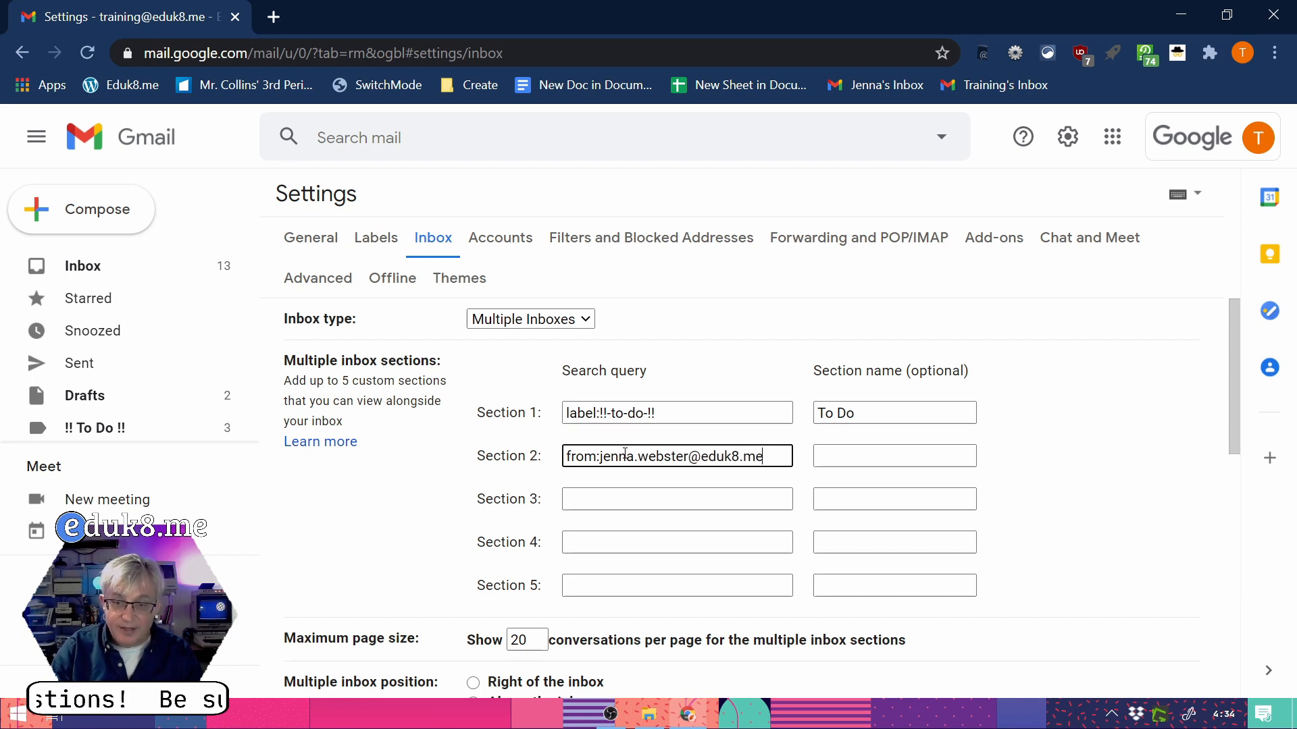
left_click(893, 456)
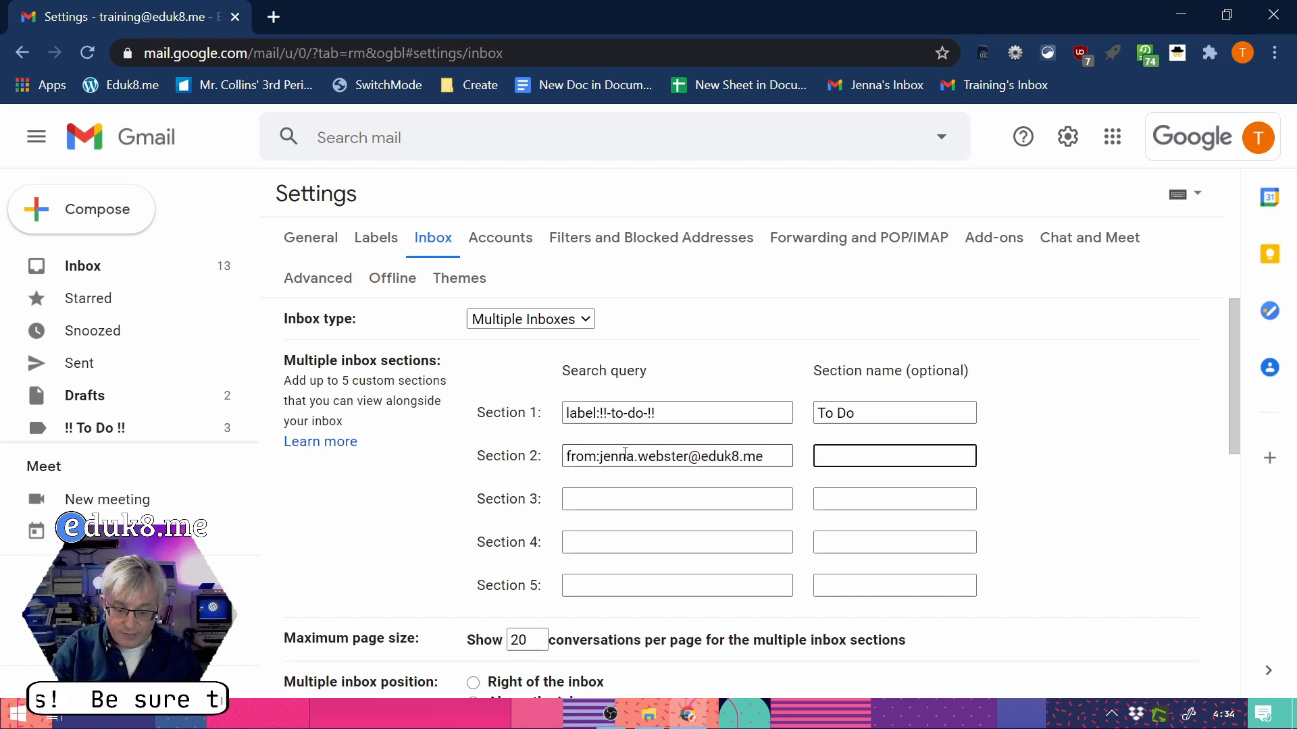
type("Ver")
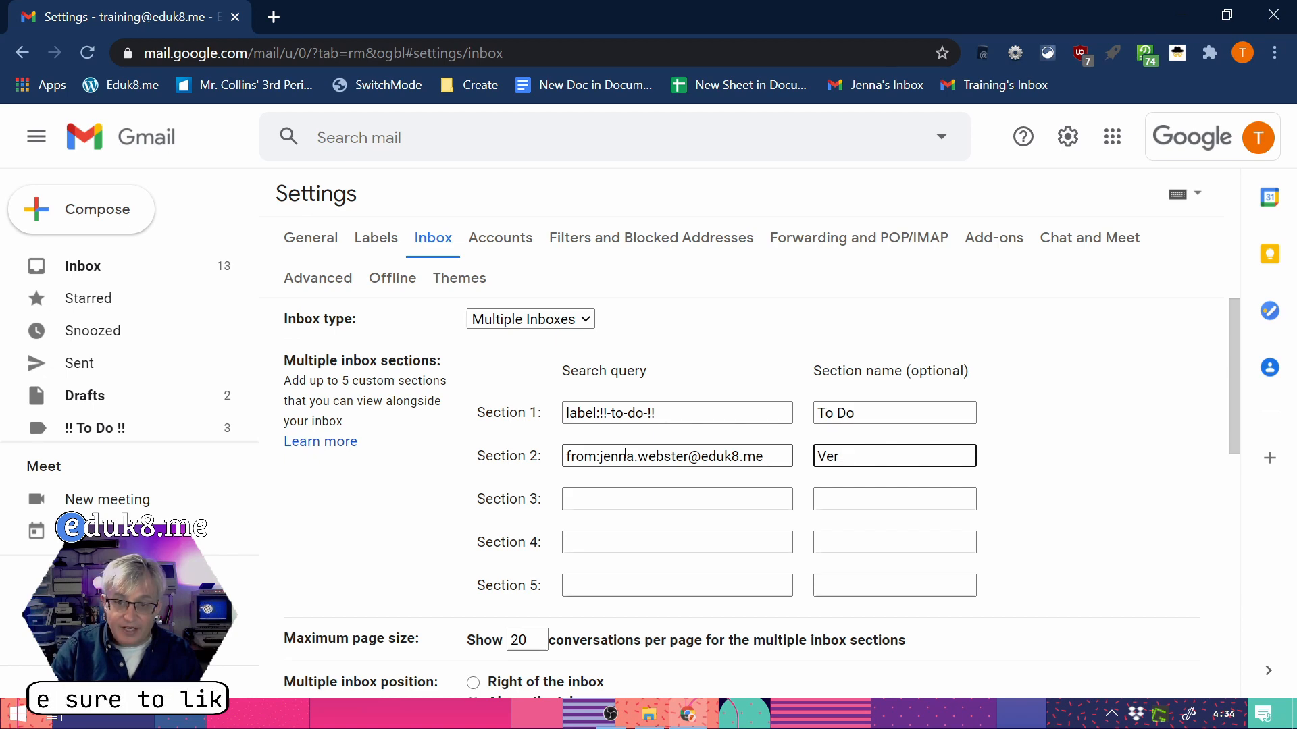
type("VIP")
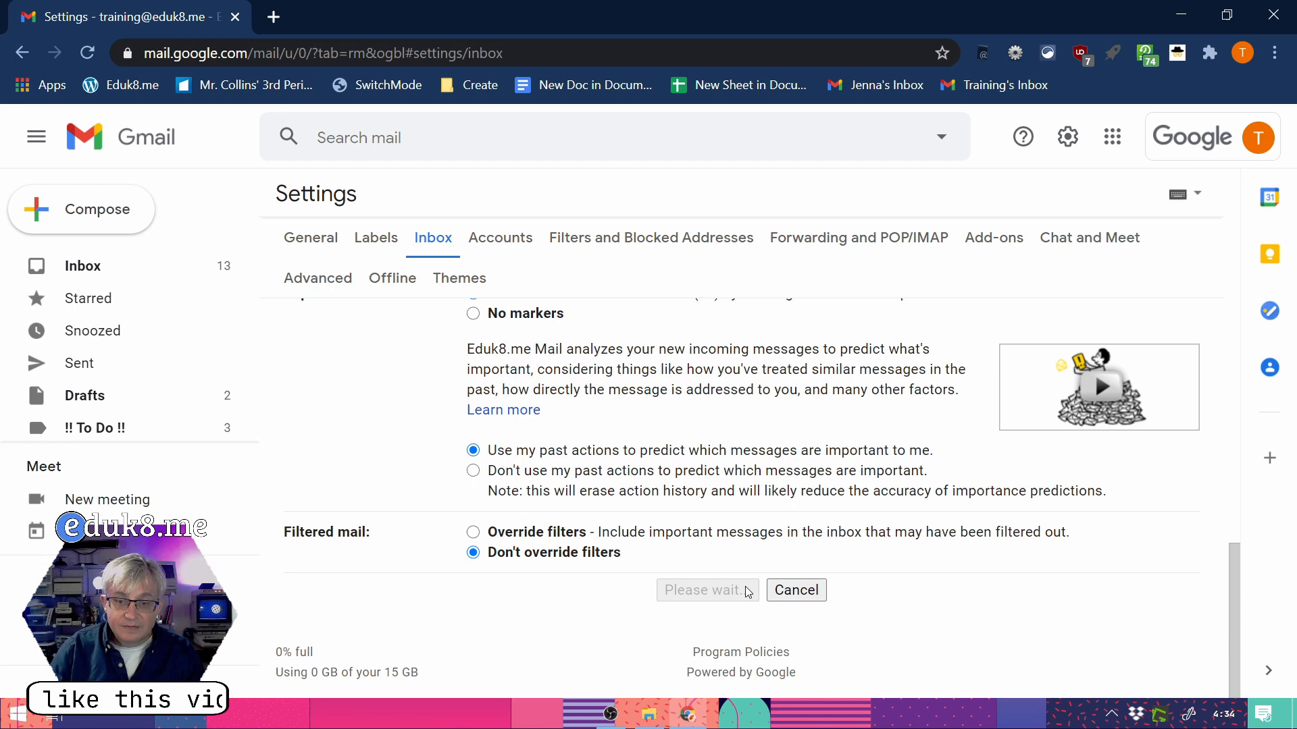
left_click(703, 589)
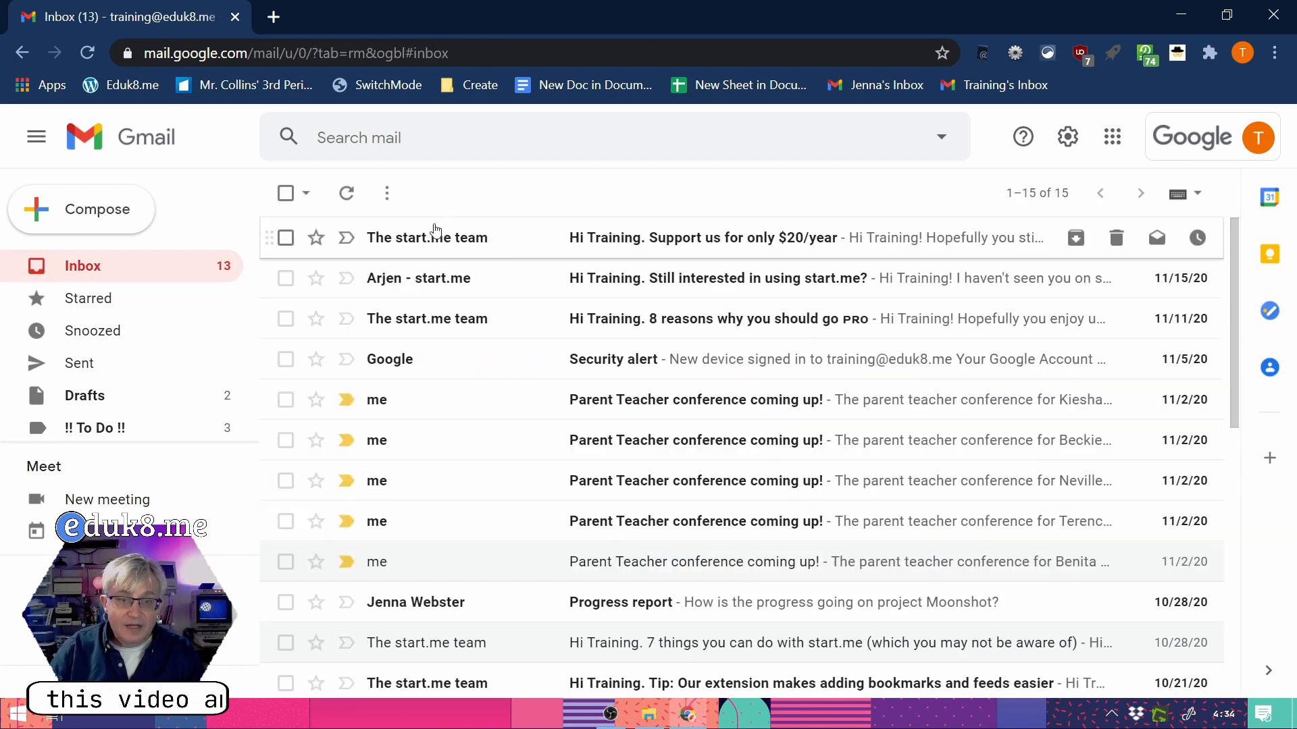
mouse_move(537, 277)
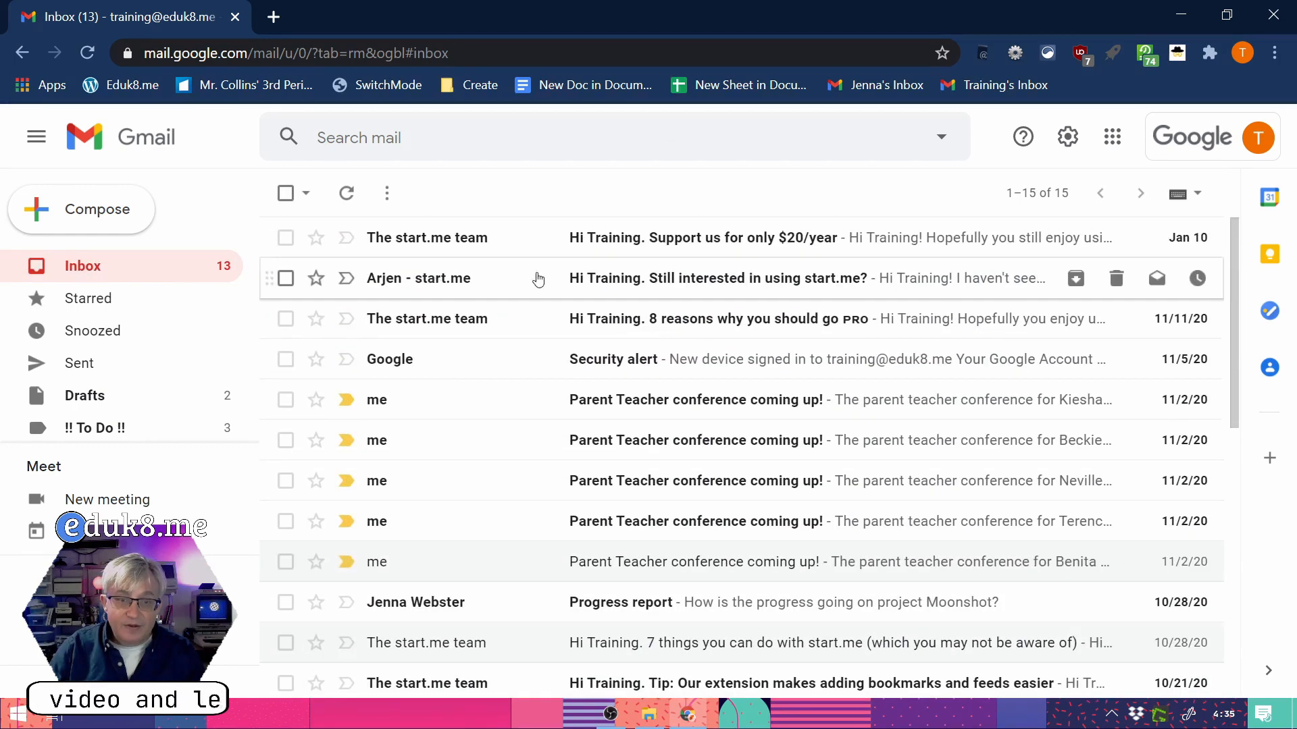
- Scroll down to check the new VIP section below To Do
scroll("down", 3)
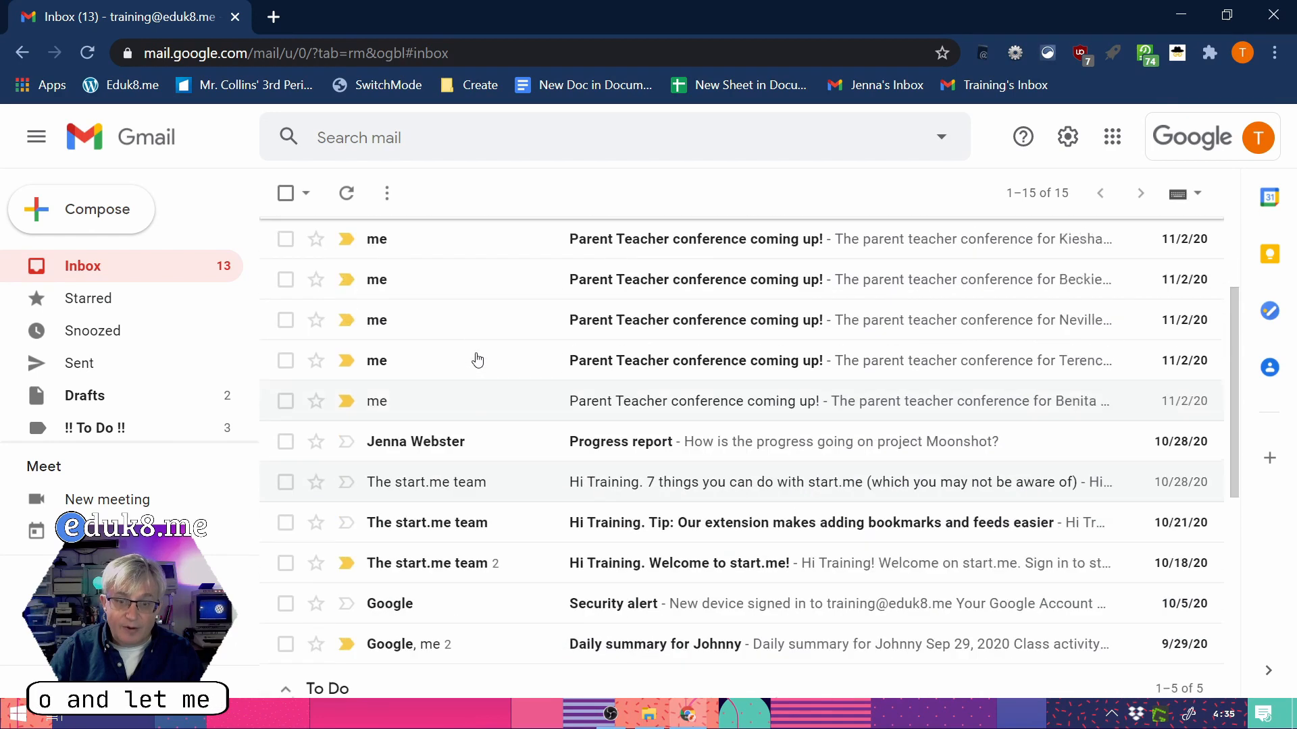
scroll("down", 3)
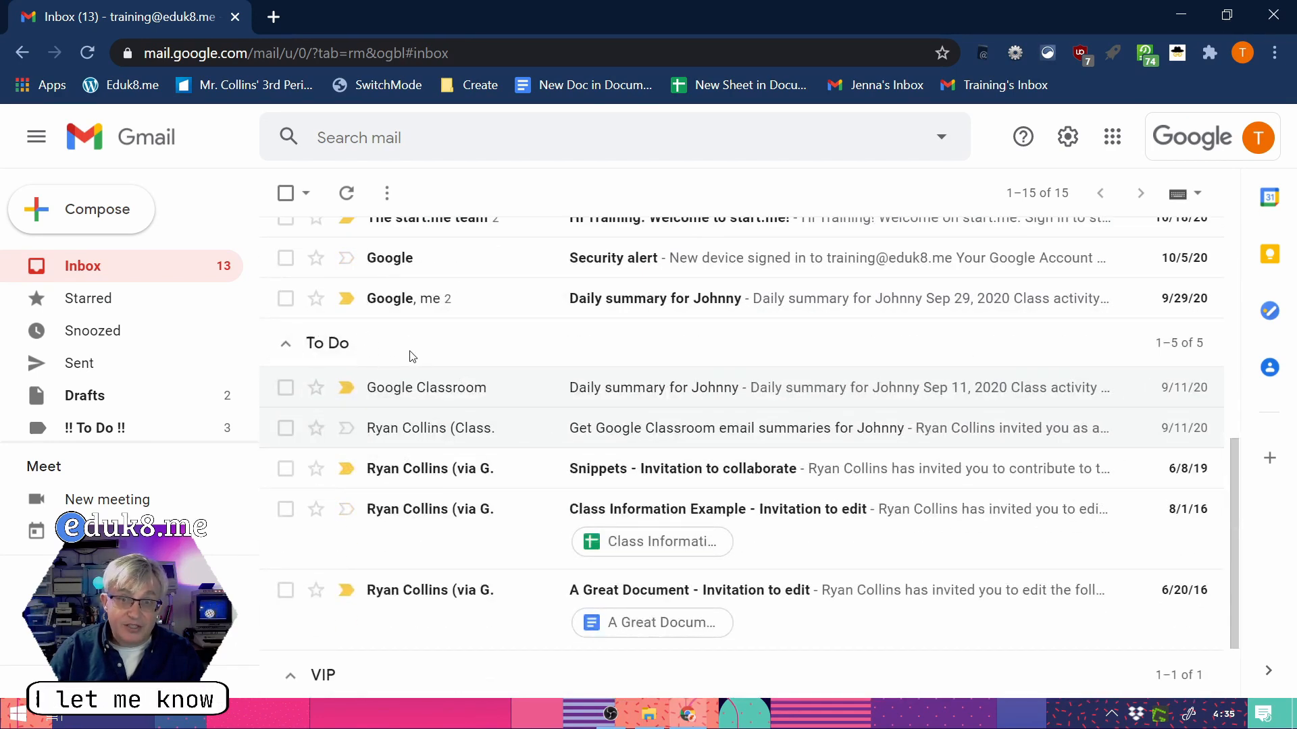
scroll("down", 3)
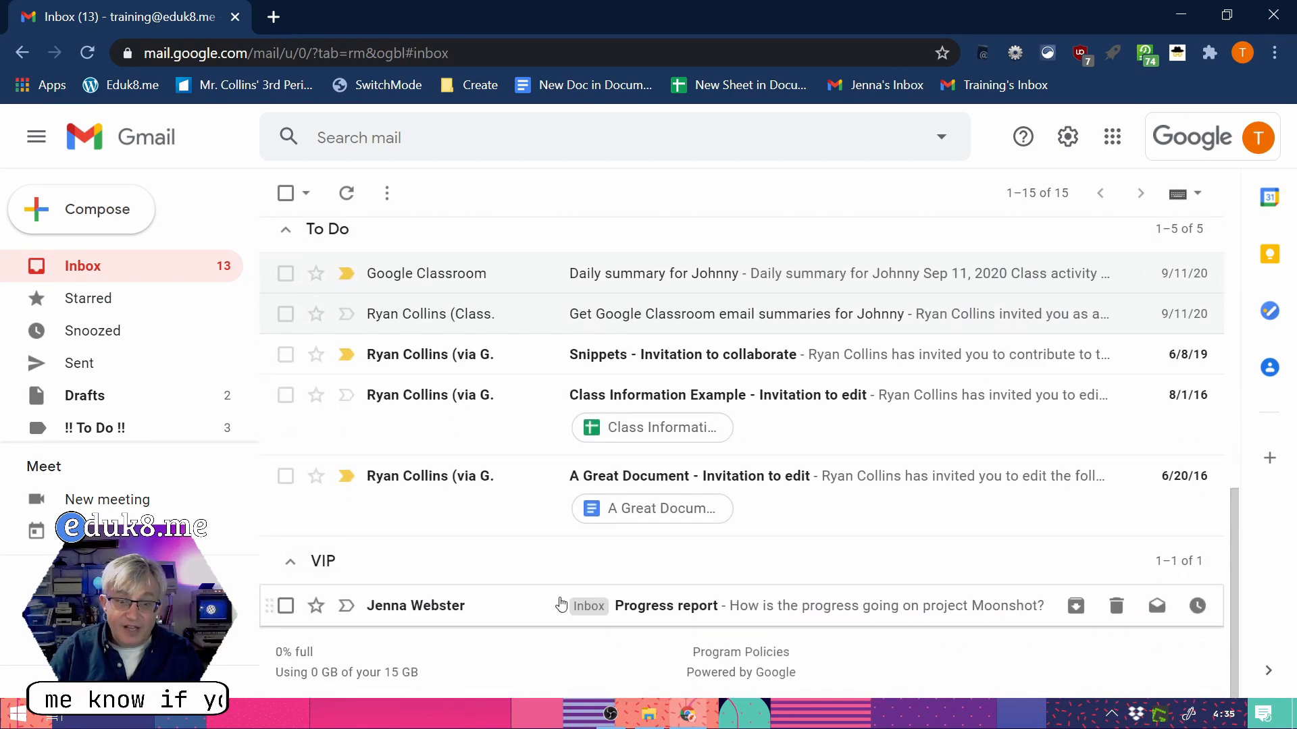
mouse_move(707, 620)
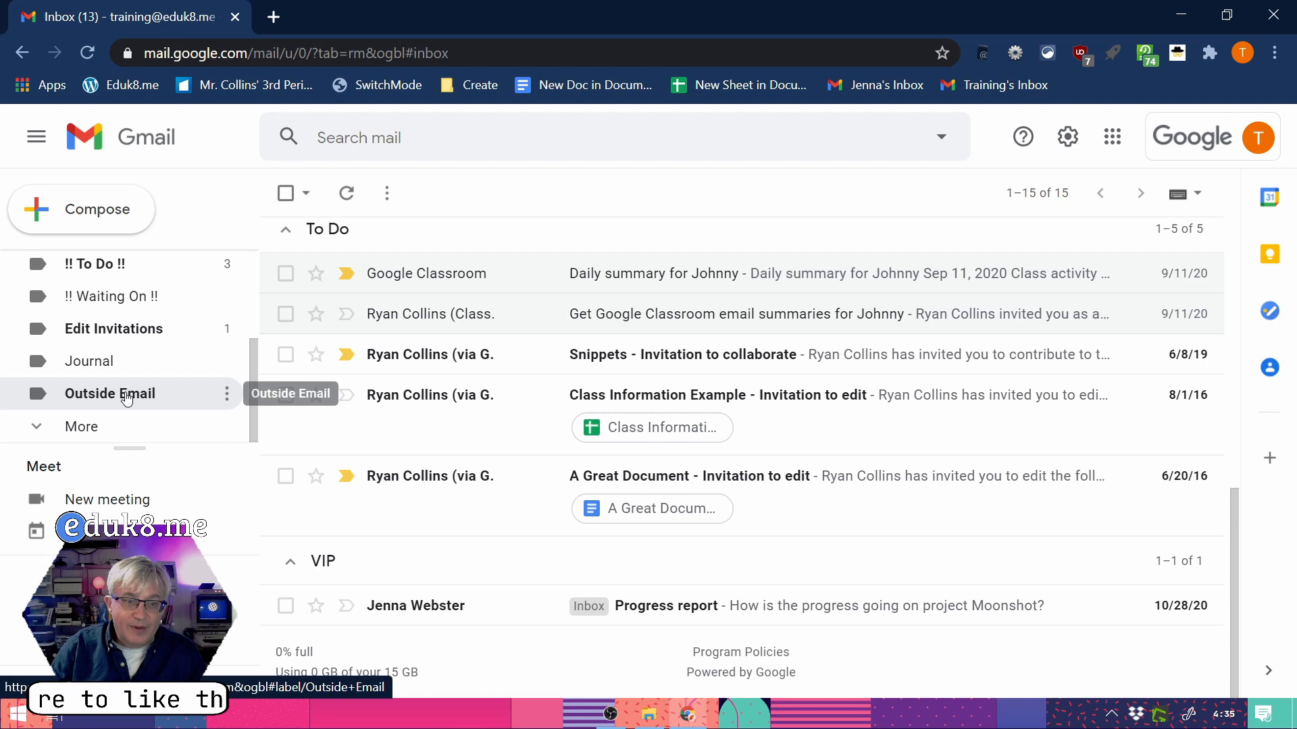
- Open the Outside Email label and copy its search query
left_click(109, 393)
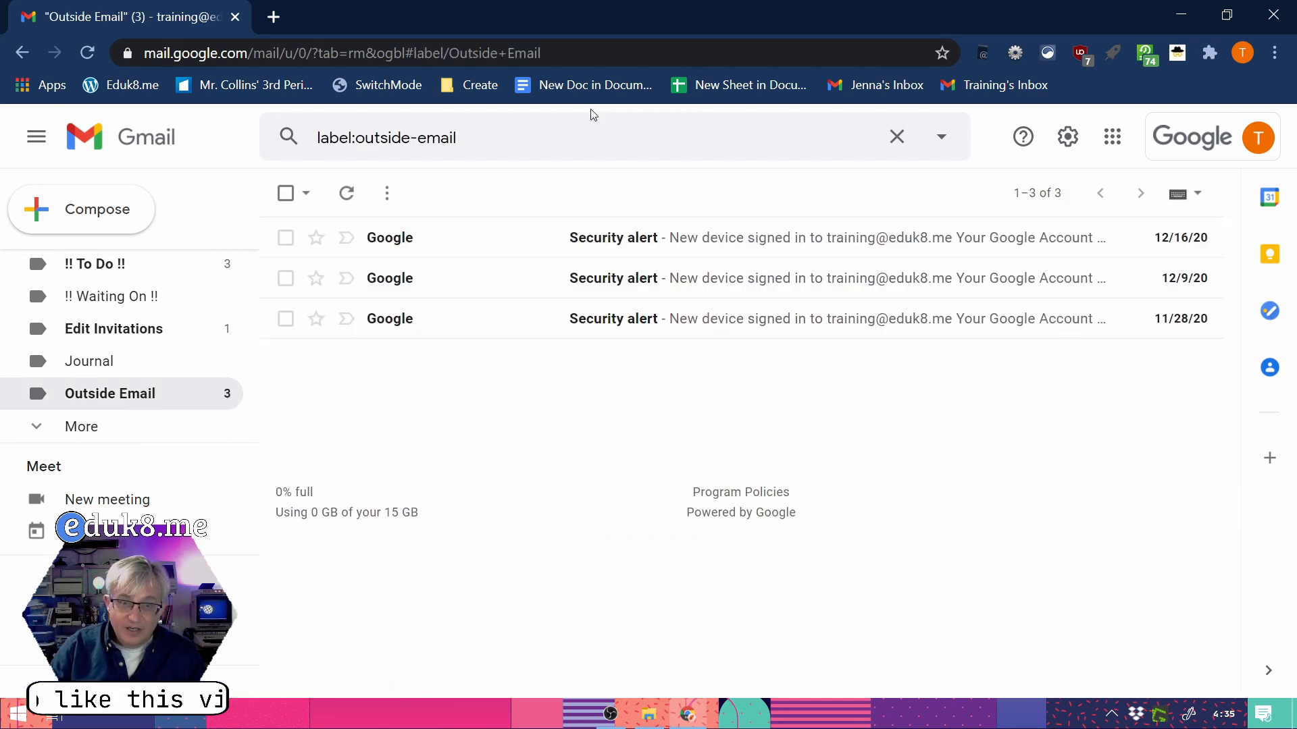
mouse_move(519, 134)
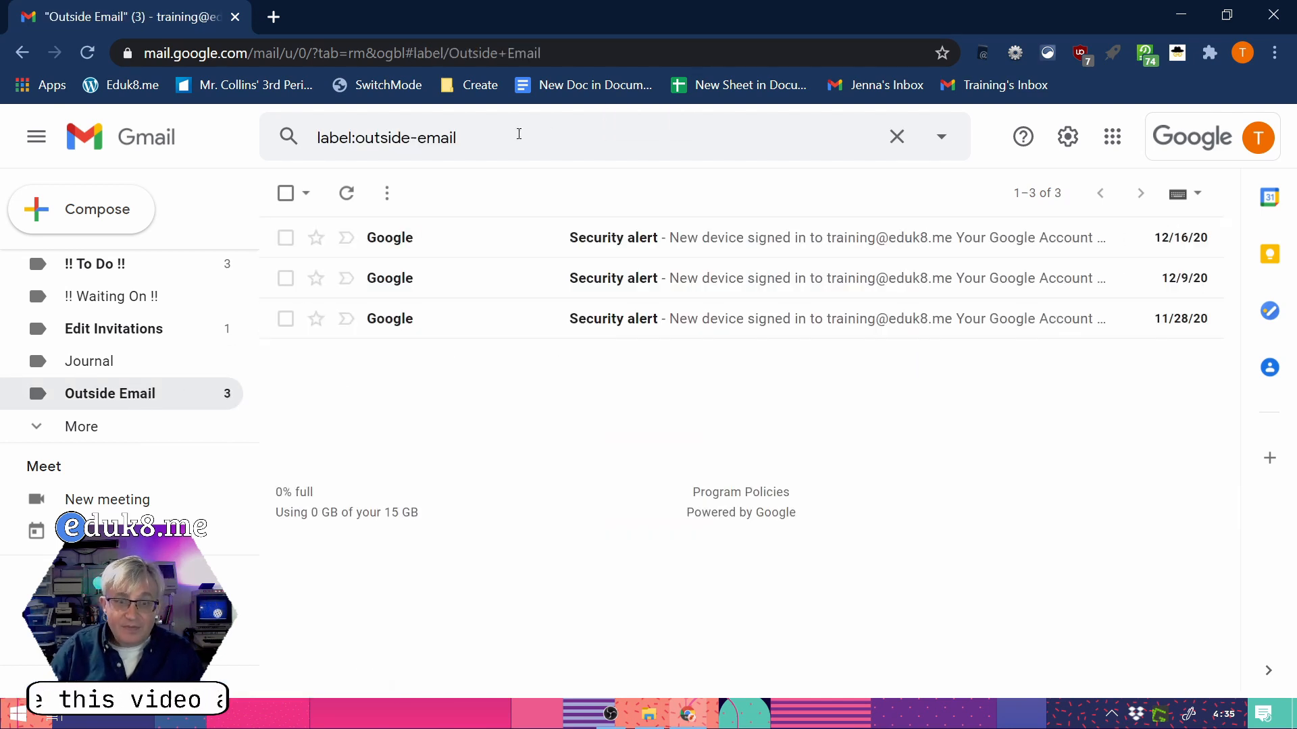
triple_click(386, 137)
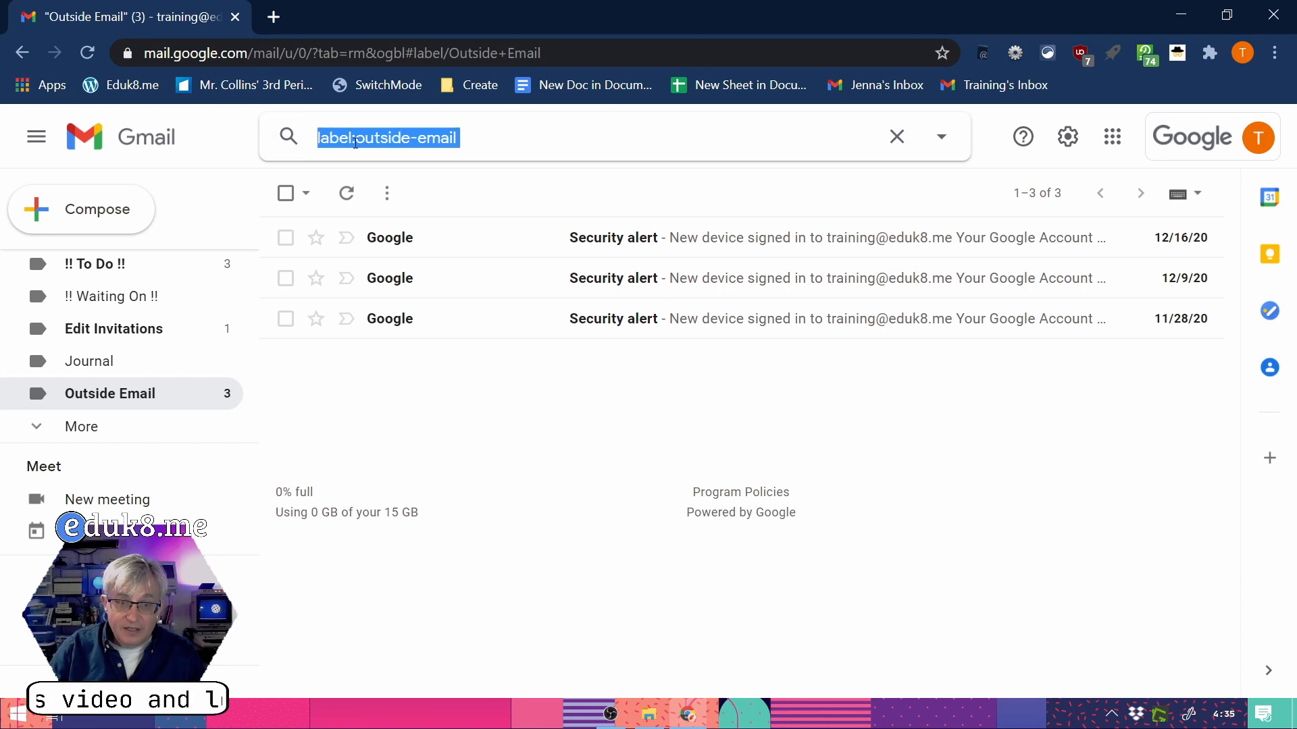
right_click(422, 137)
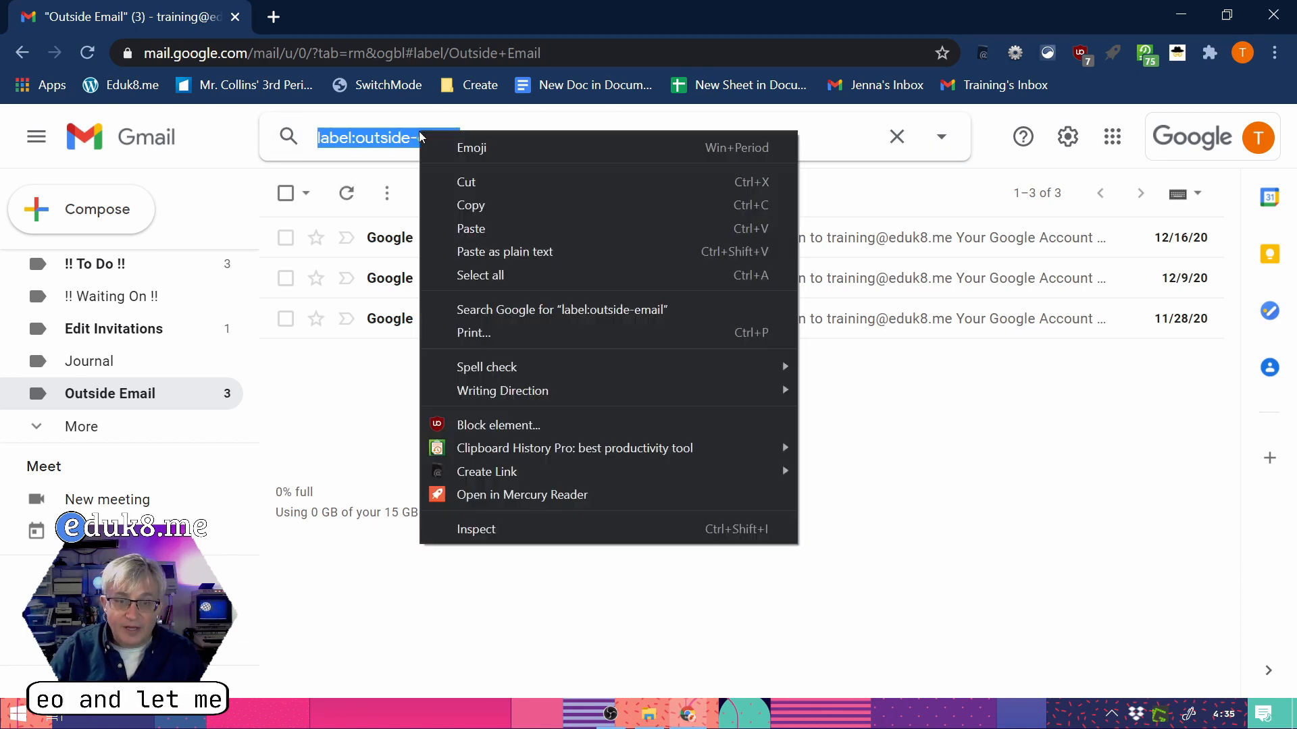
left_click(1067, 137)
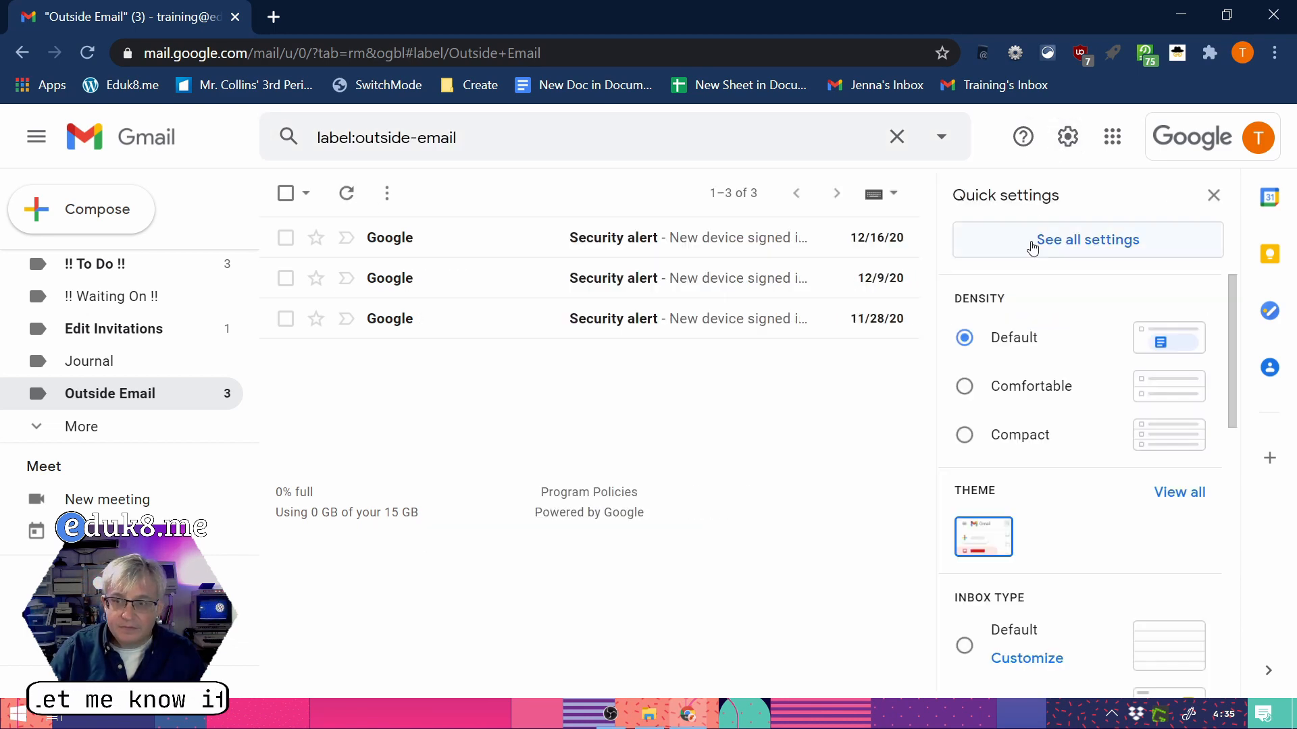
- Open full settings and scroll to the sections for the Outside label query
left_click(1086, 239)
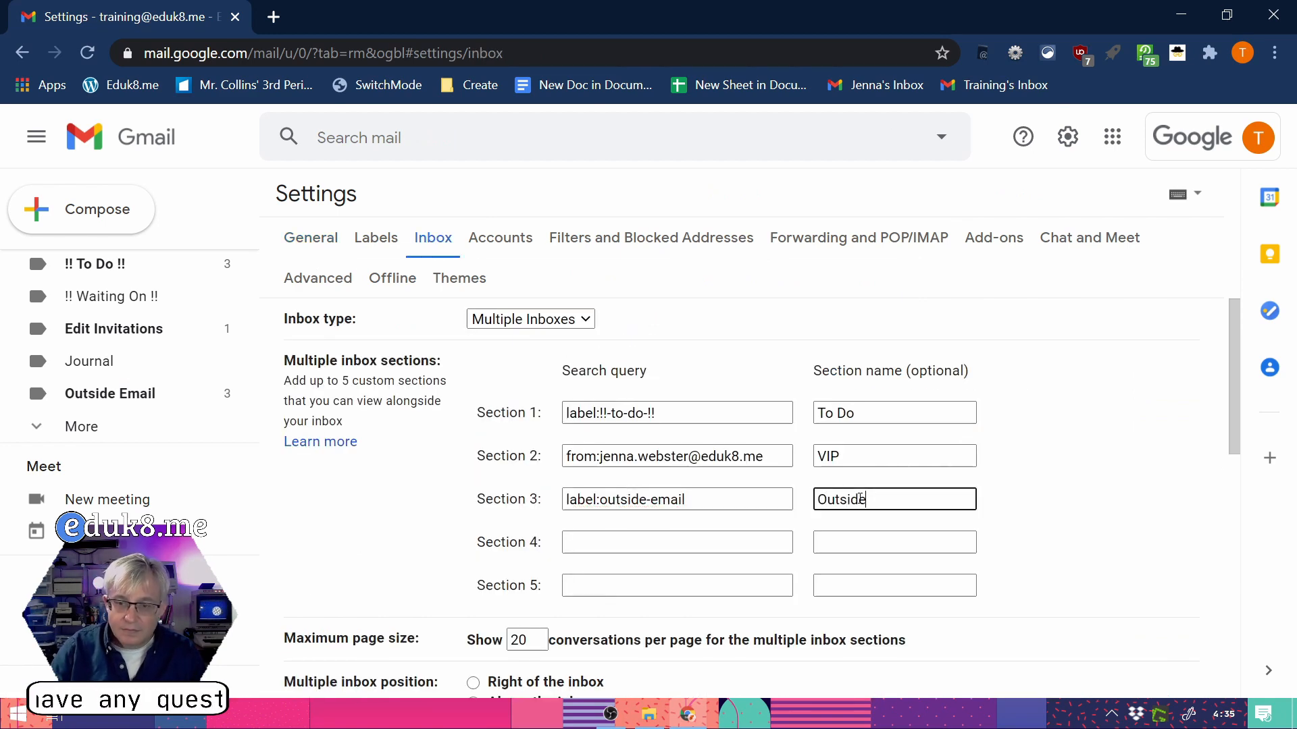
scroll("down", 3)
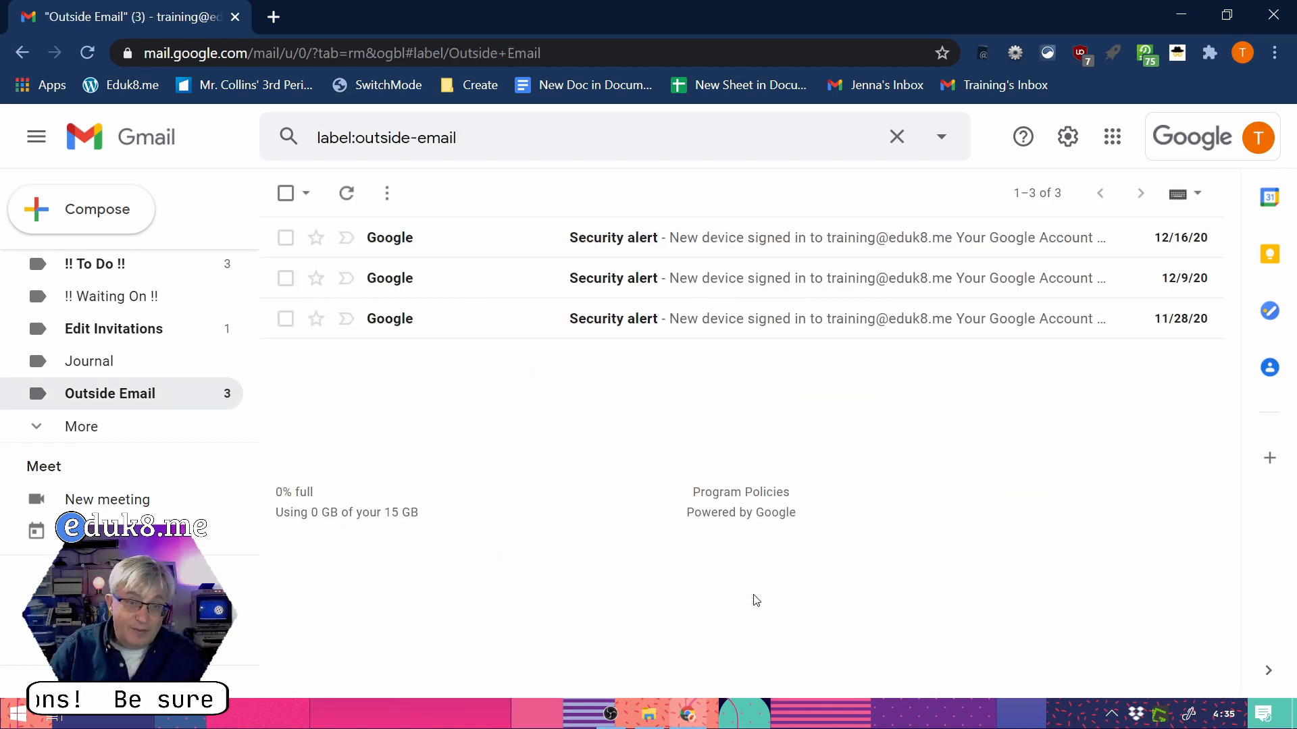
- Return to the inbox and scroll through the To Do, VIP and Outside sections
scroll("up", 3)
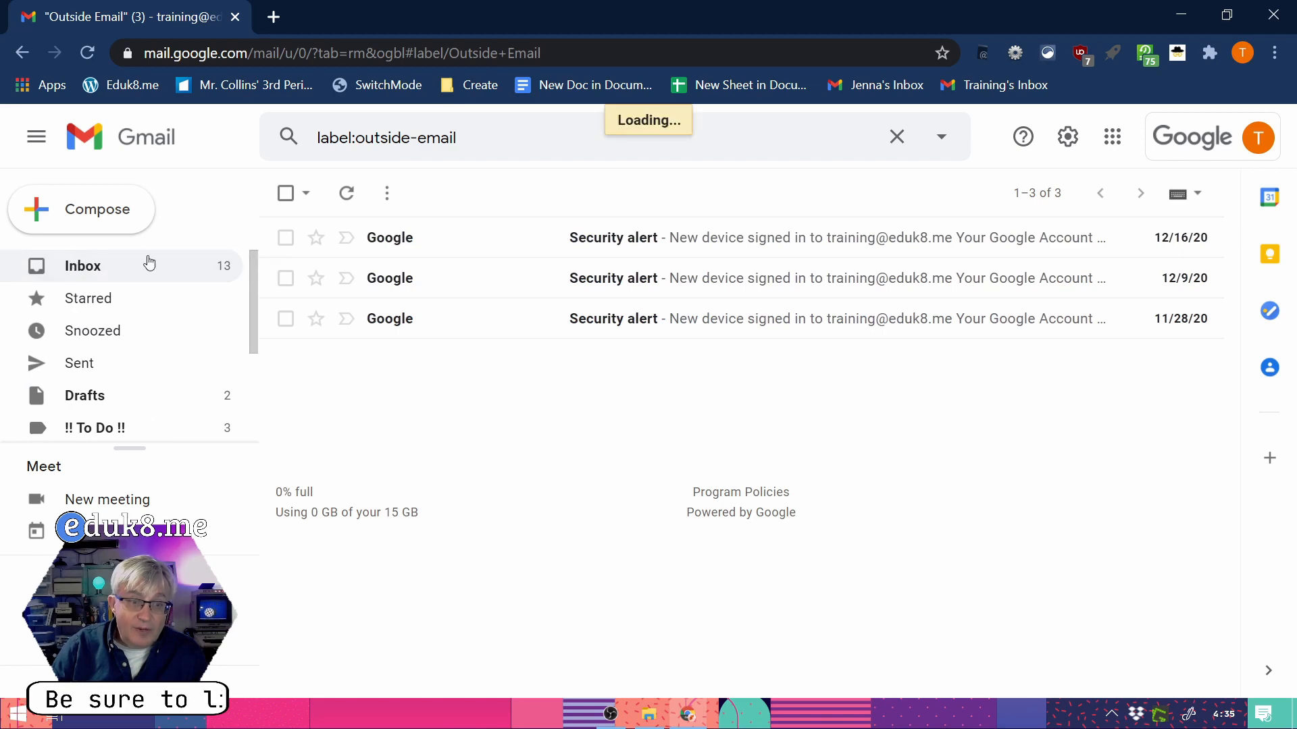
left_click(82, 266)
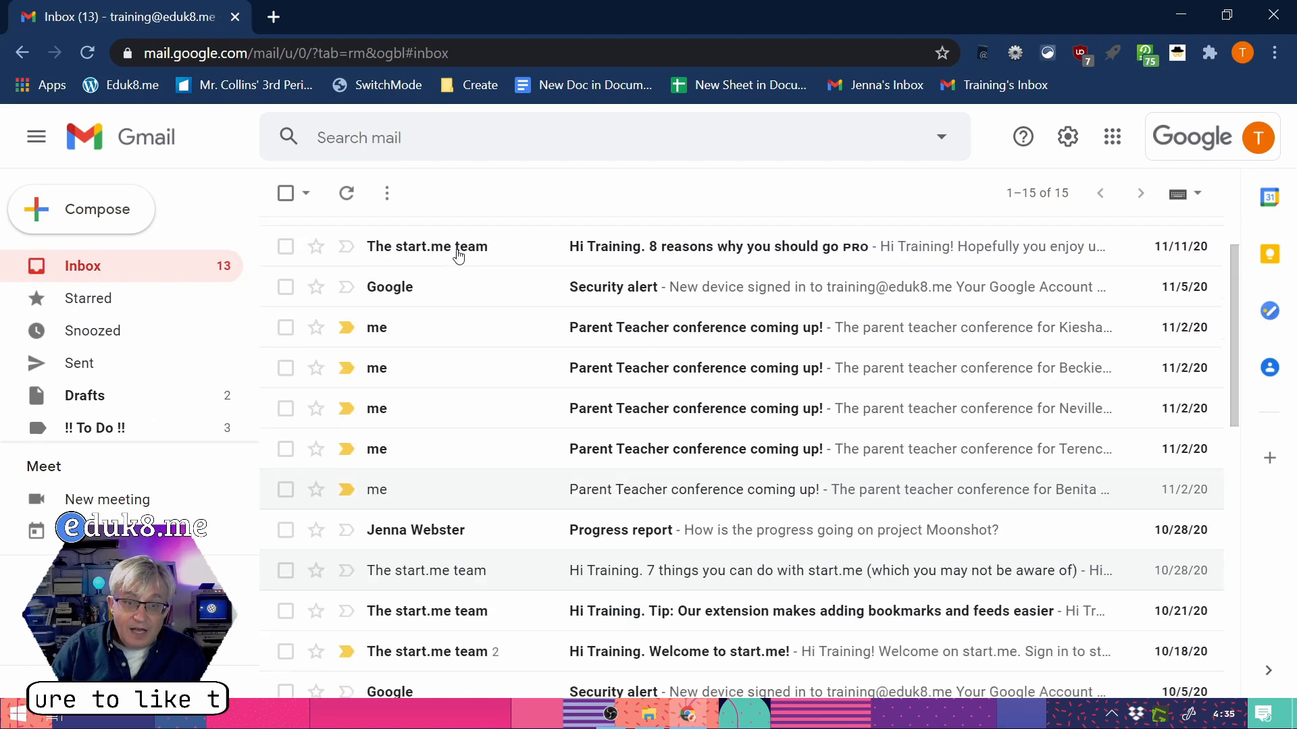
scroll("down", 3)
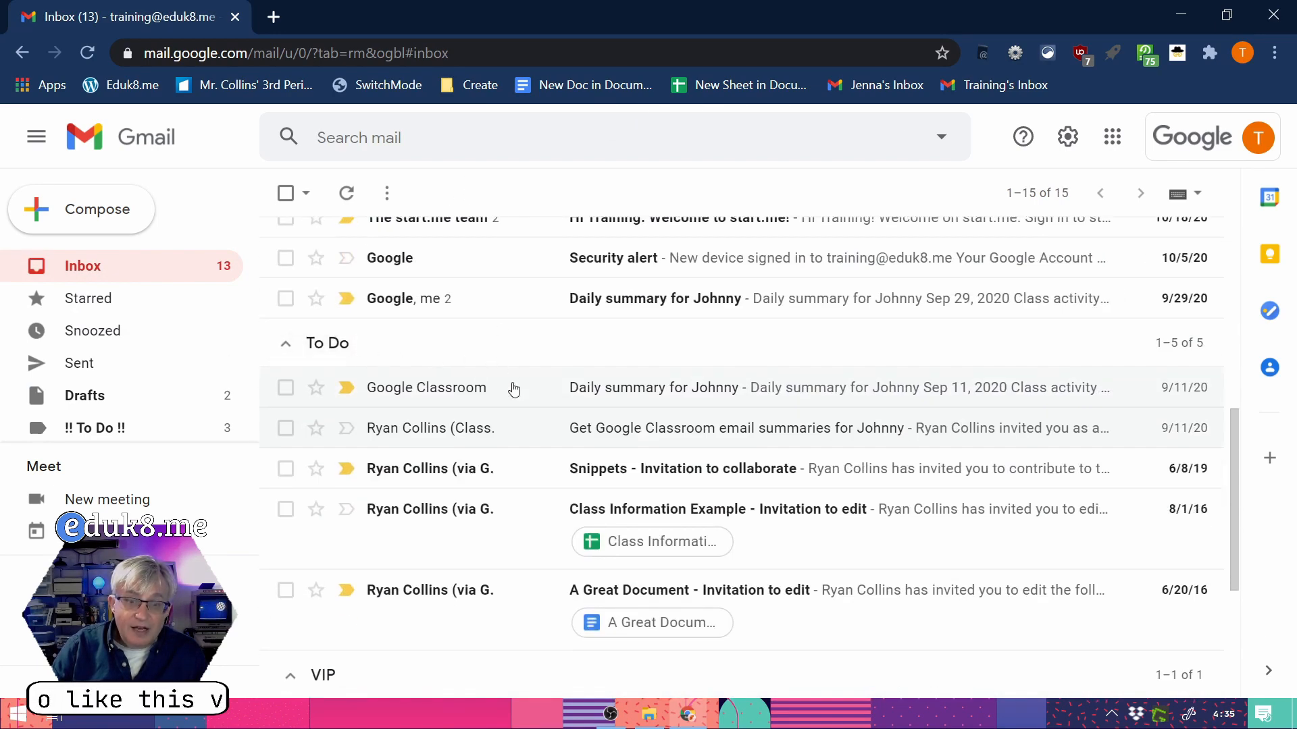
scroll("down", 3)
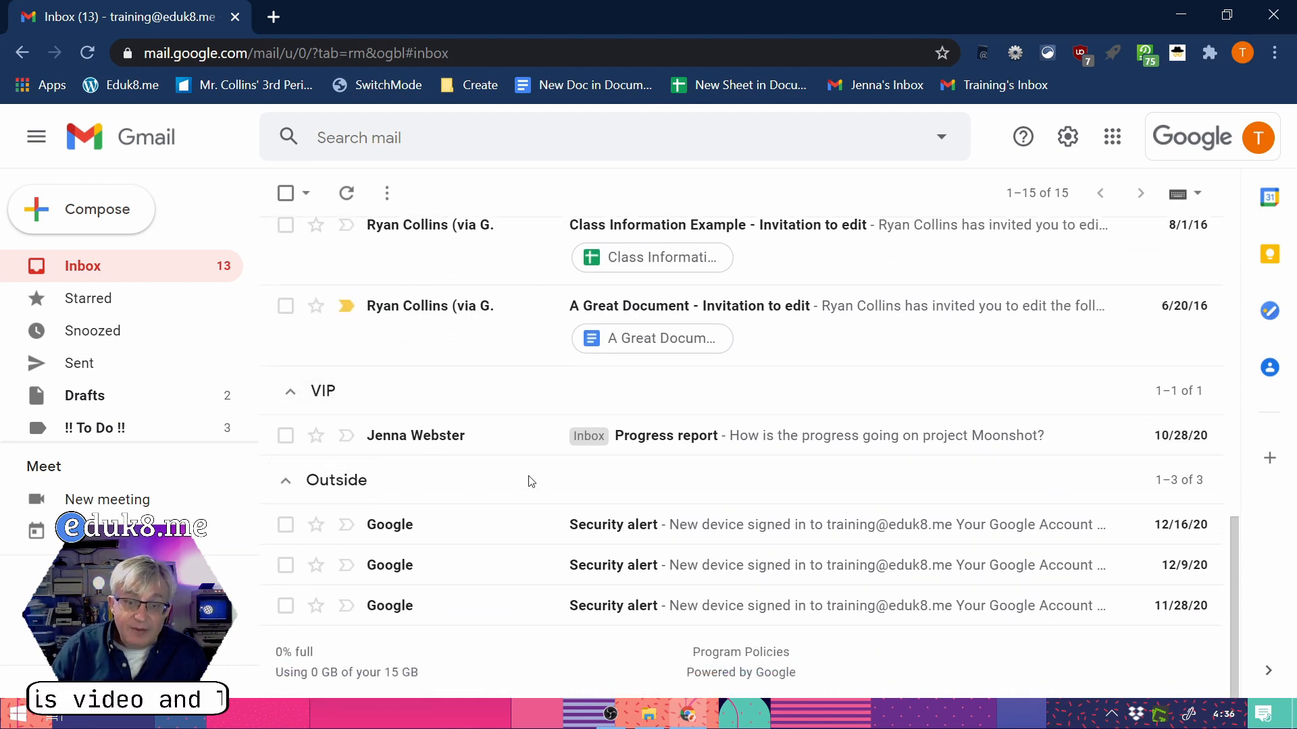
scroll("up", 3)
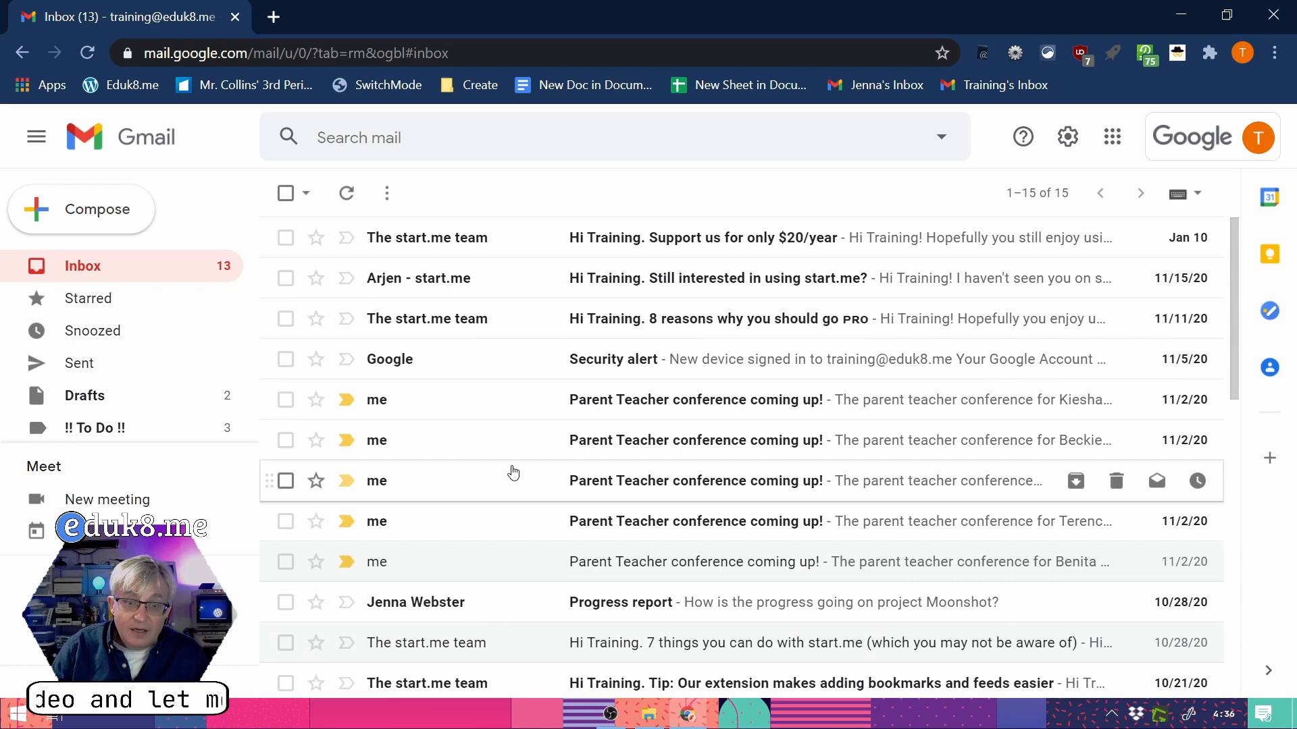
mouse_move(519, 443)
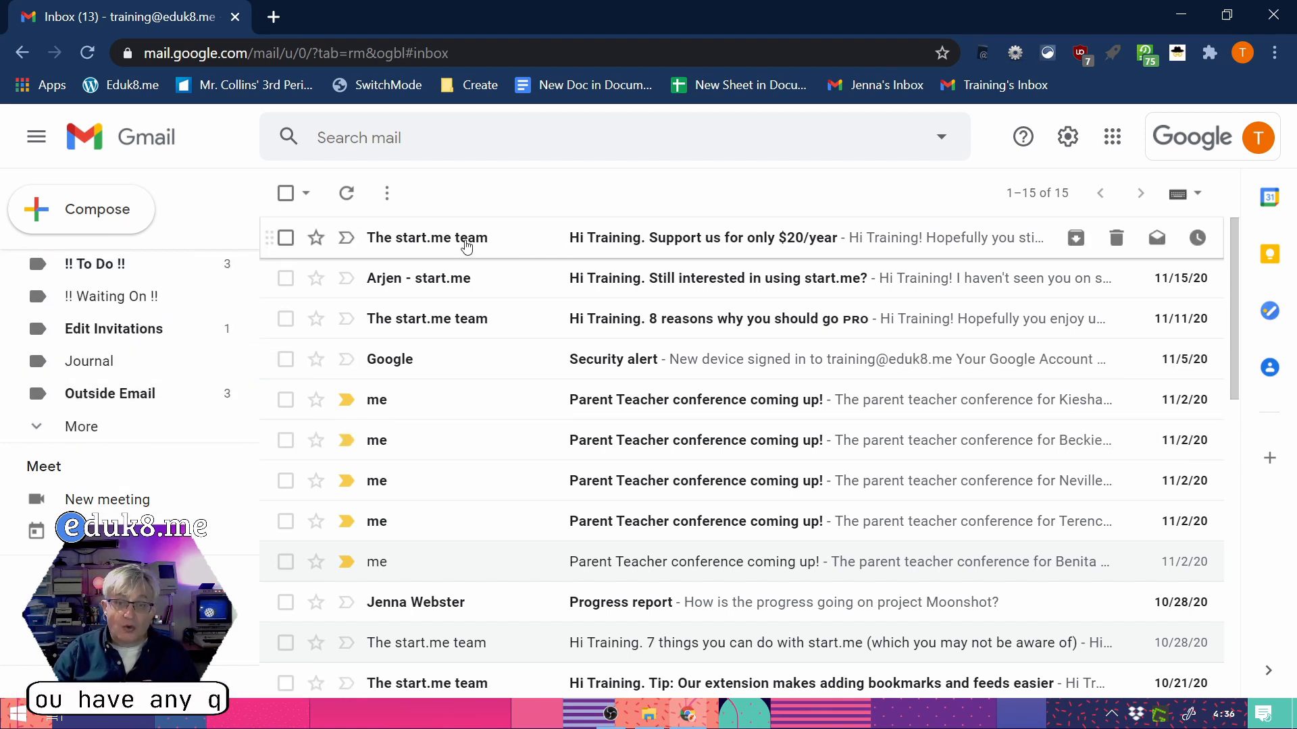
scroll("up", 3)
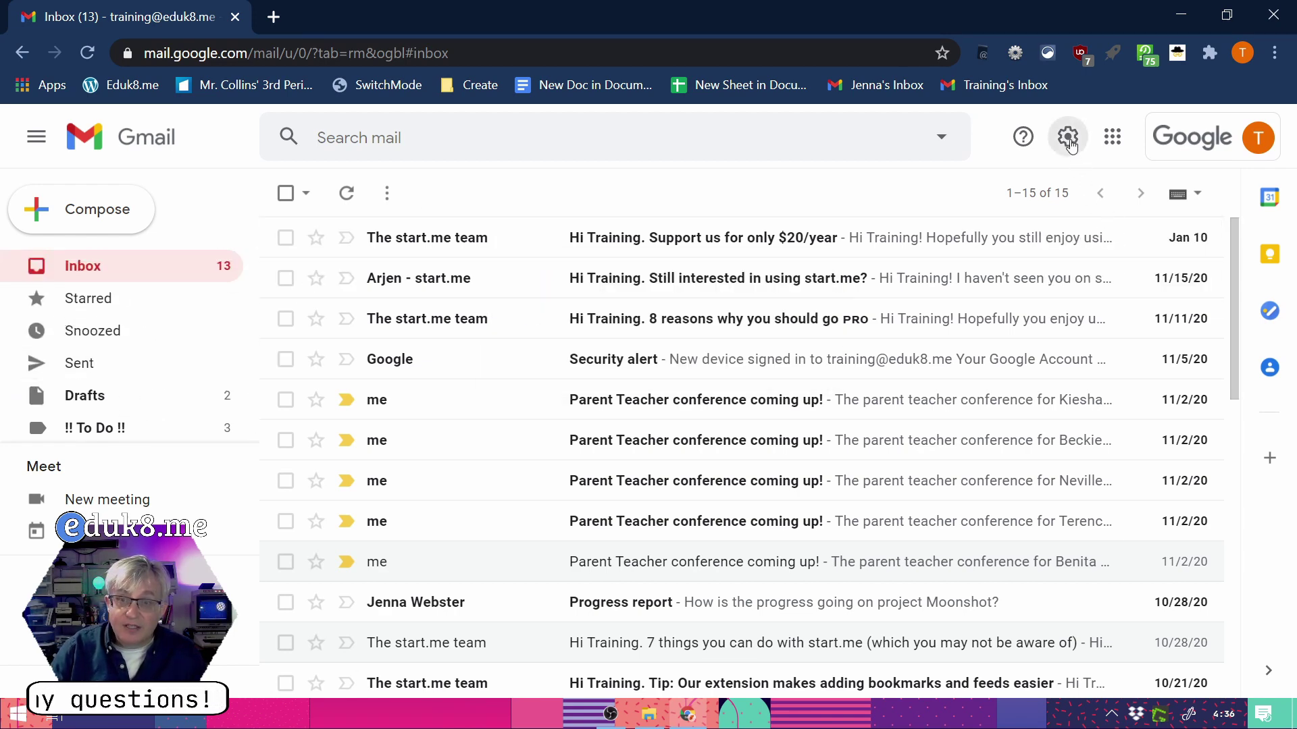
- Make Section 1 the VIP section with the sender query and name VIP
left_click(1067, 136)
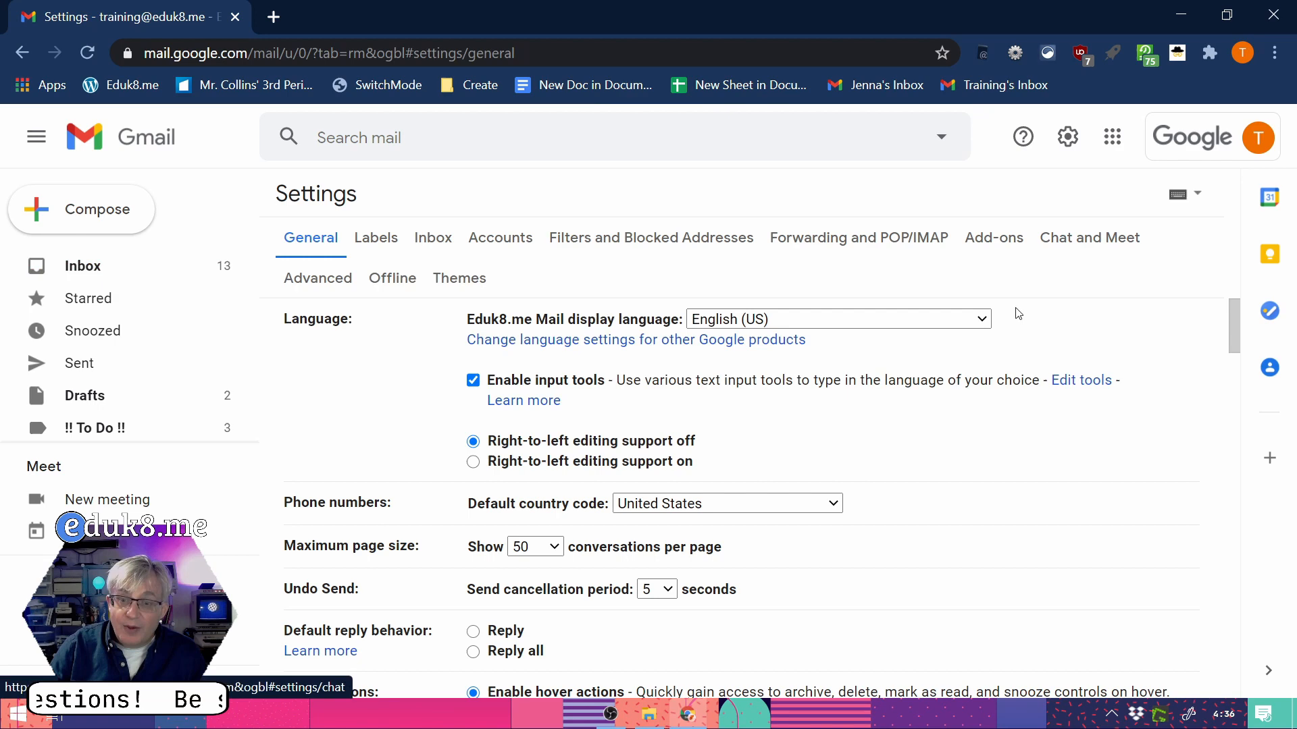
left_click(432, 237)
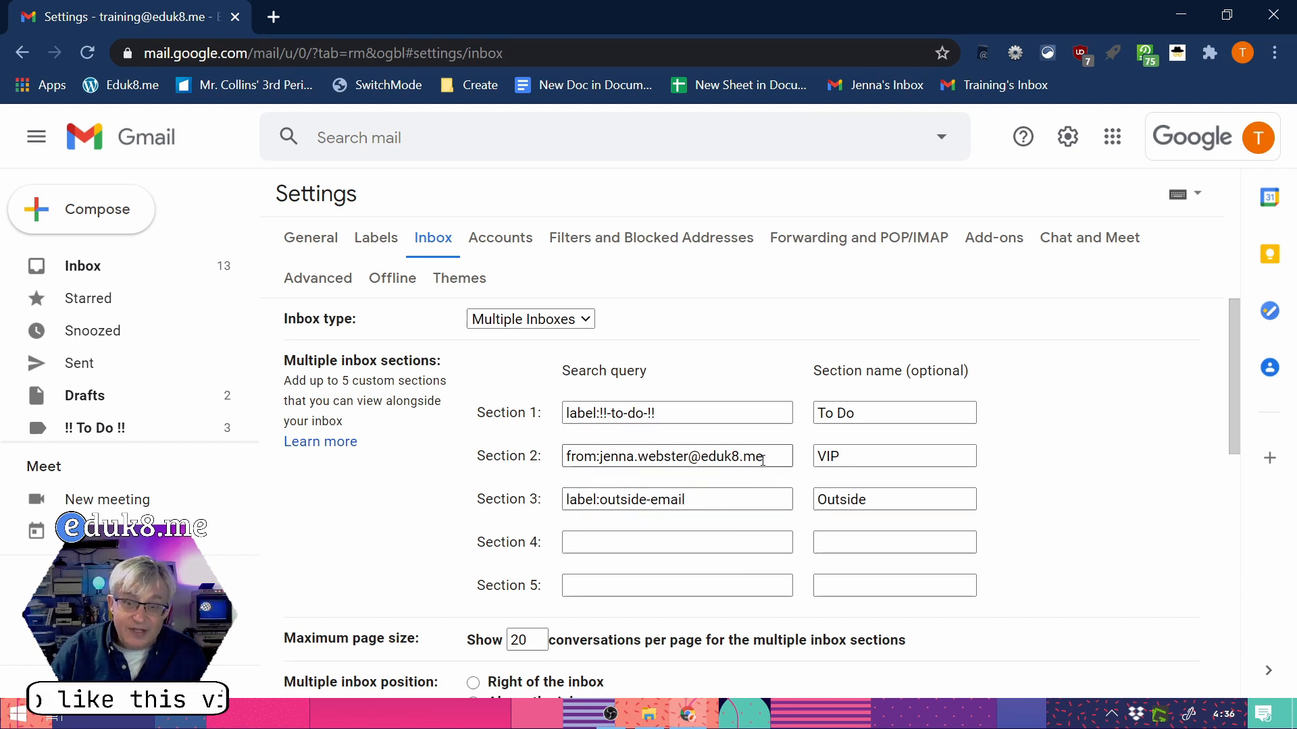
triple_click(675, 412)
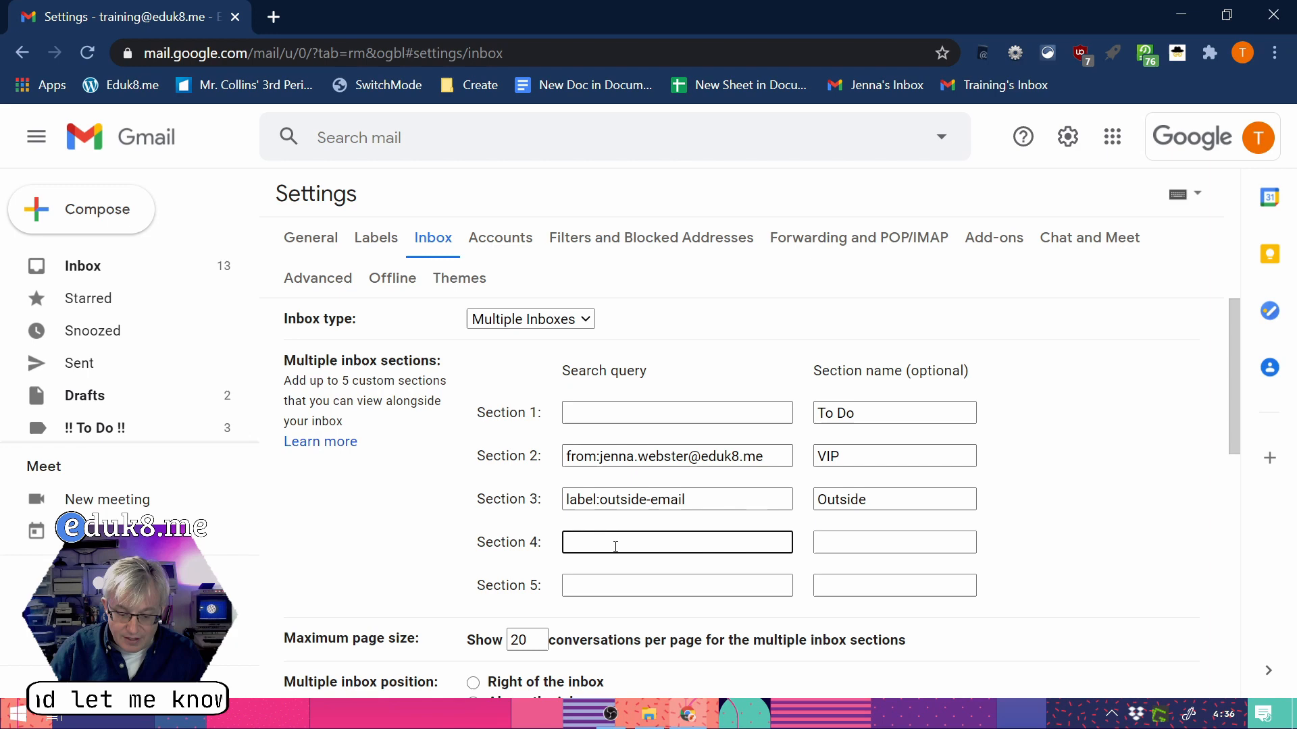
type("label:!!-to-do-!!")
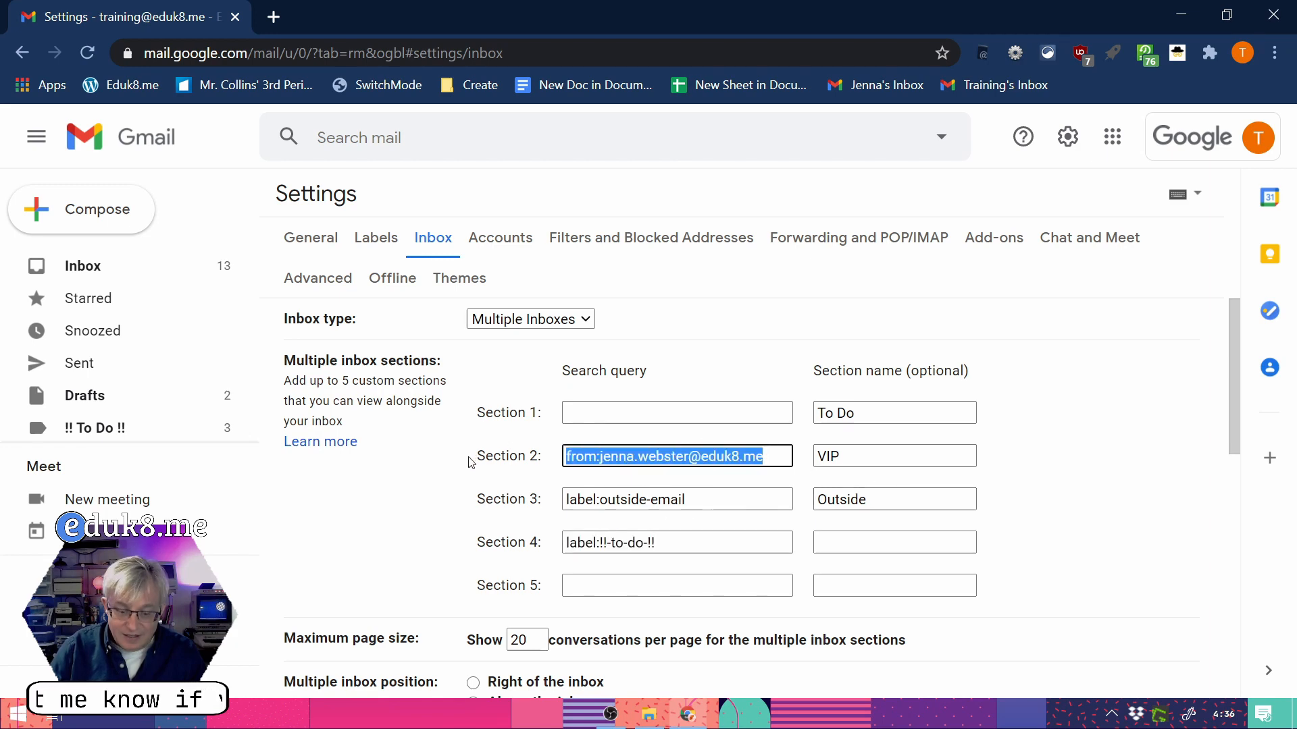
left_click(676, 412)
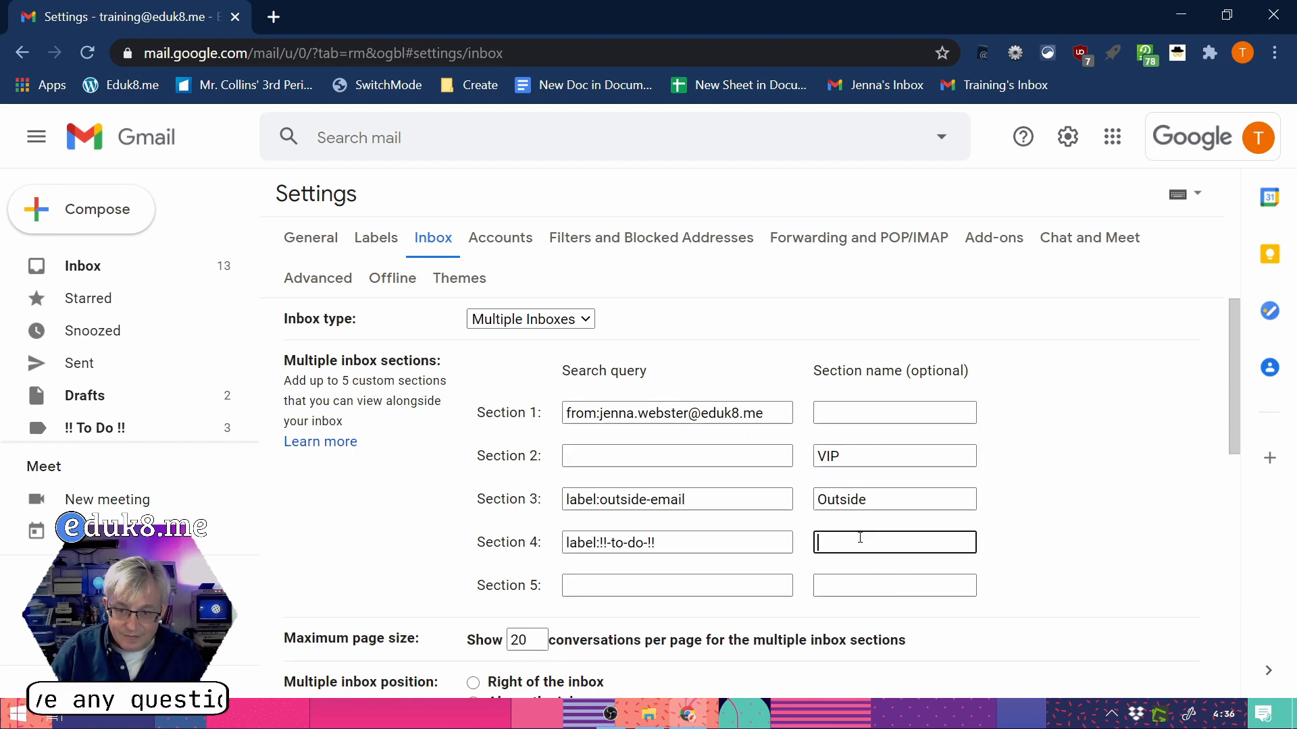
type("To Do")
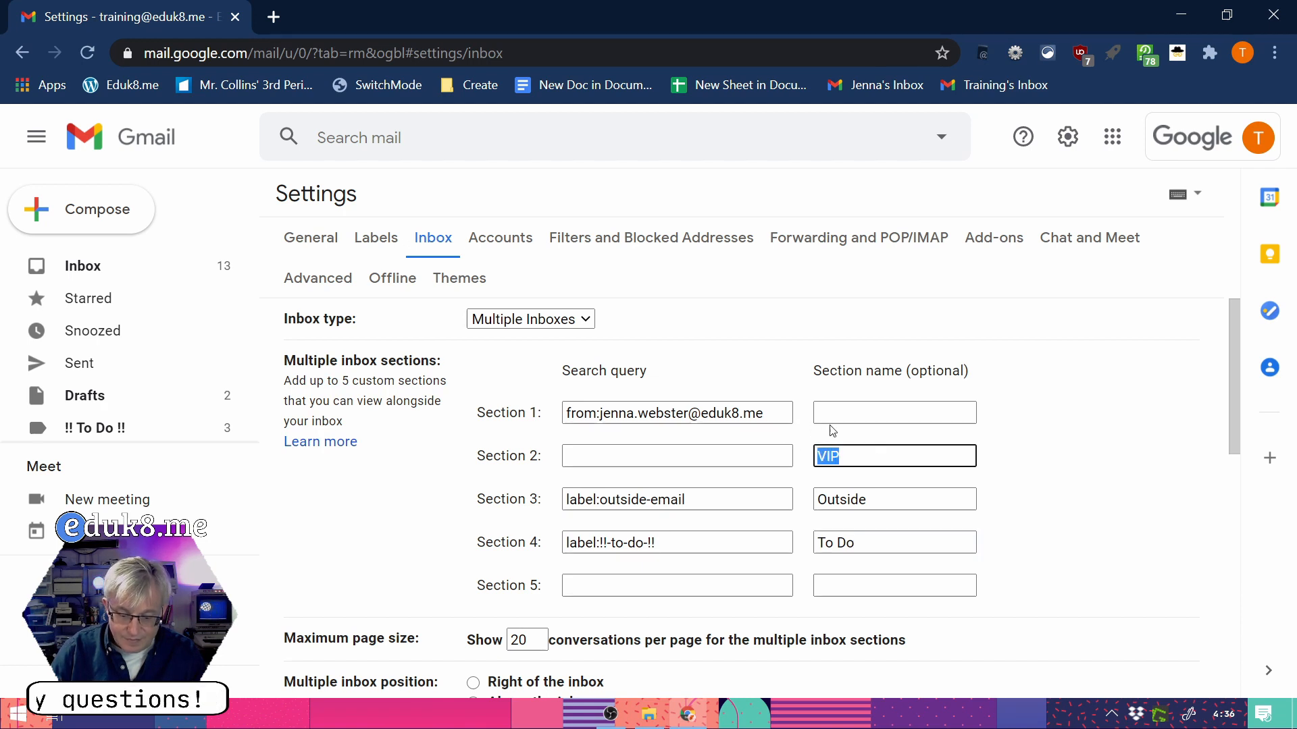
left_click(894, 412)
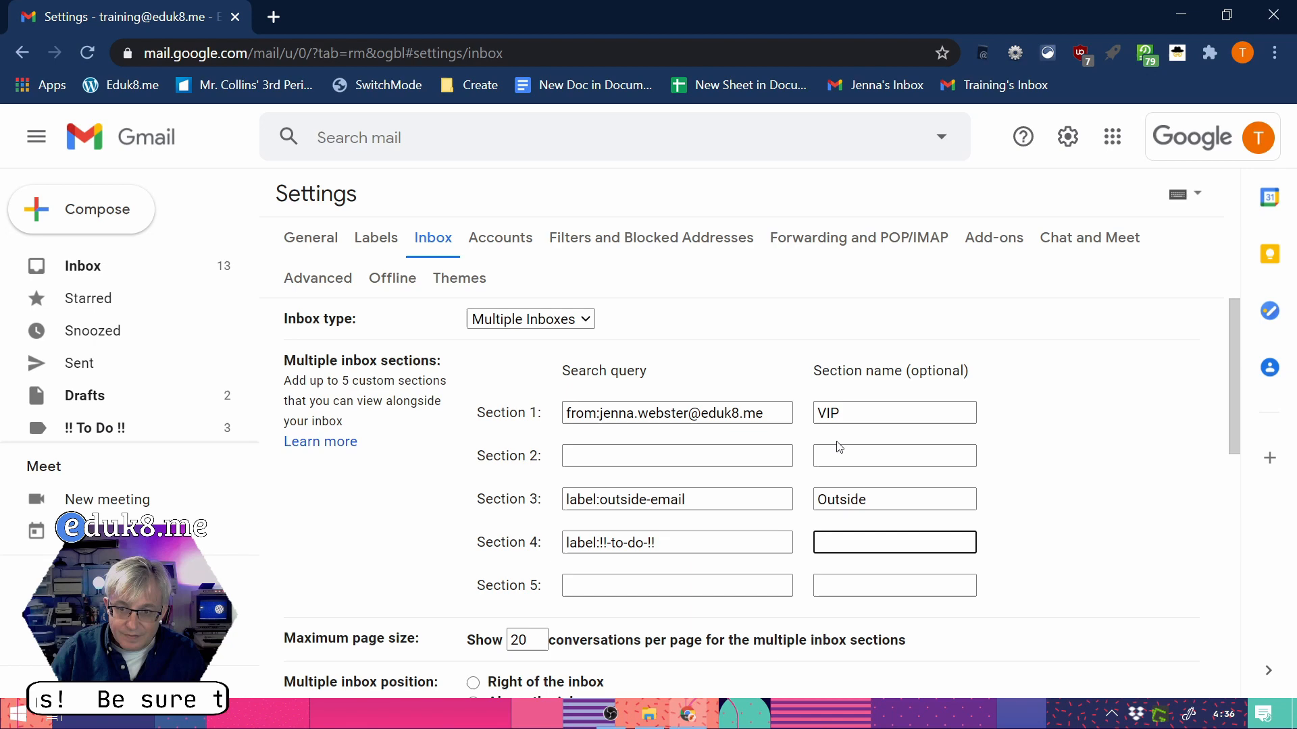
- Put the Outside query and name in Section 2, To Do third, and save
triple_click(677, 542)
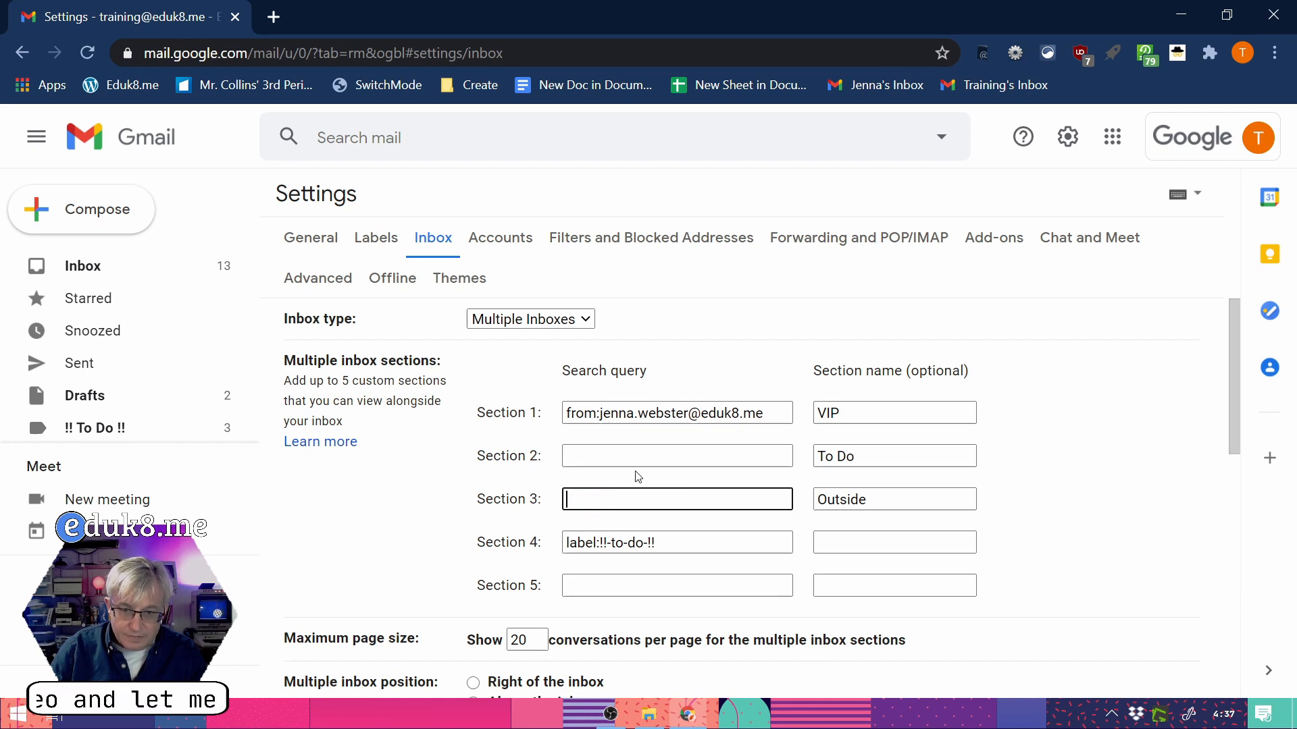
type("label:outside-email")
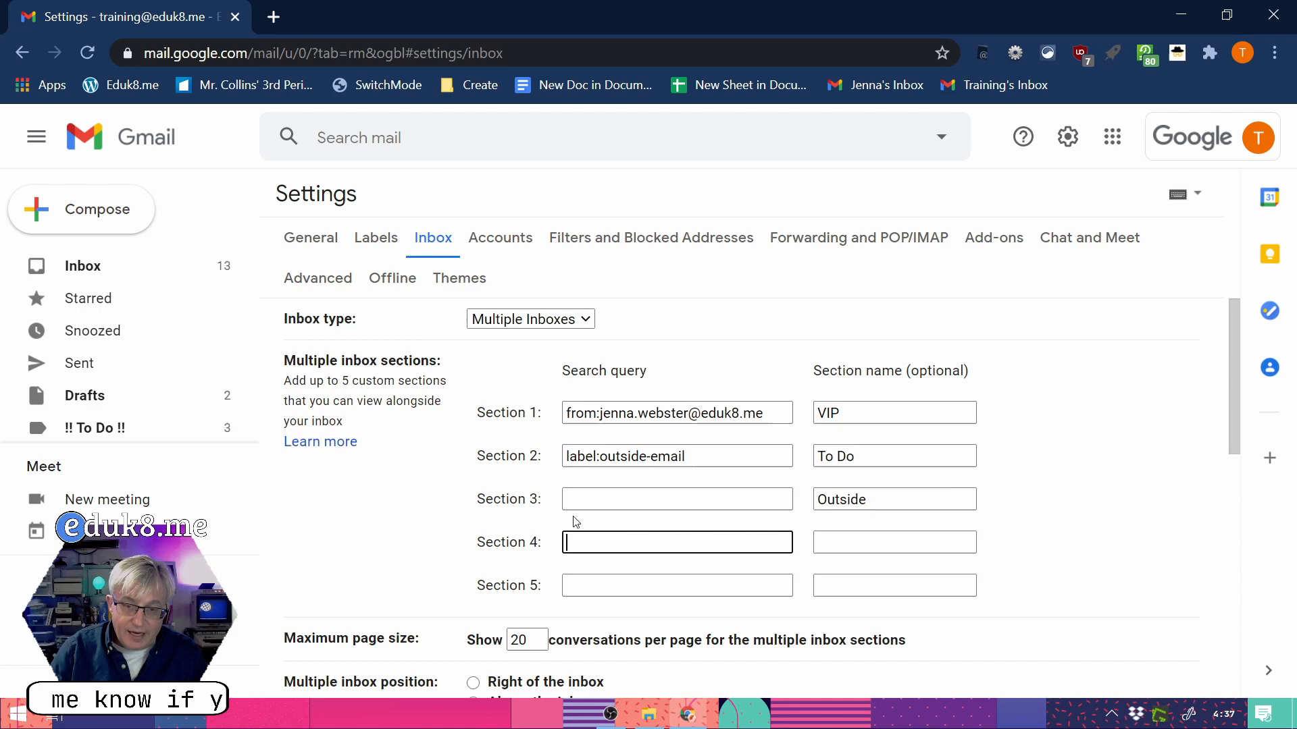
type("label:!!-to-do-!!")
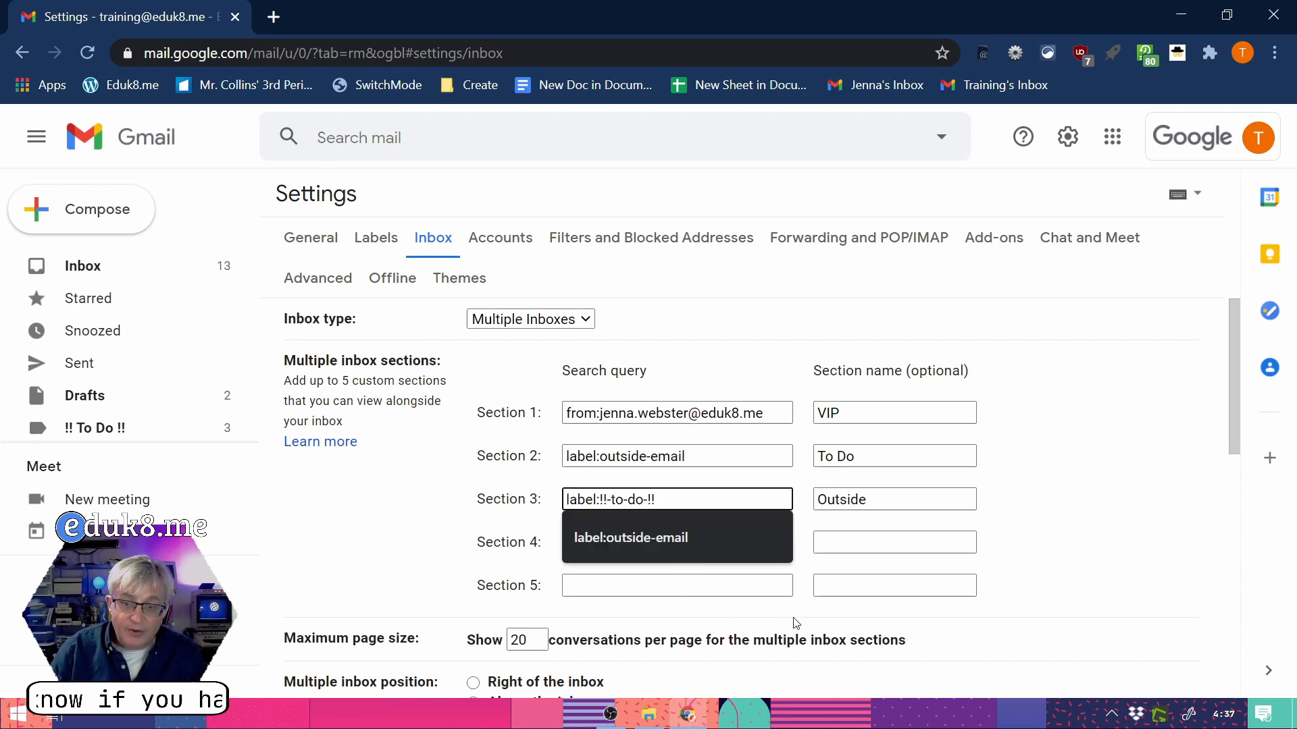
left_click(893, 499)
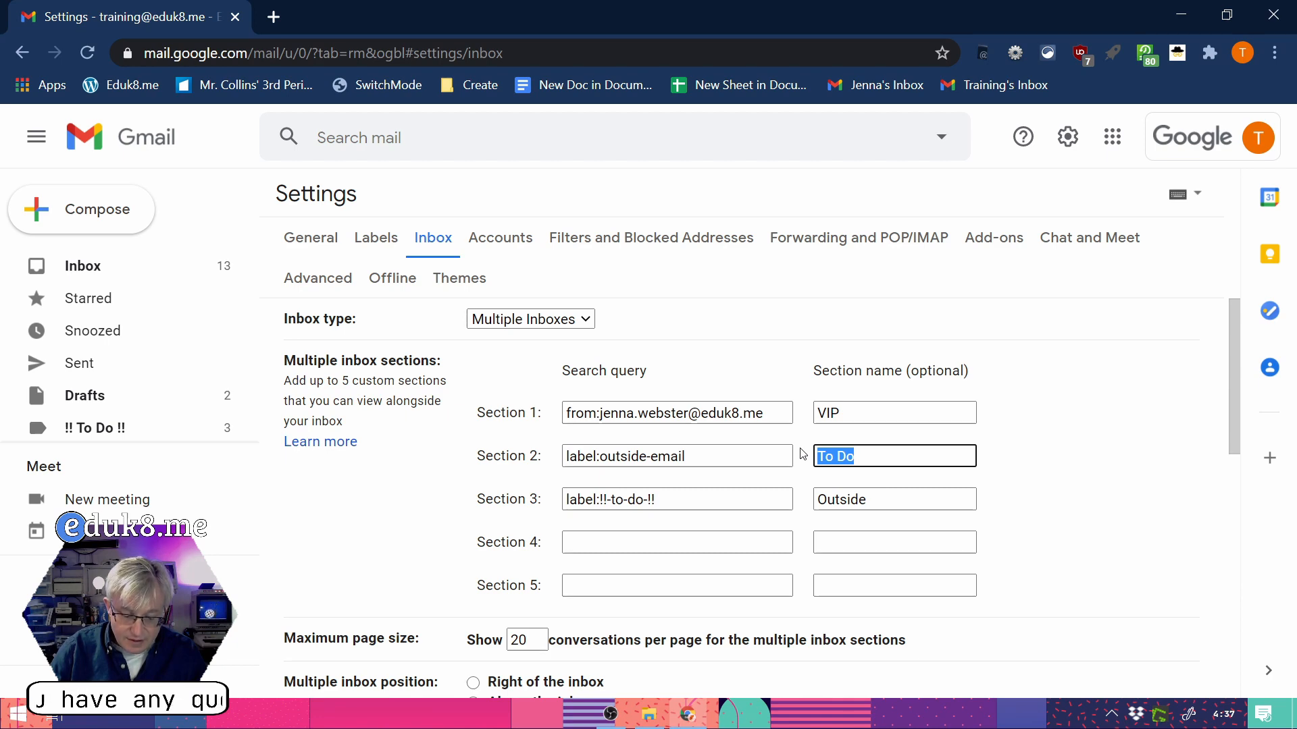
type("Outside")
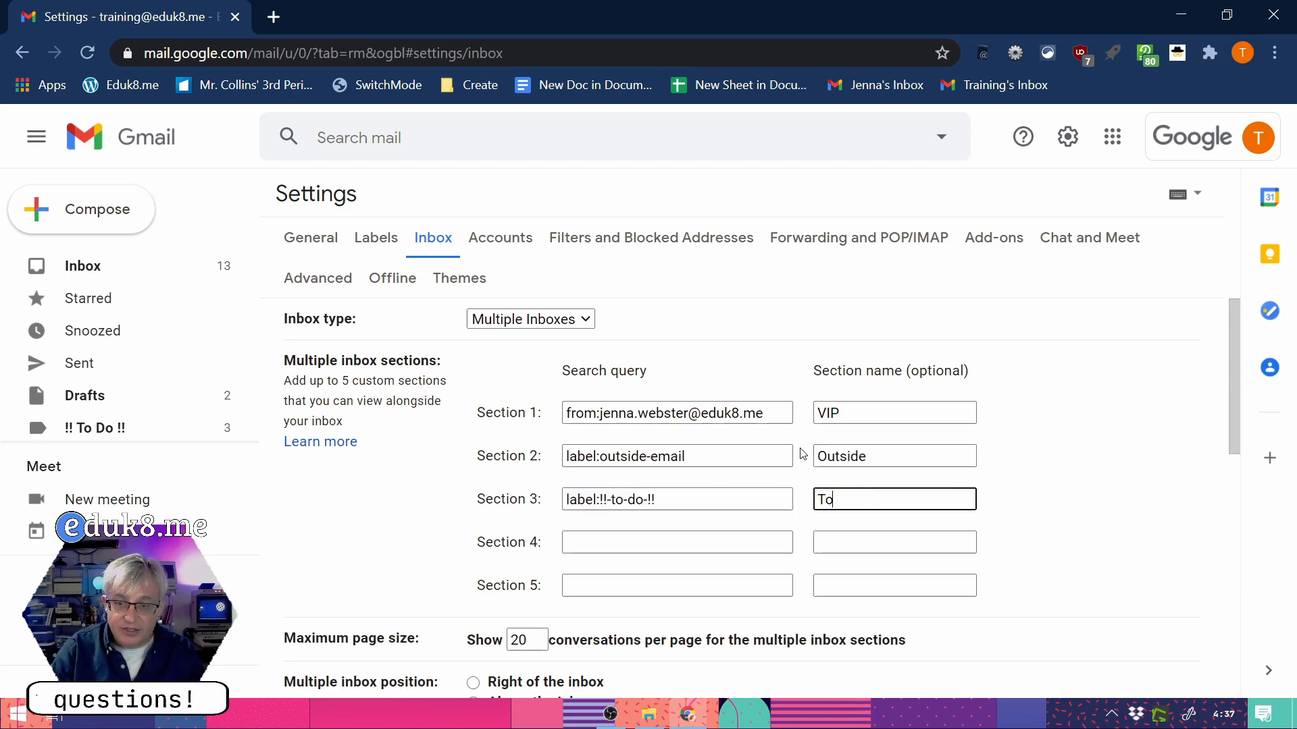
scroll("down", 3)
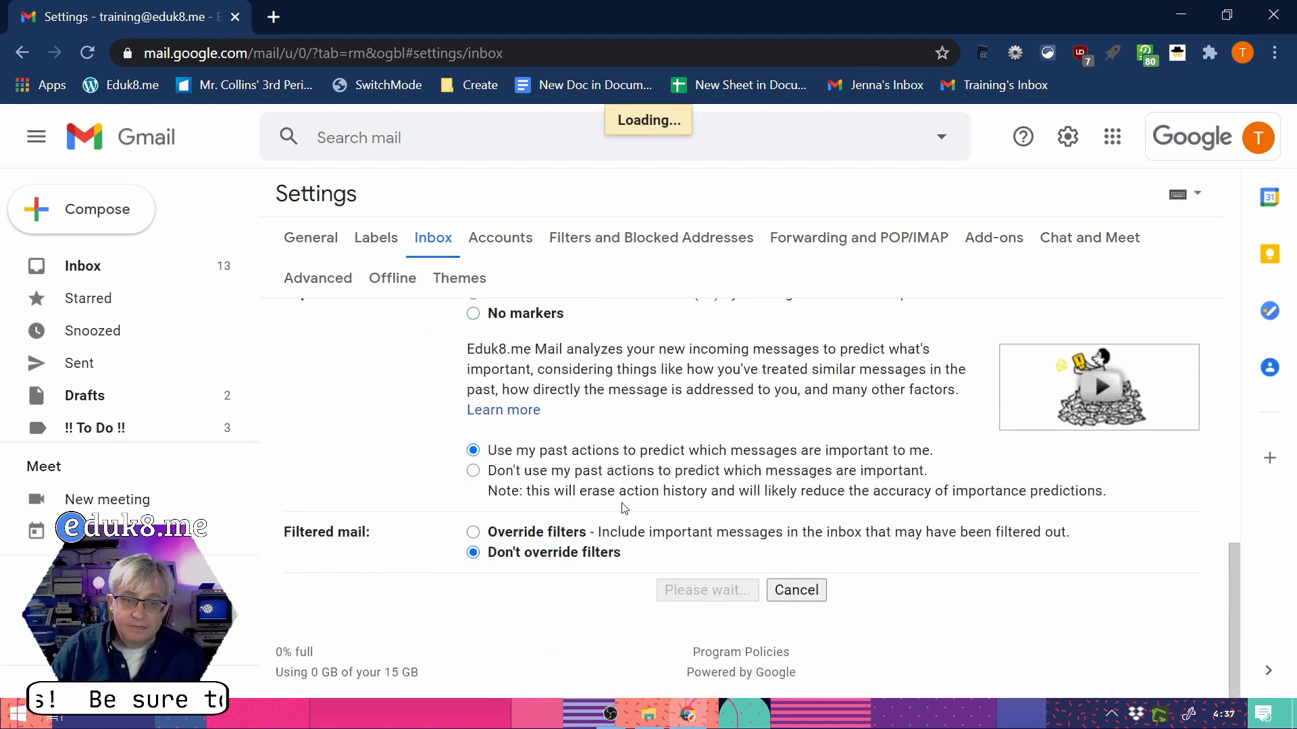
left_click(708, 589)
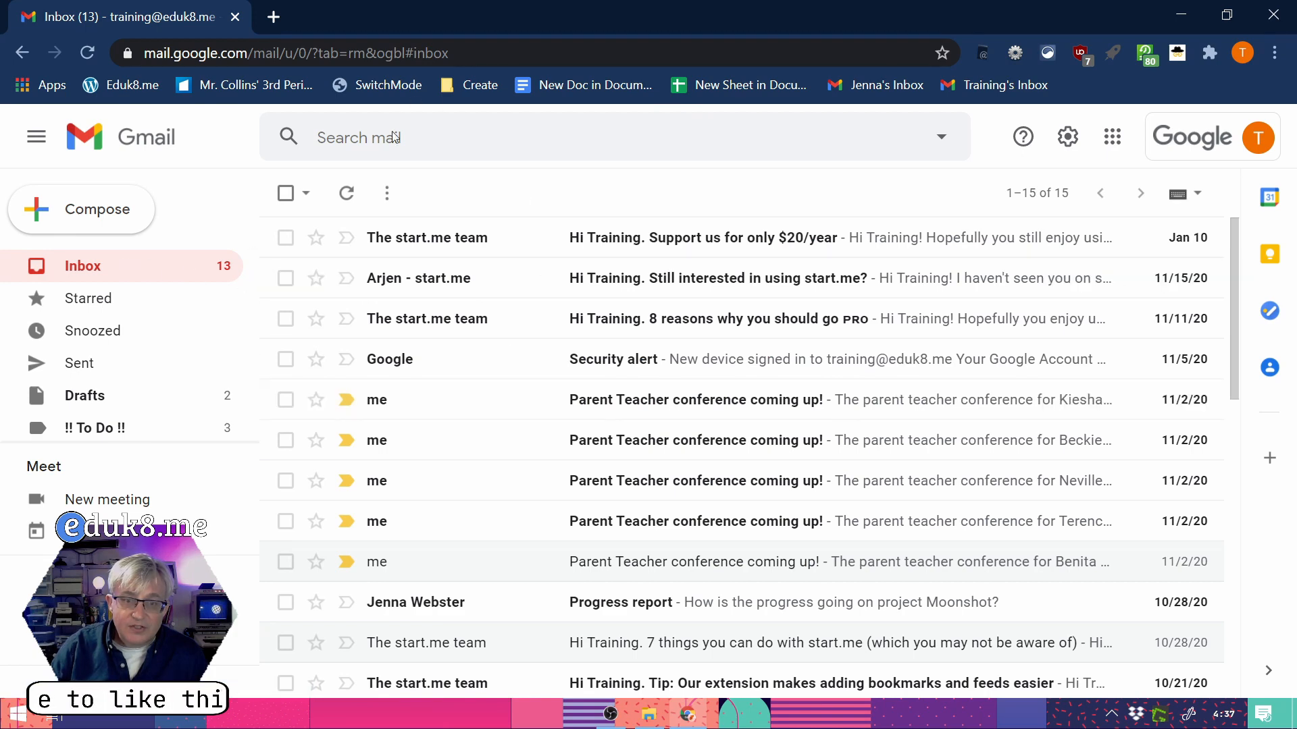
scroll("down", 3)
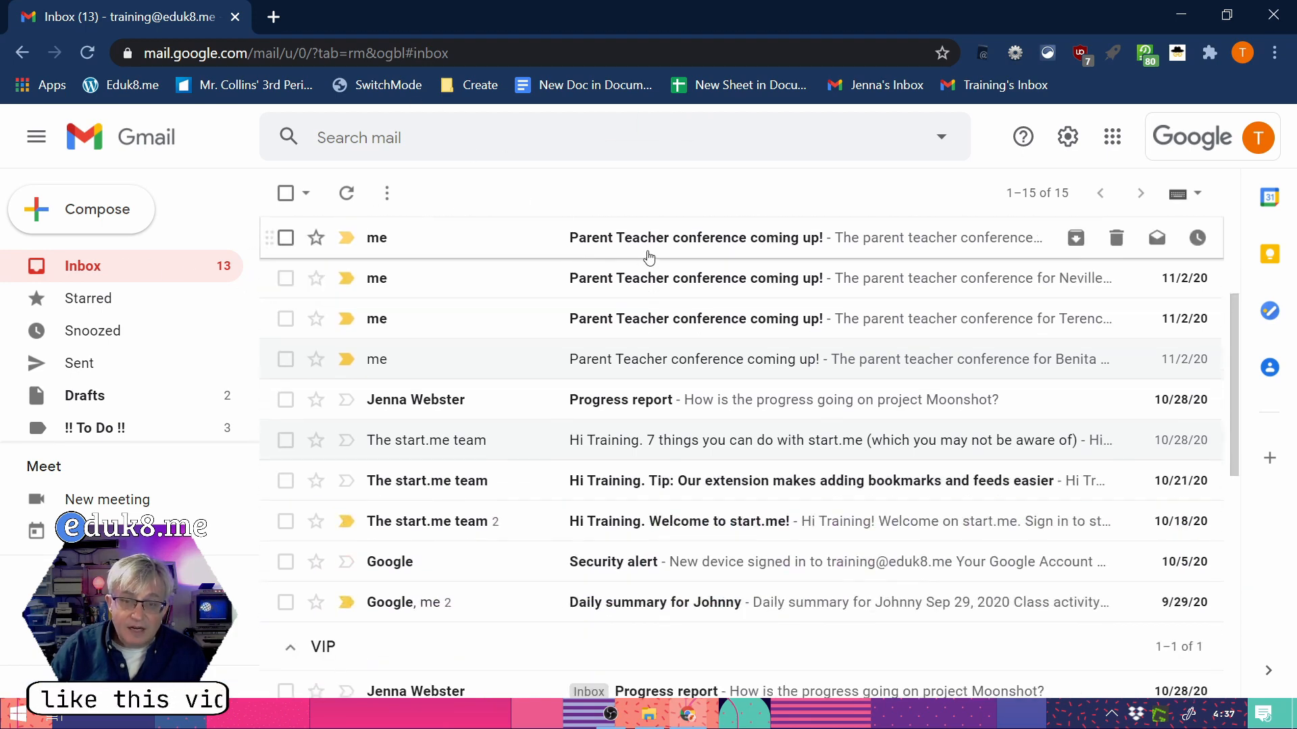
scroll("down", 3)
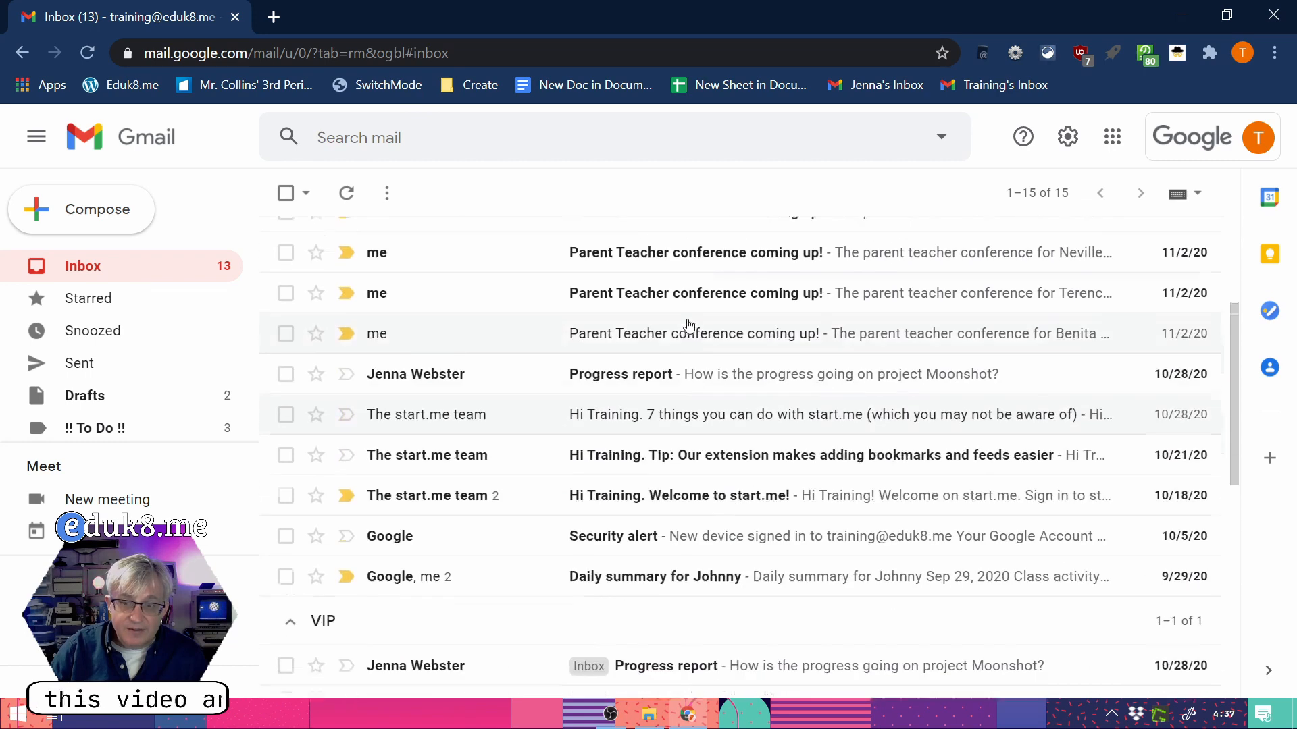
scroll("down", 3)
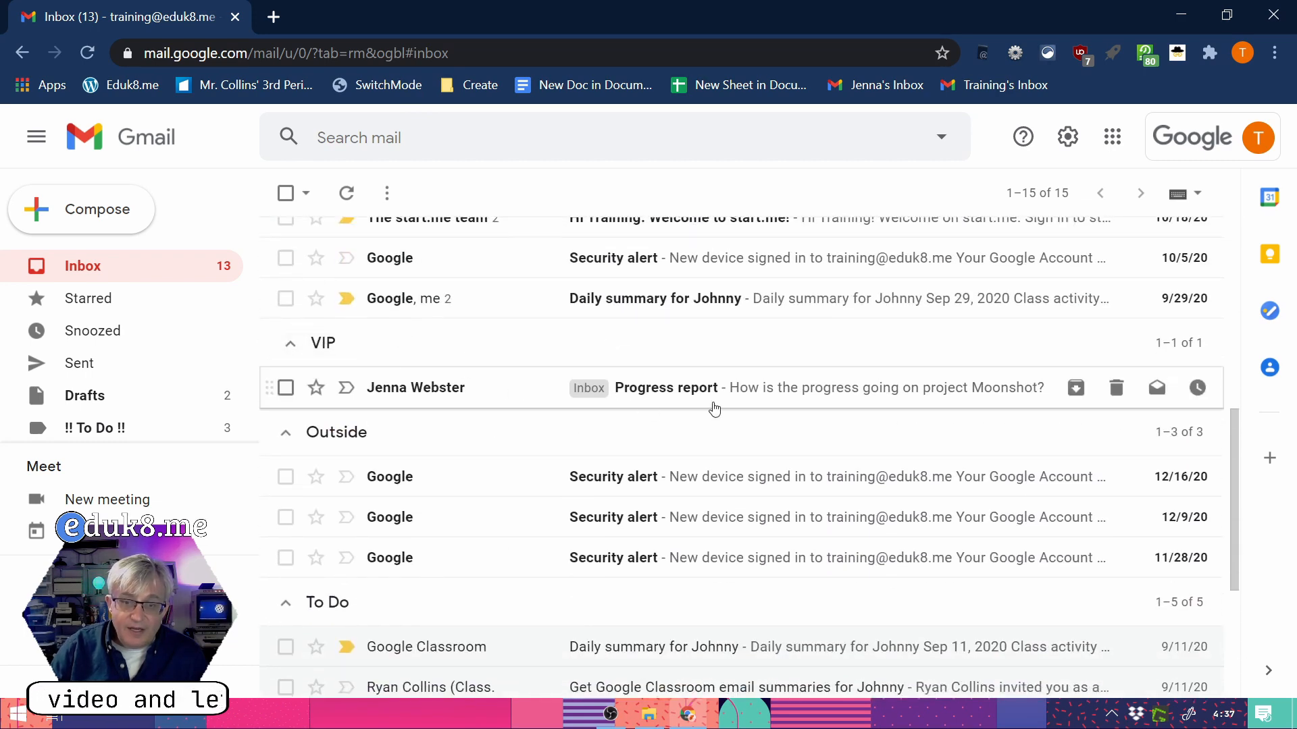
scroll("down", 3)
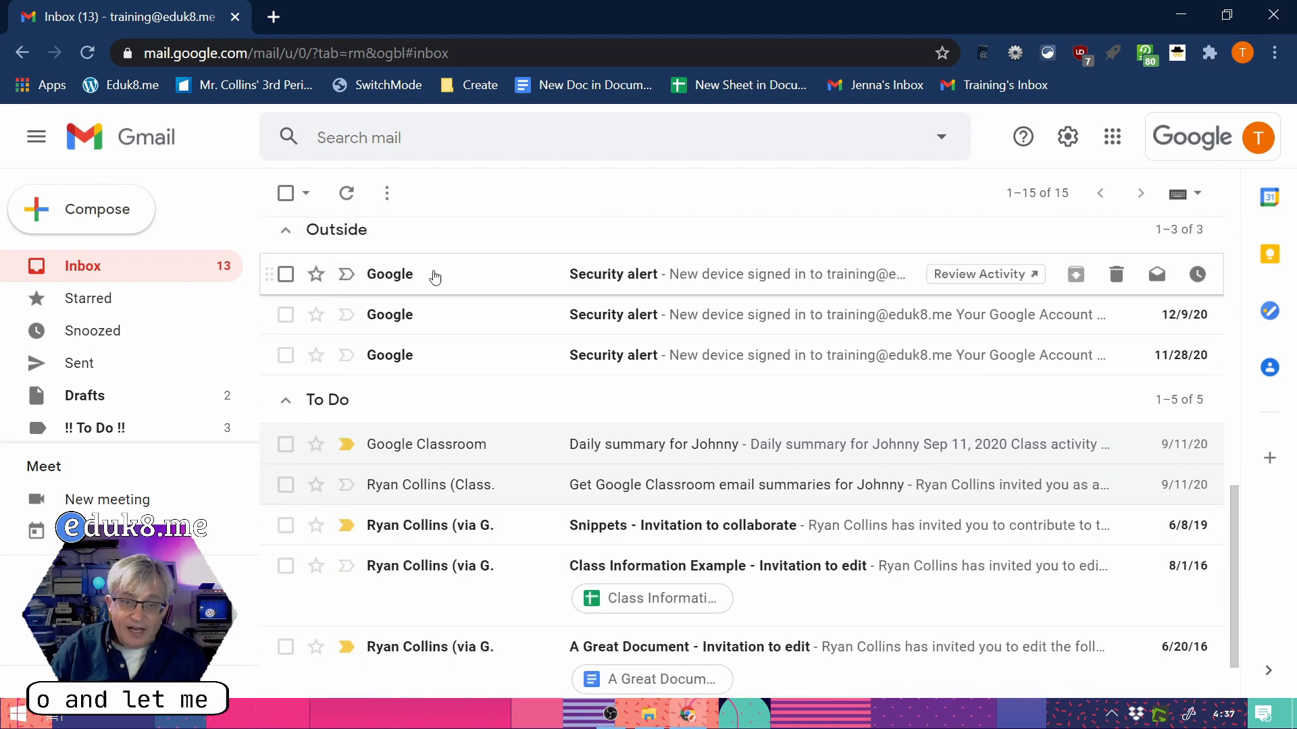
scroll("down", 3)
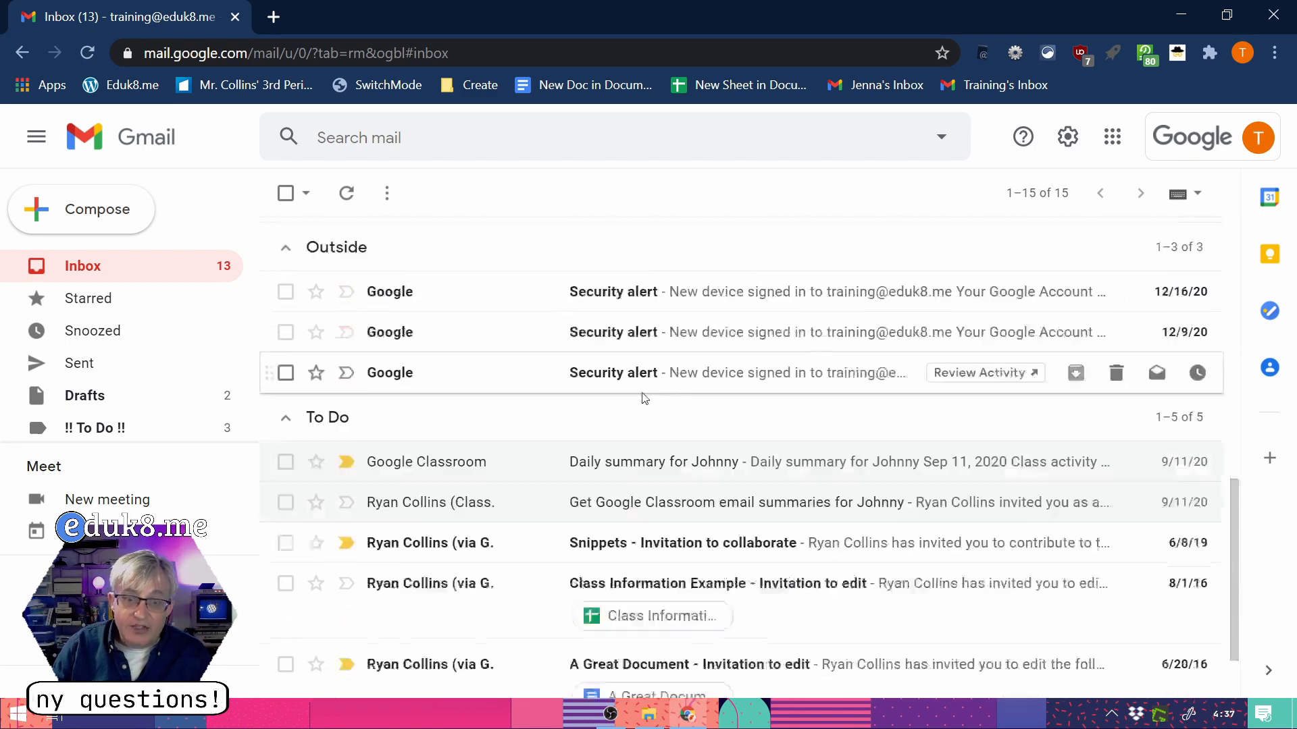
scroll("up", 3)
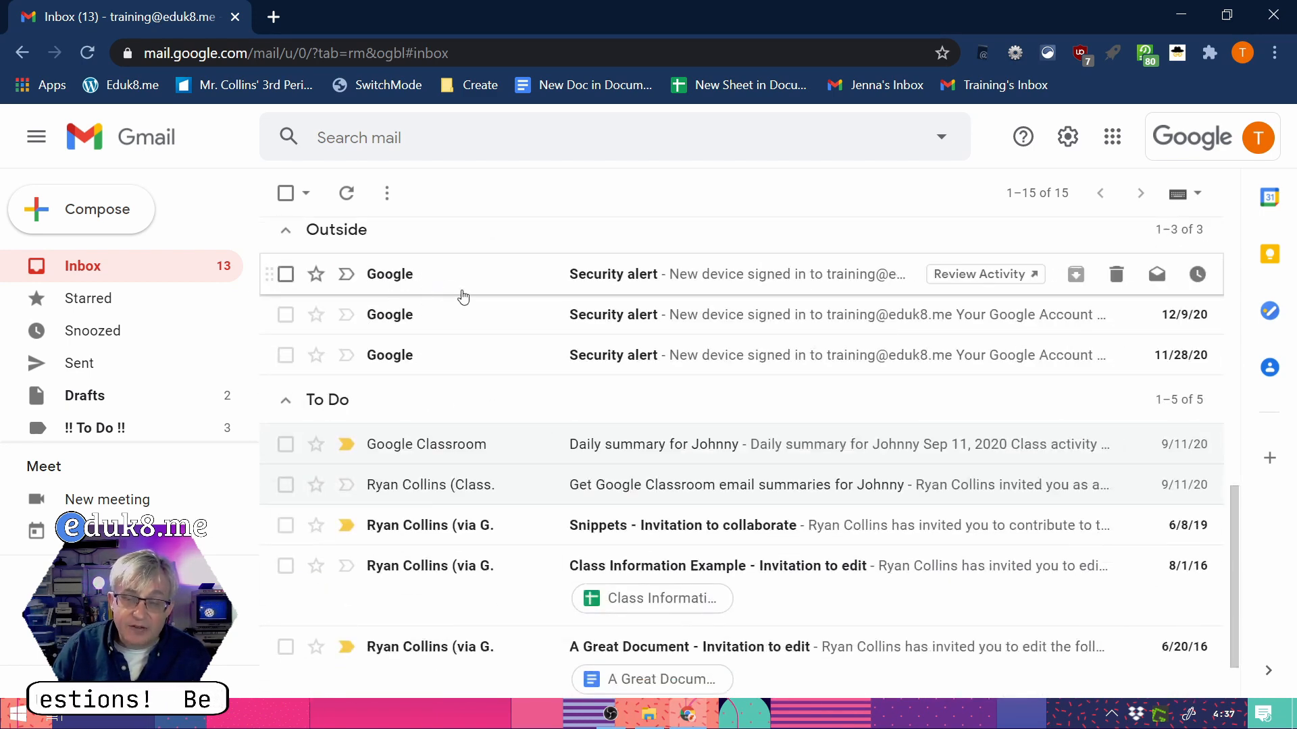
mouse_move(497, 290)
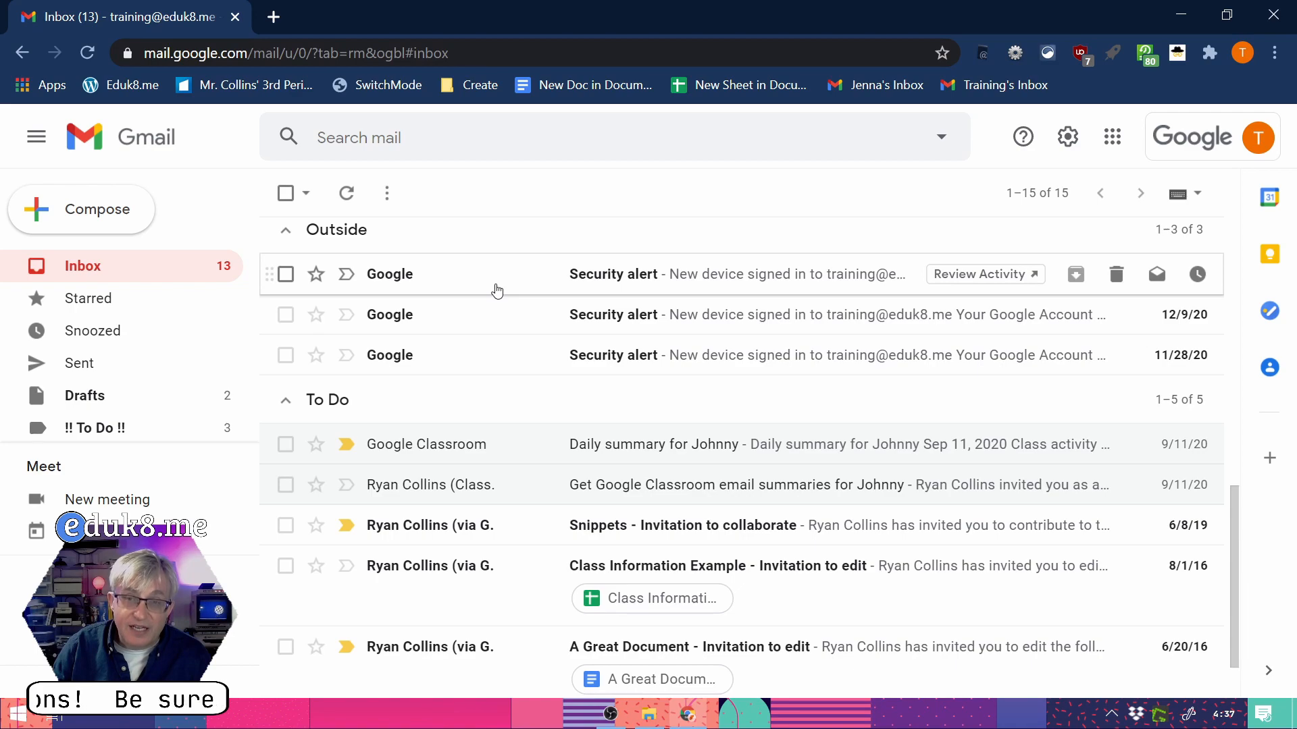
scroll("down", 3)
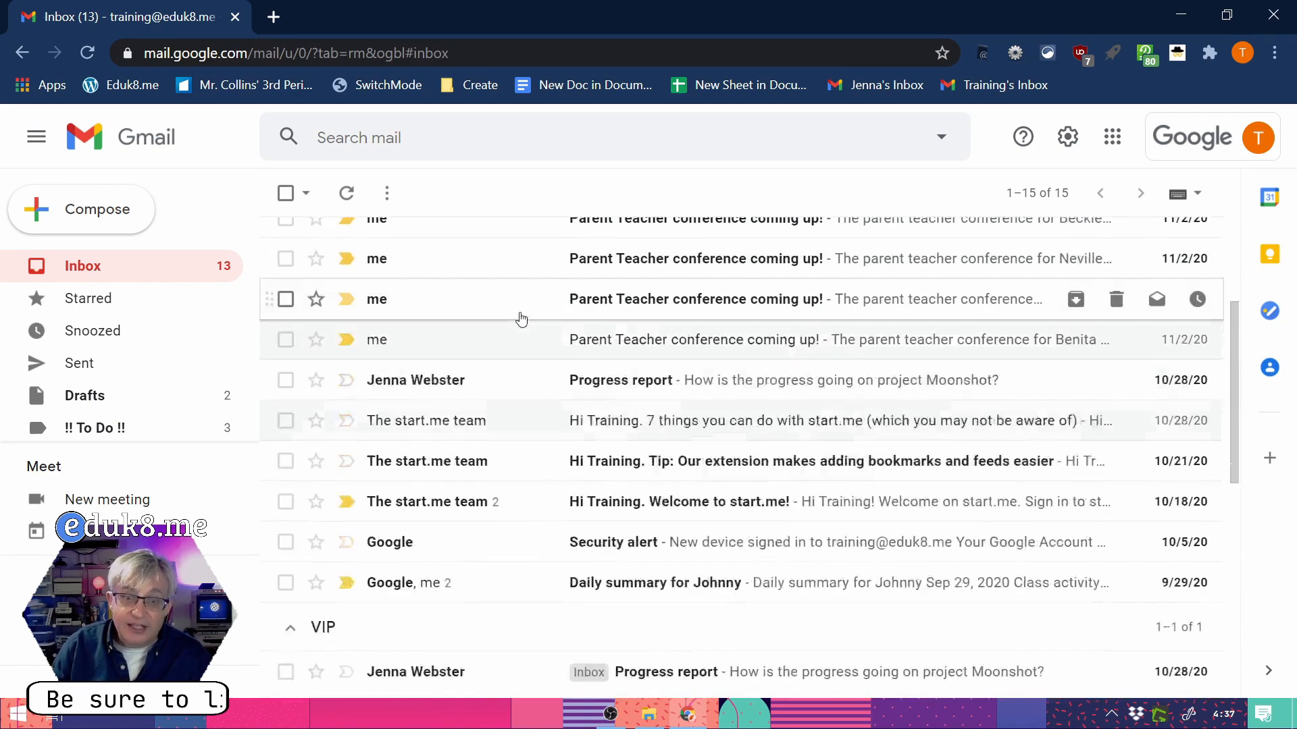
scroll("up", 3)
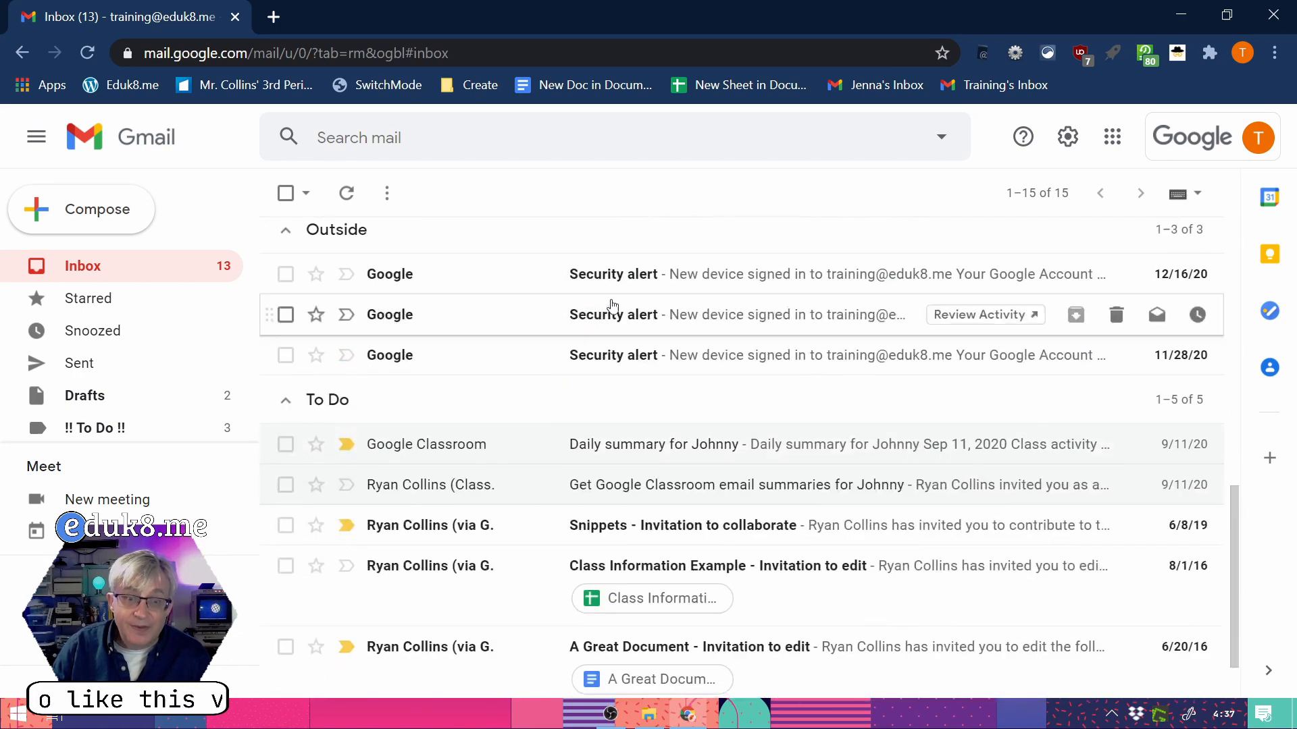
scroll("up", 3)
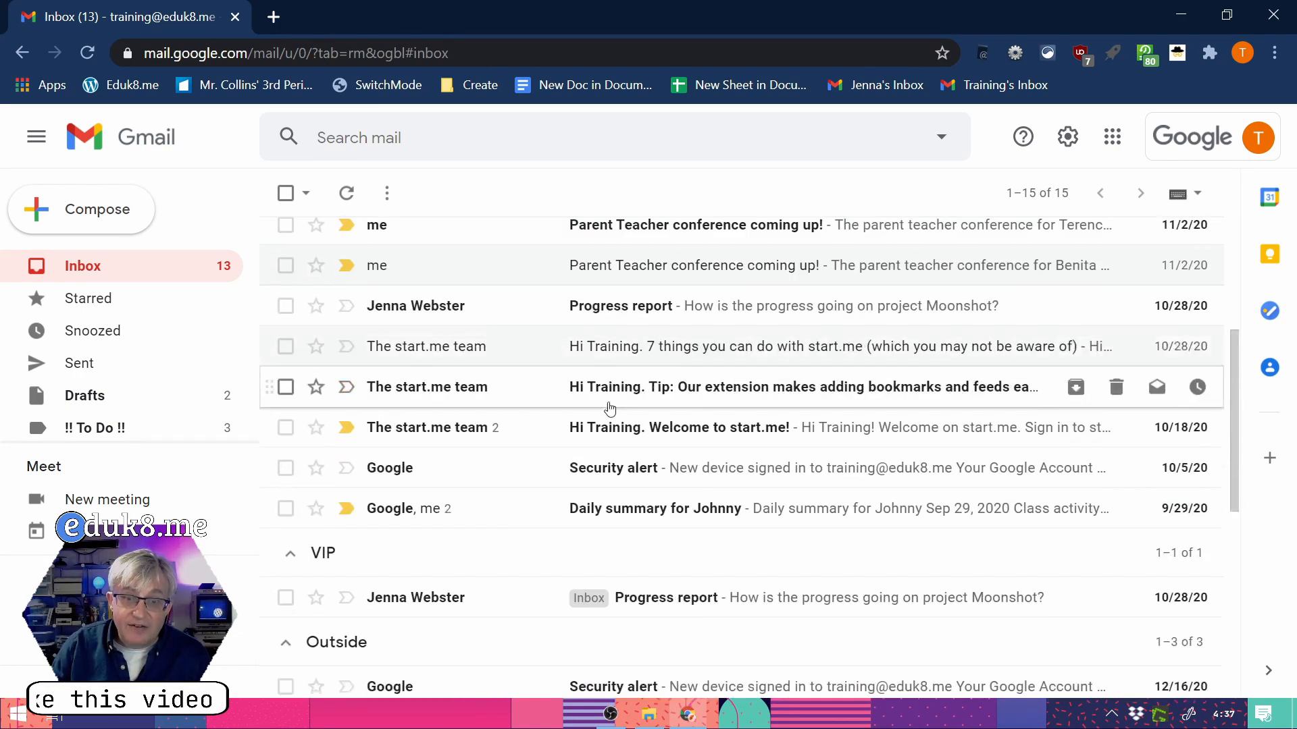
scroll("down", 3)
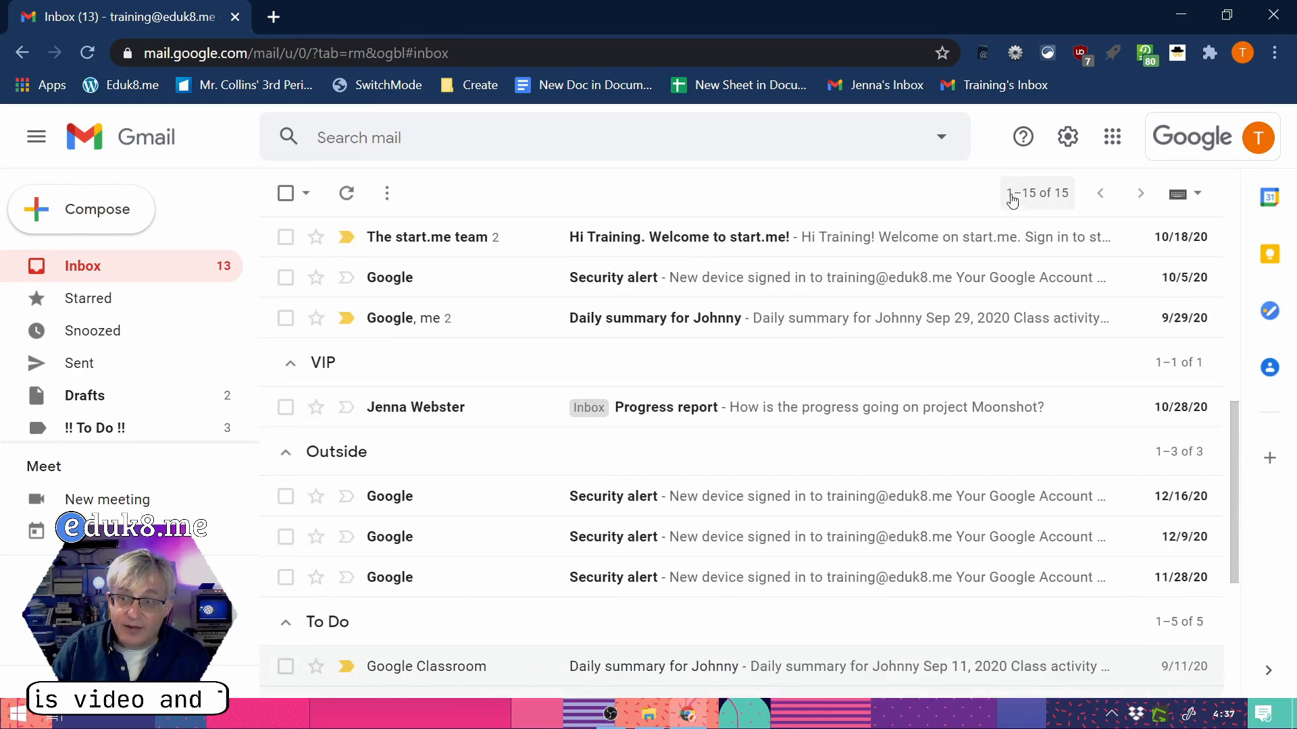
left_click(1068, 136)
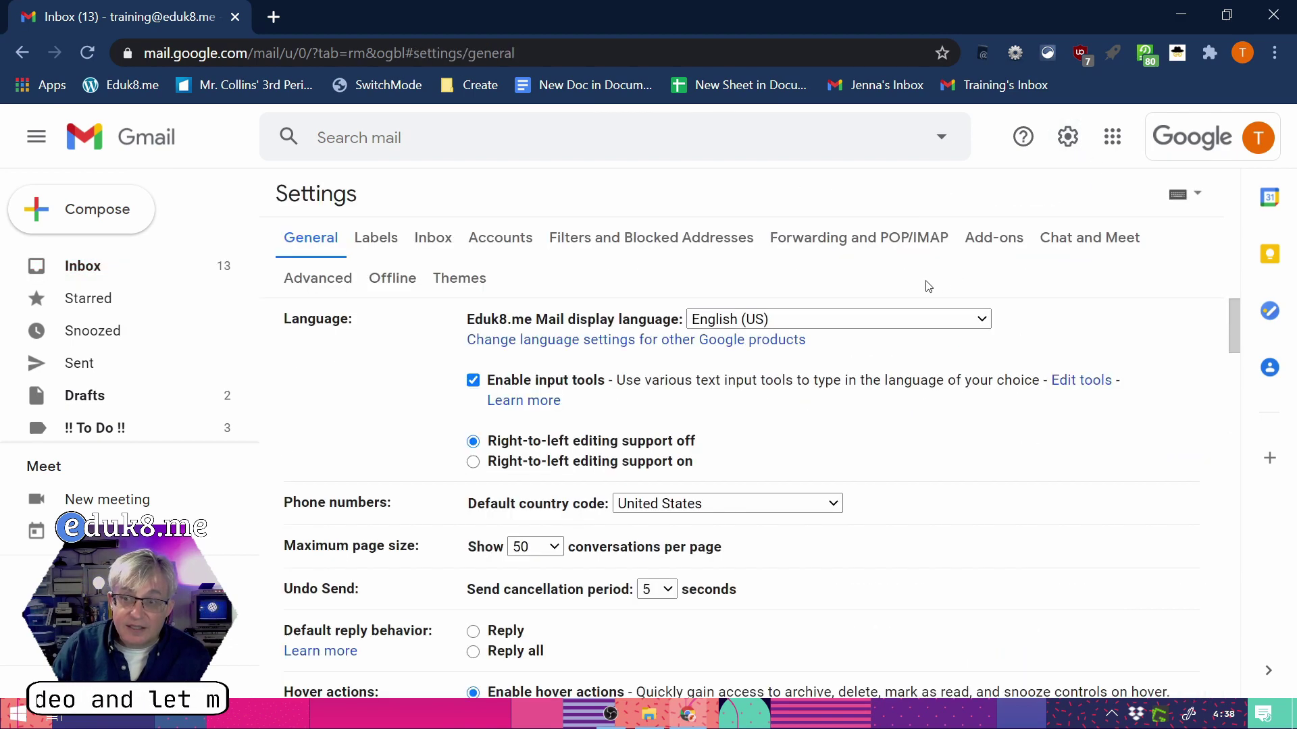
left_click(432, 238)
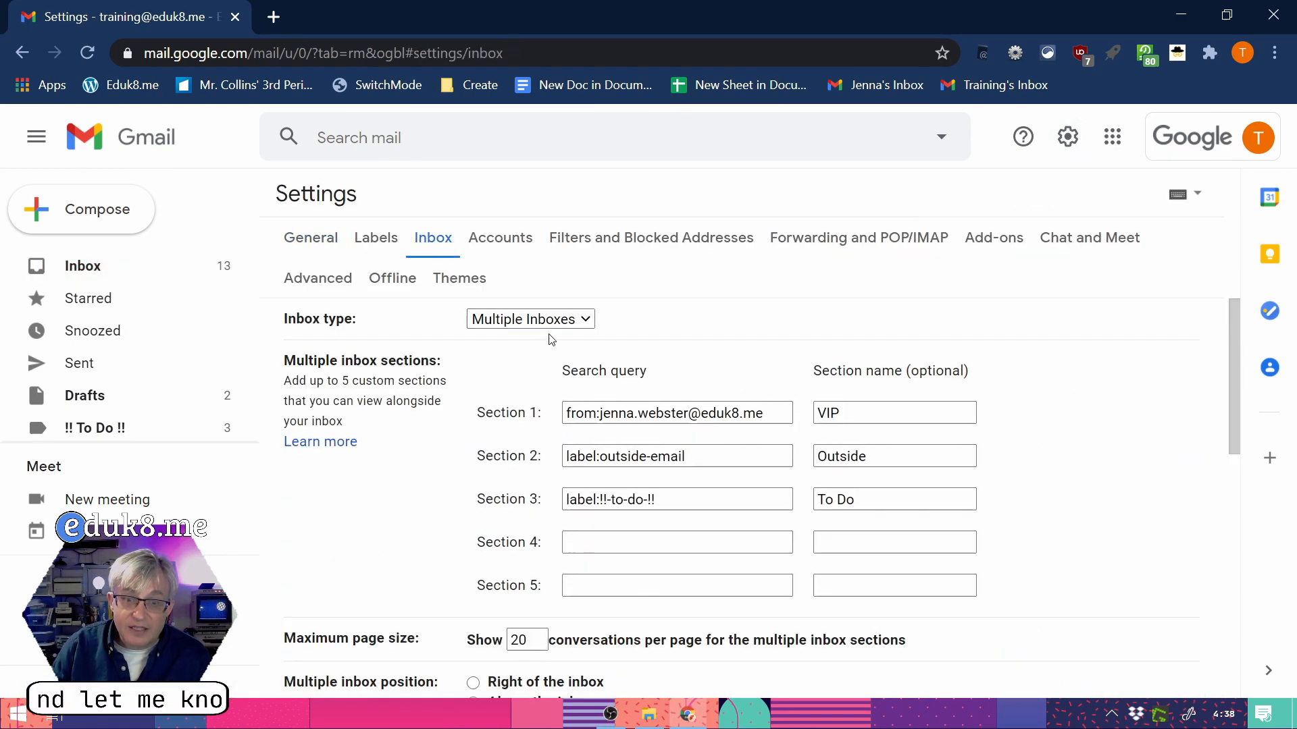
left_click(529, 319)
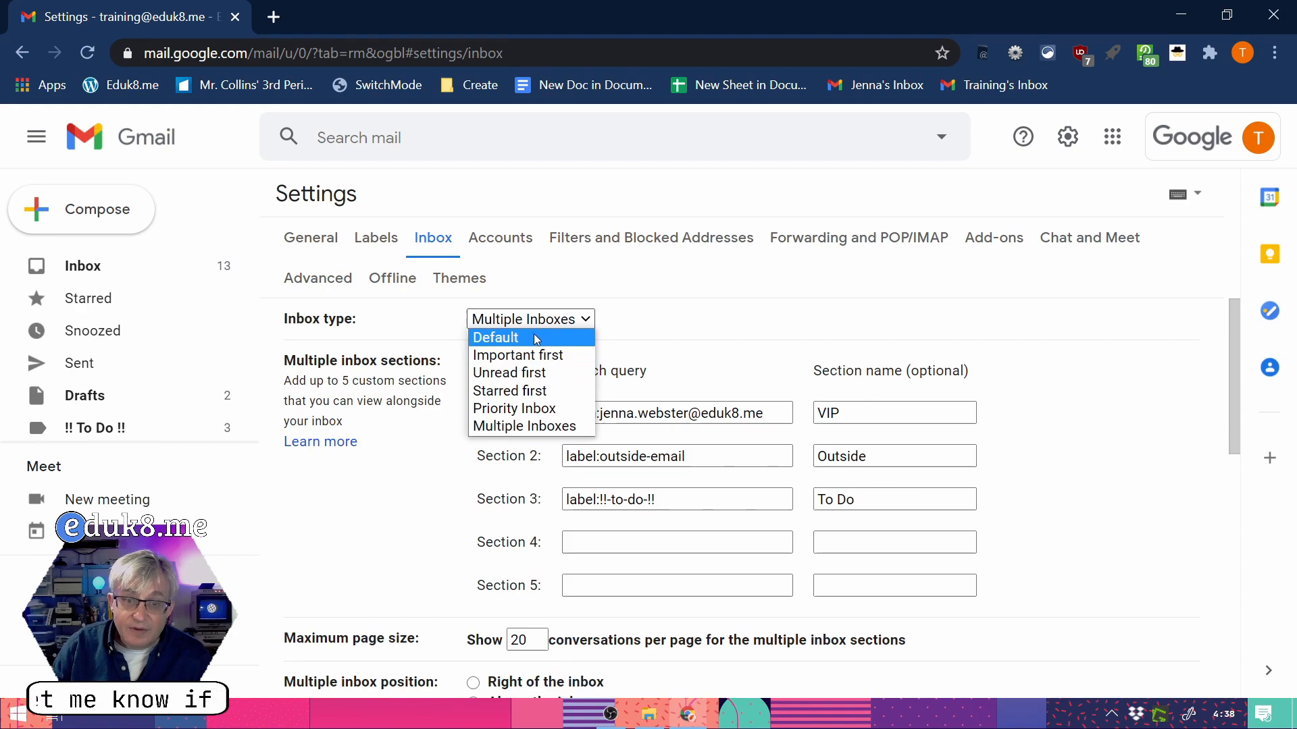
left_click(495, 338)
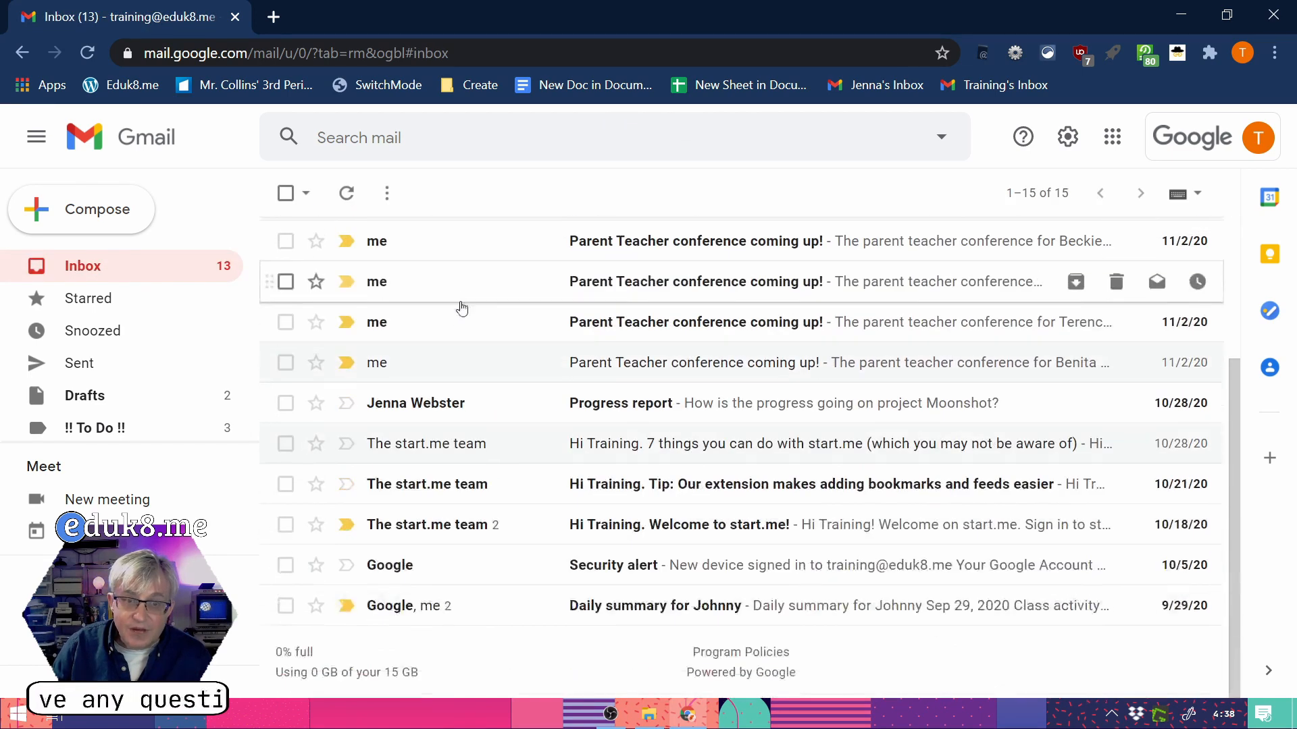
scroll("up", 3)
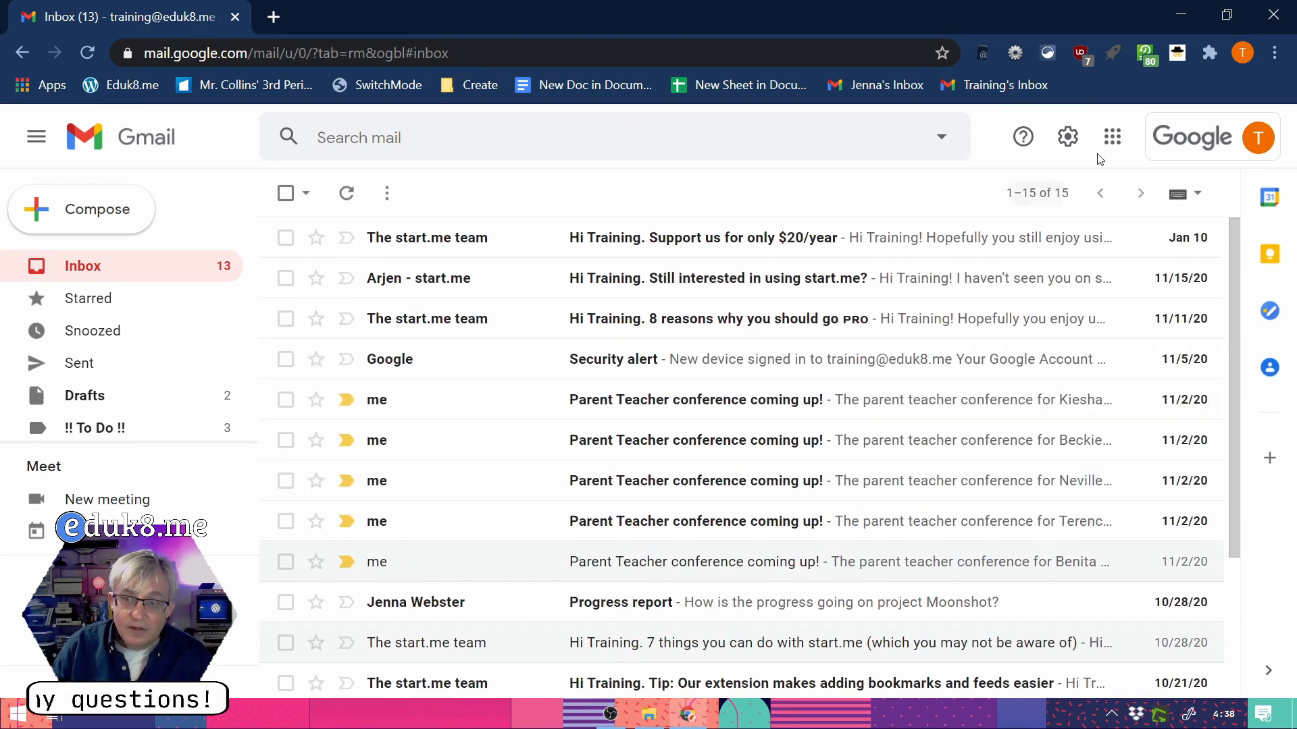
left_click(1067, 136)
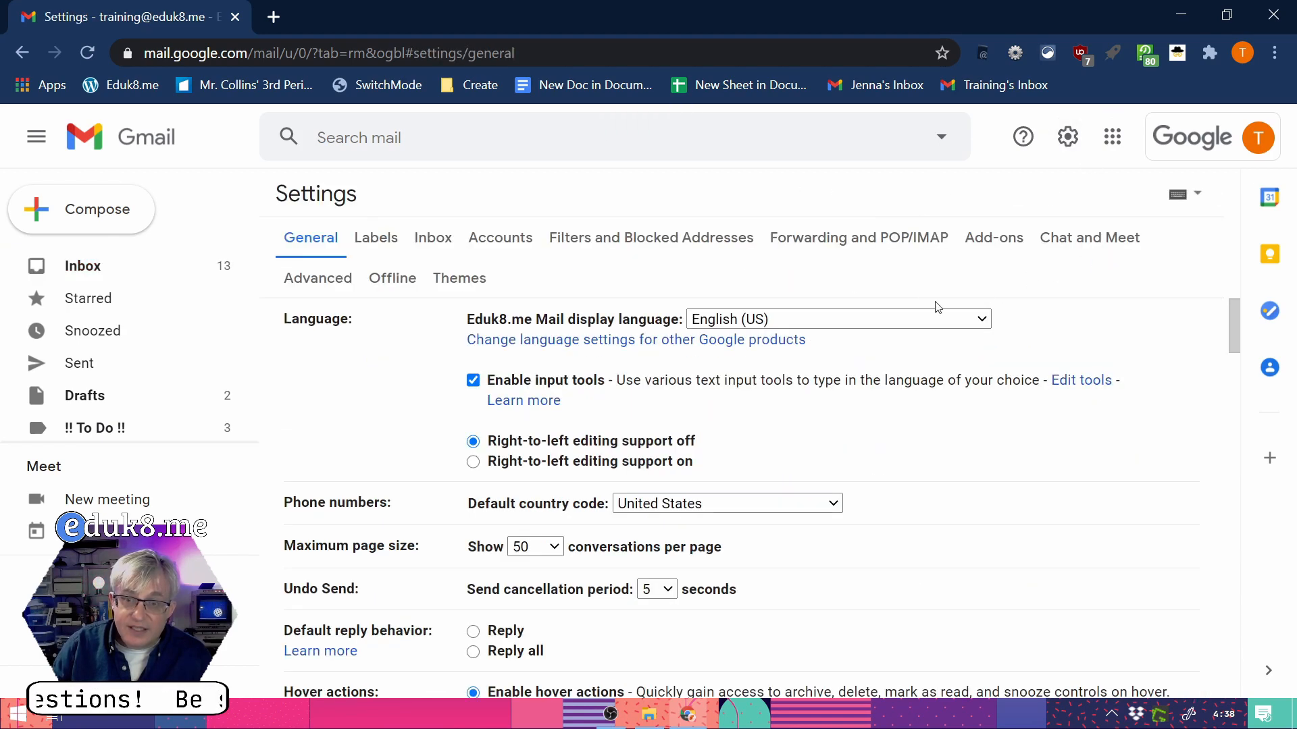
left_click(433, 237)
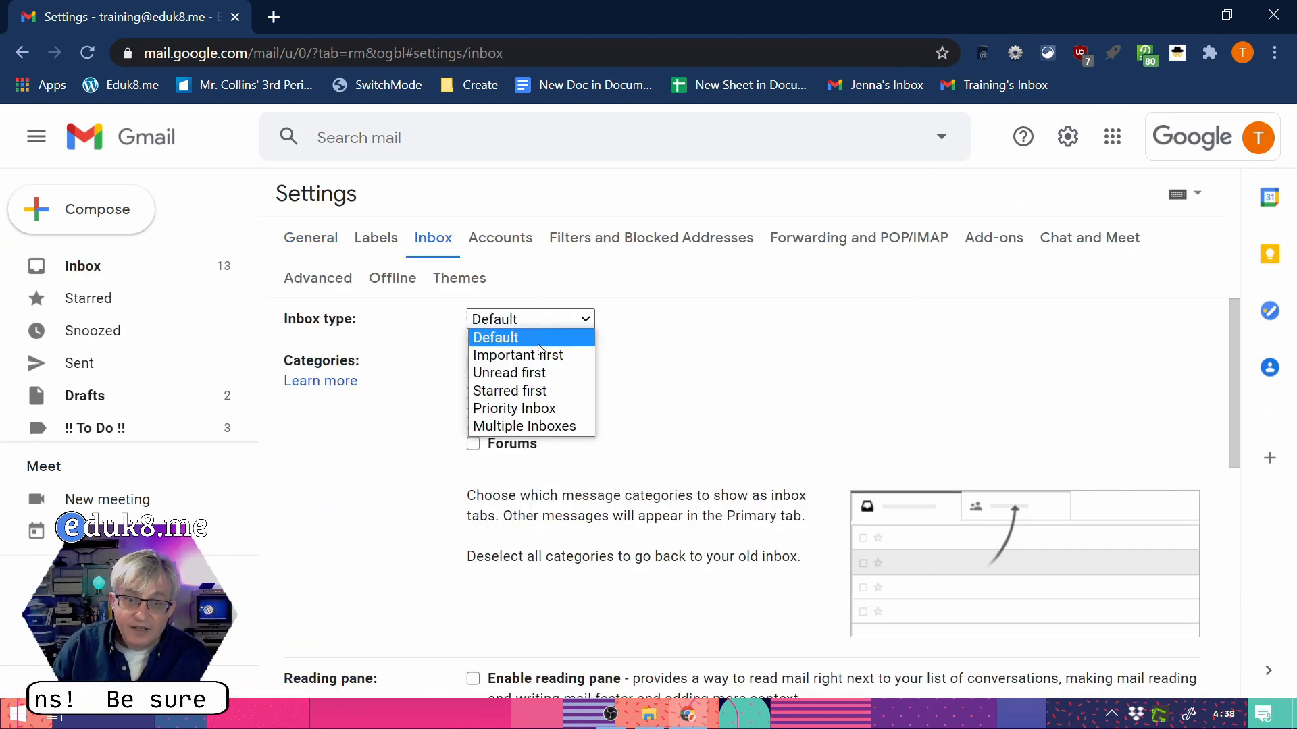
left_click(524, 426)
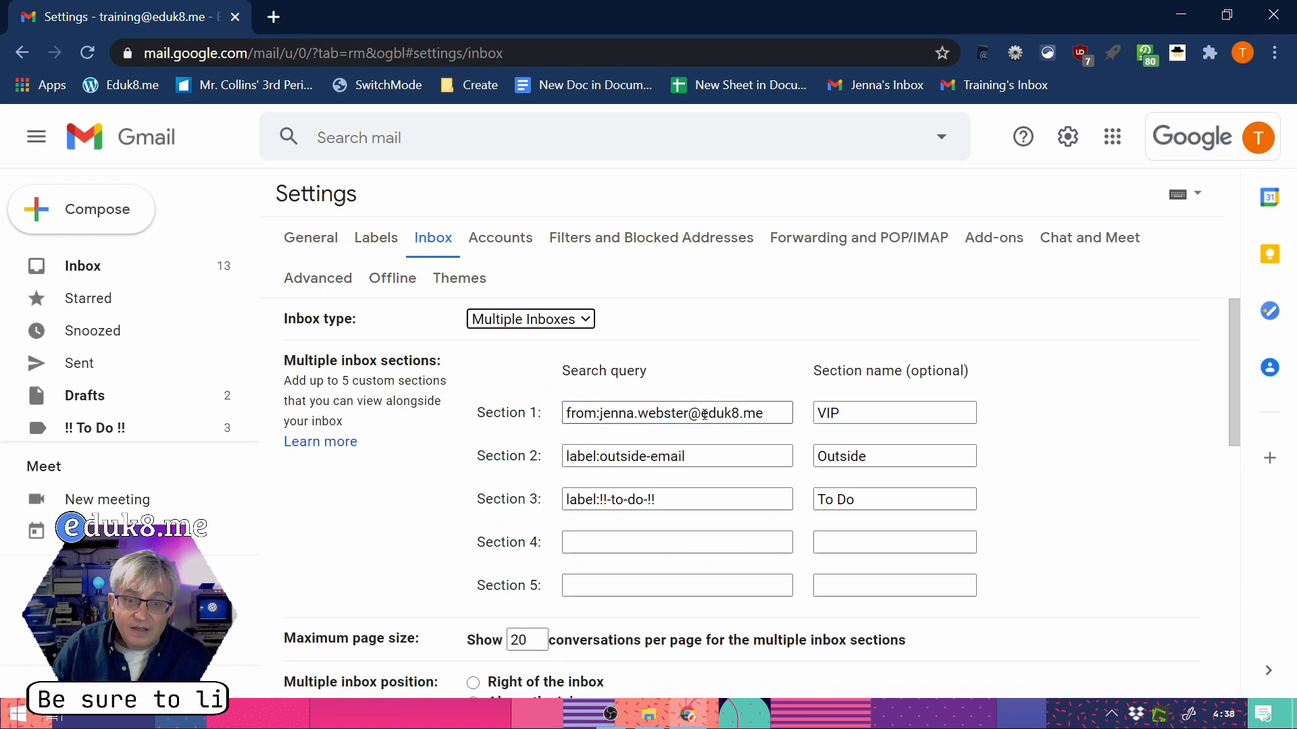
scroll("down", 3)
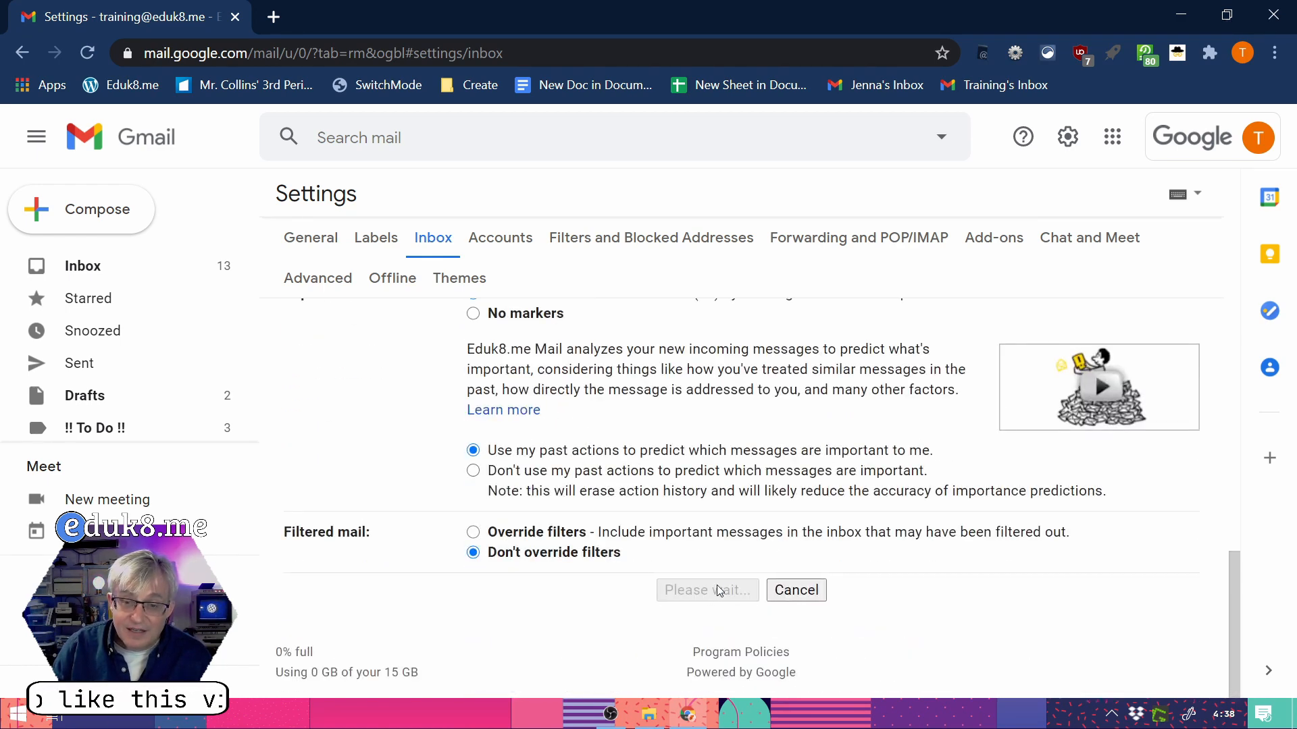
left_click(705, 590)
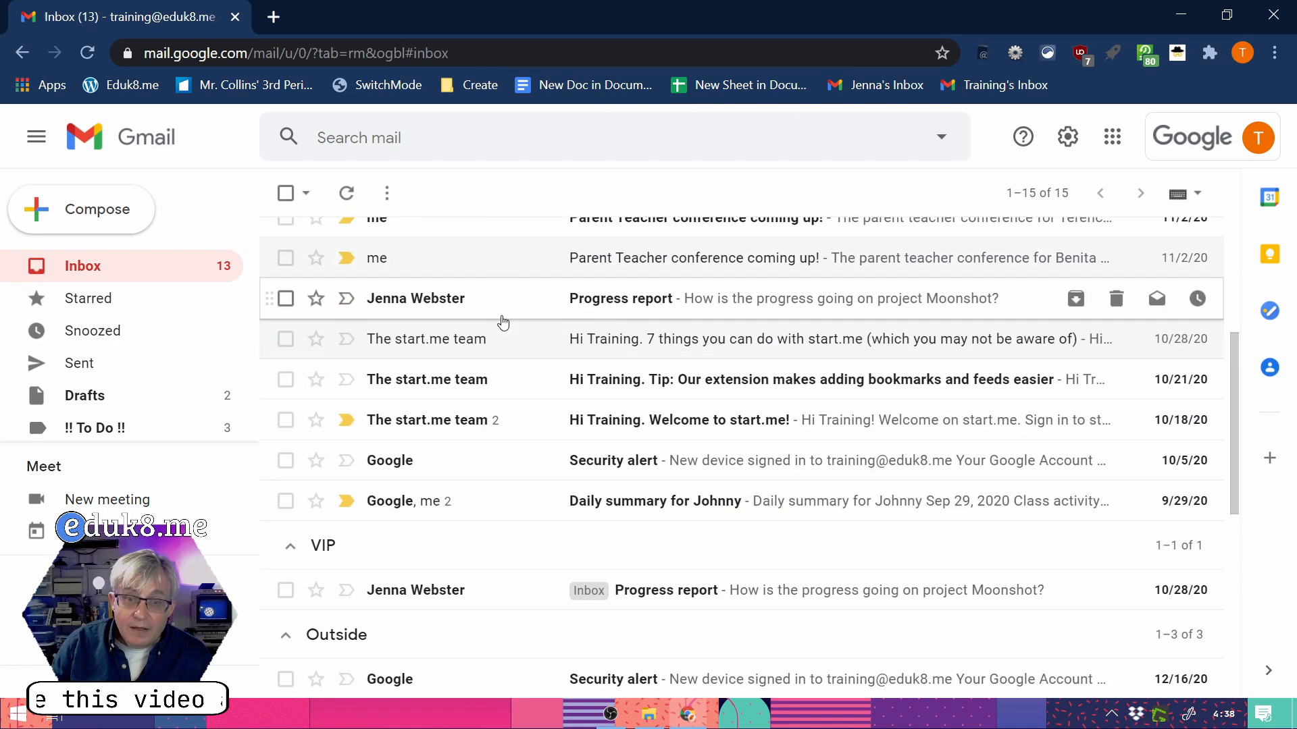
scroll("down", 3)
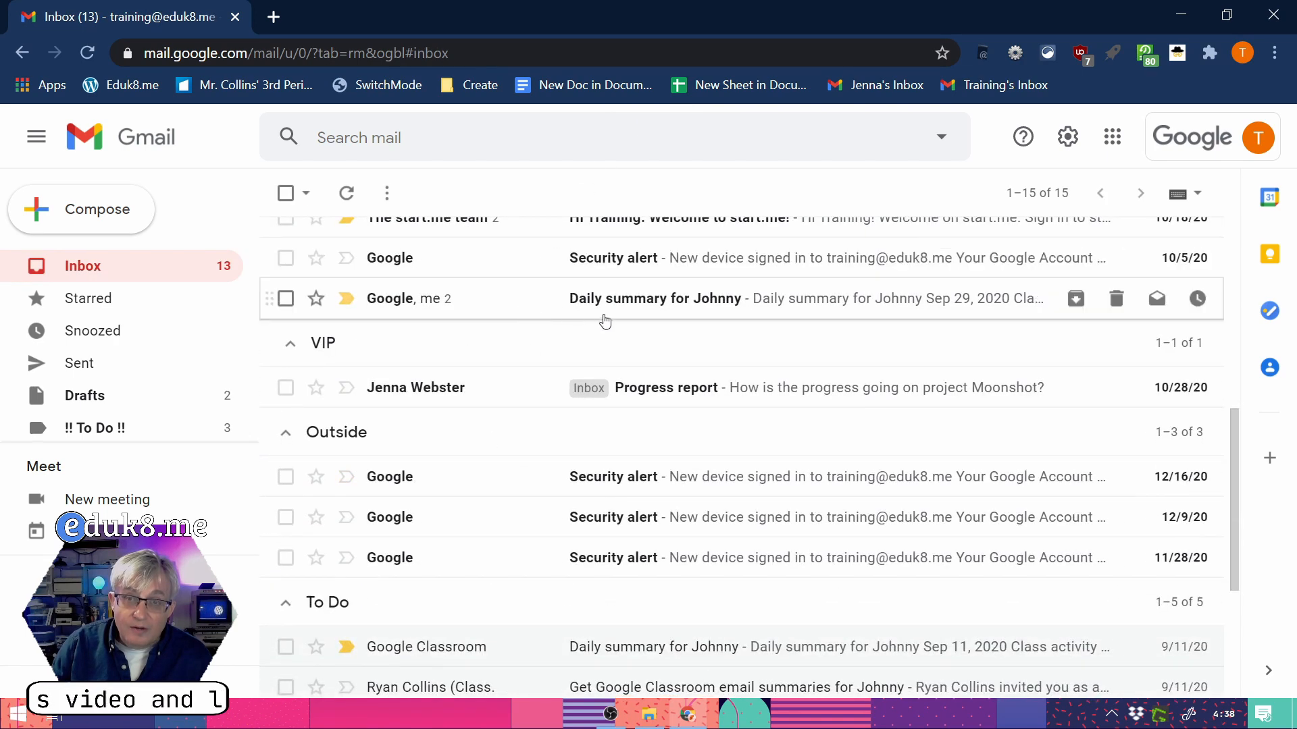
mouse_move(522, 387)
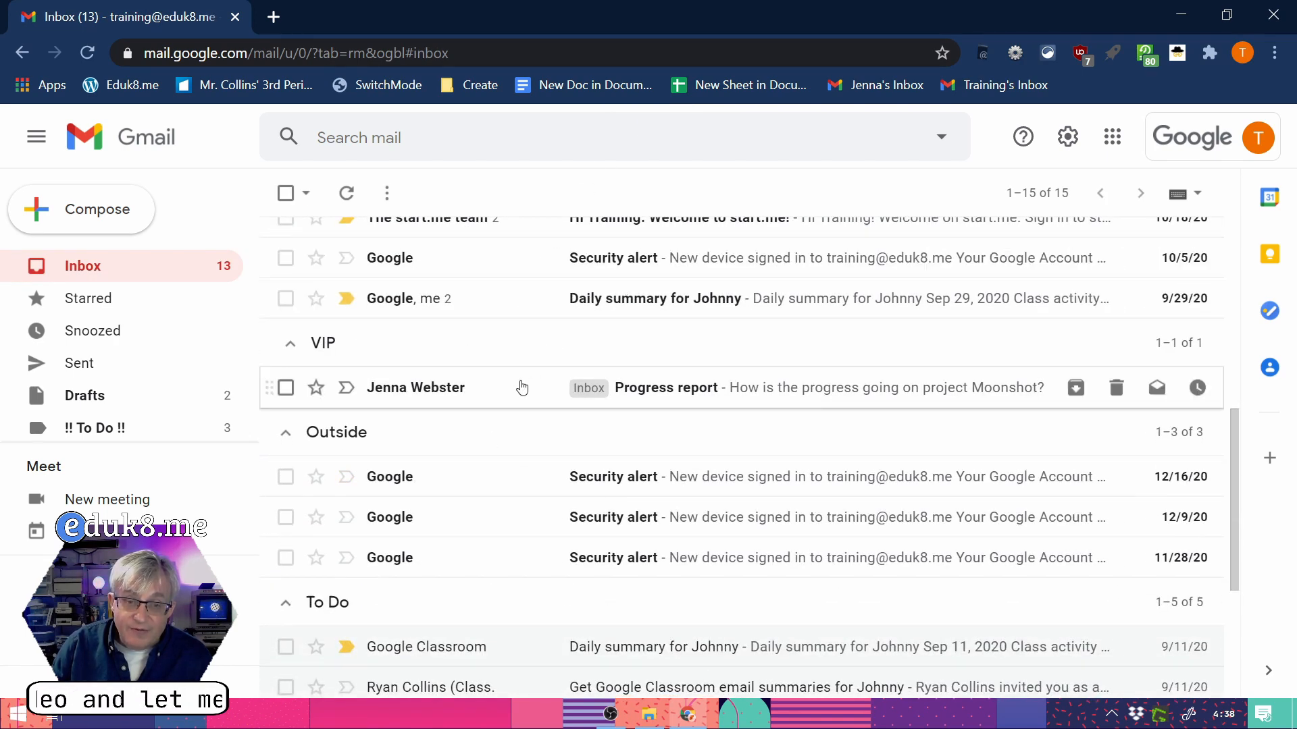
mouse_move(1146, 180)
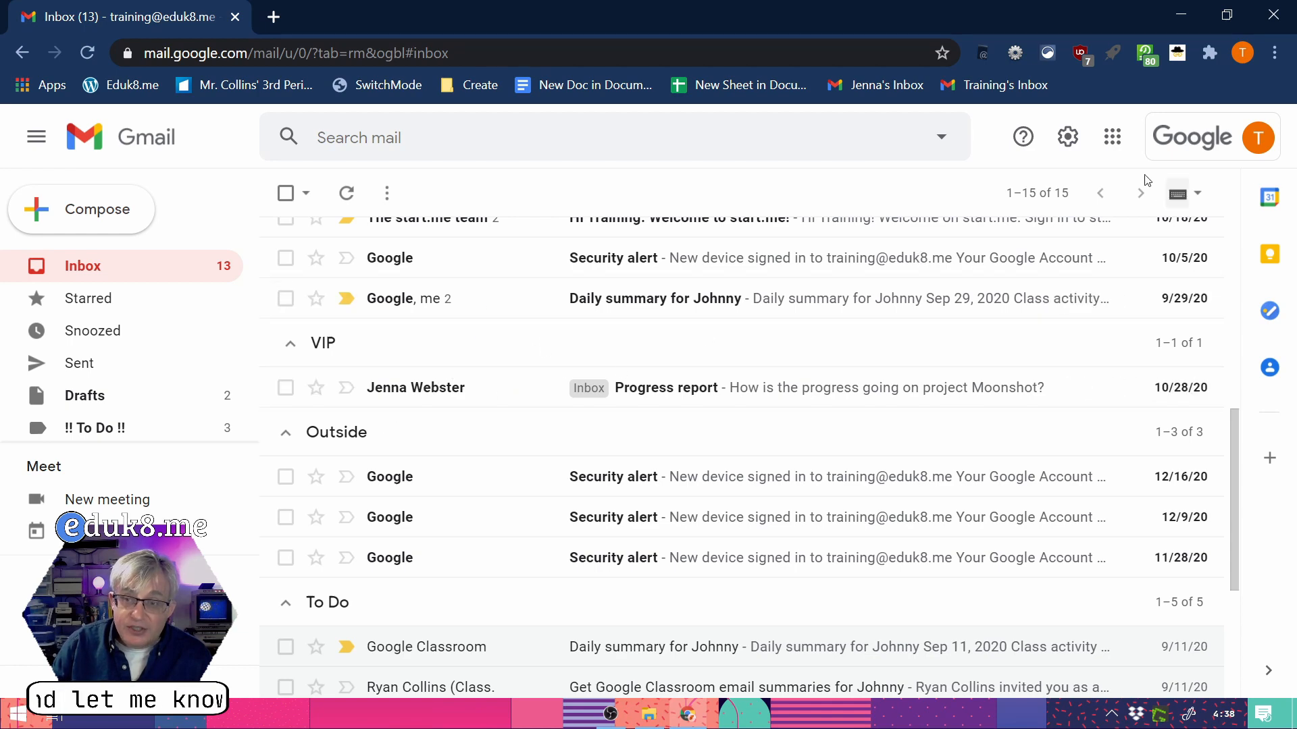
- Change the sections' maximum page size from 20 to 10 and save
left_click(1066, 136)
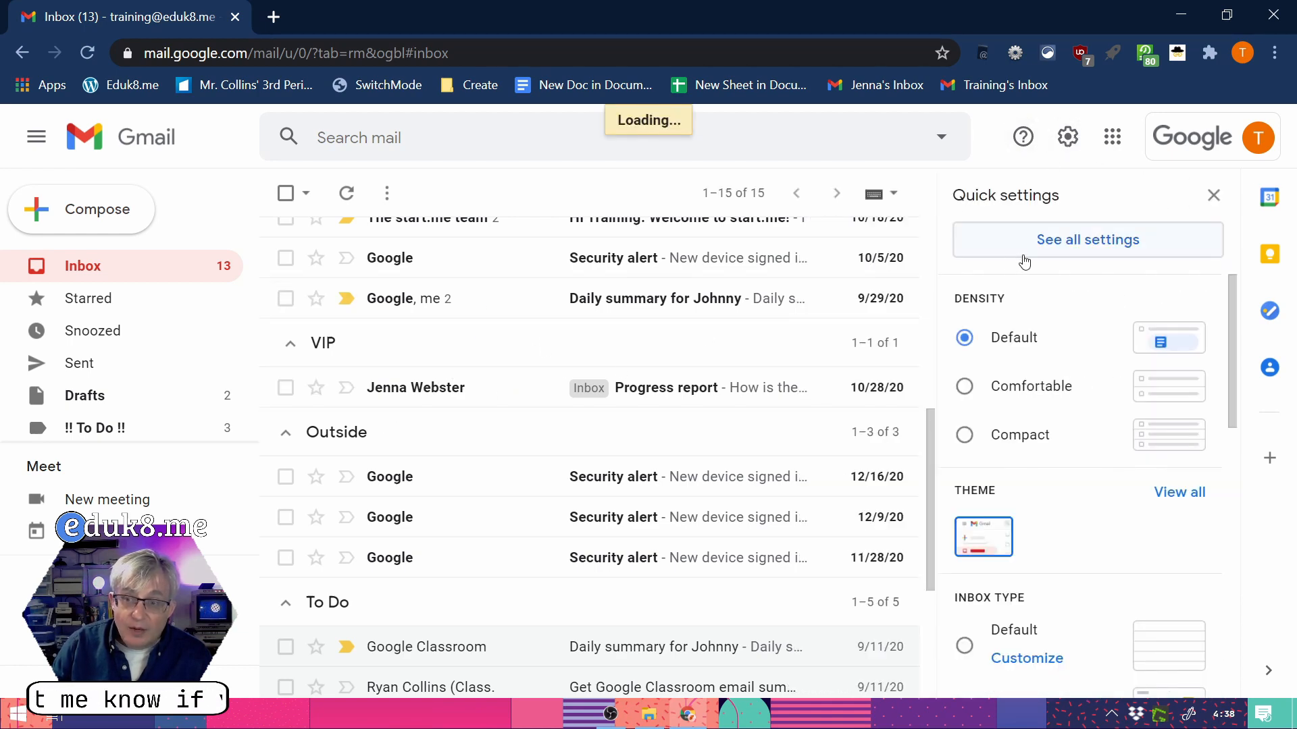
left_click(1087, 240)
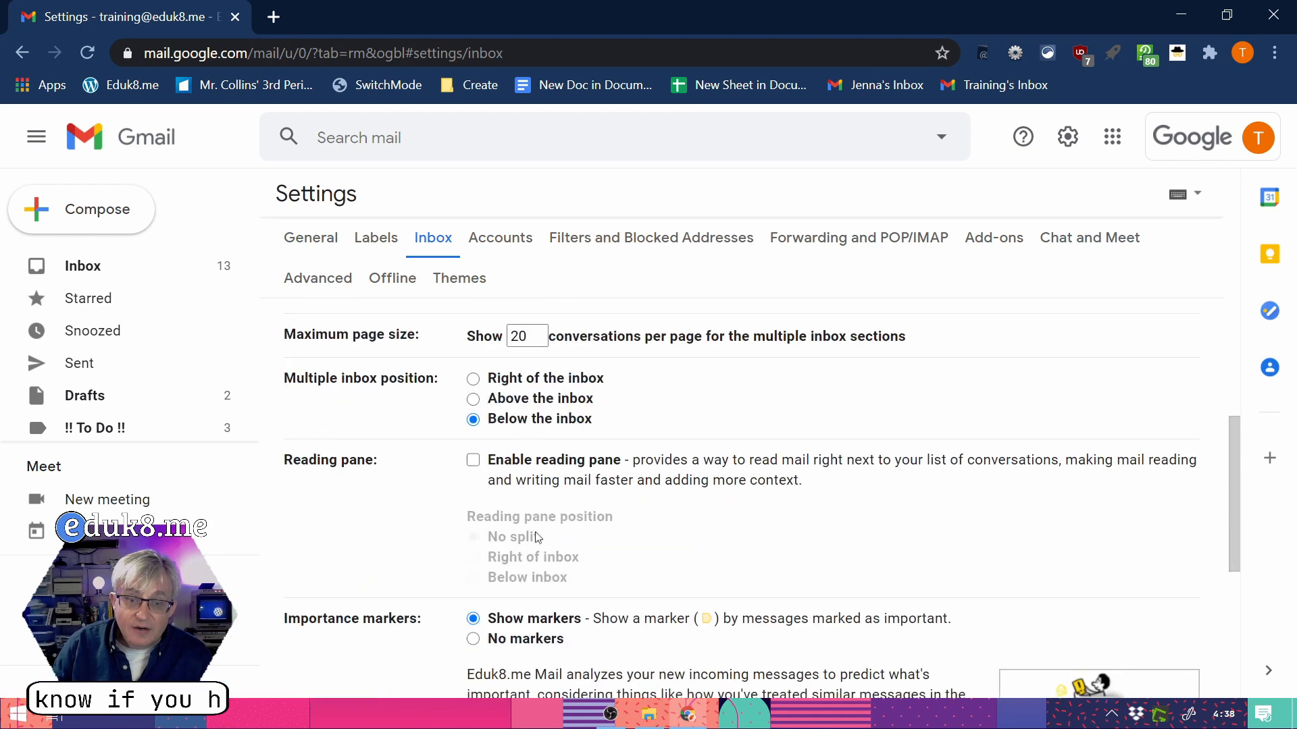
triple_click(525, 336)
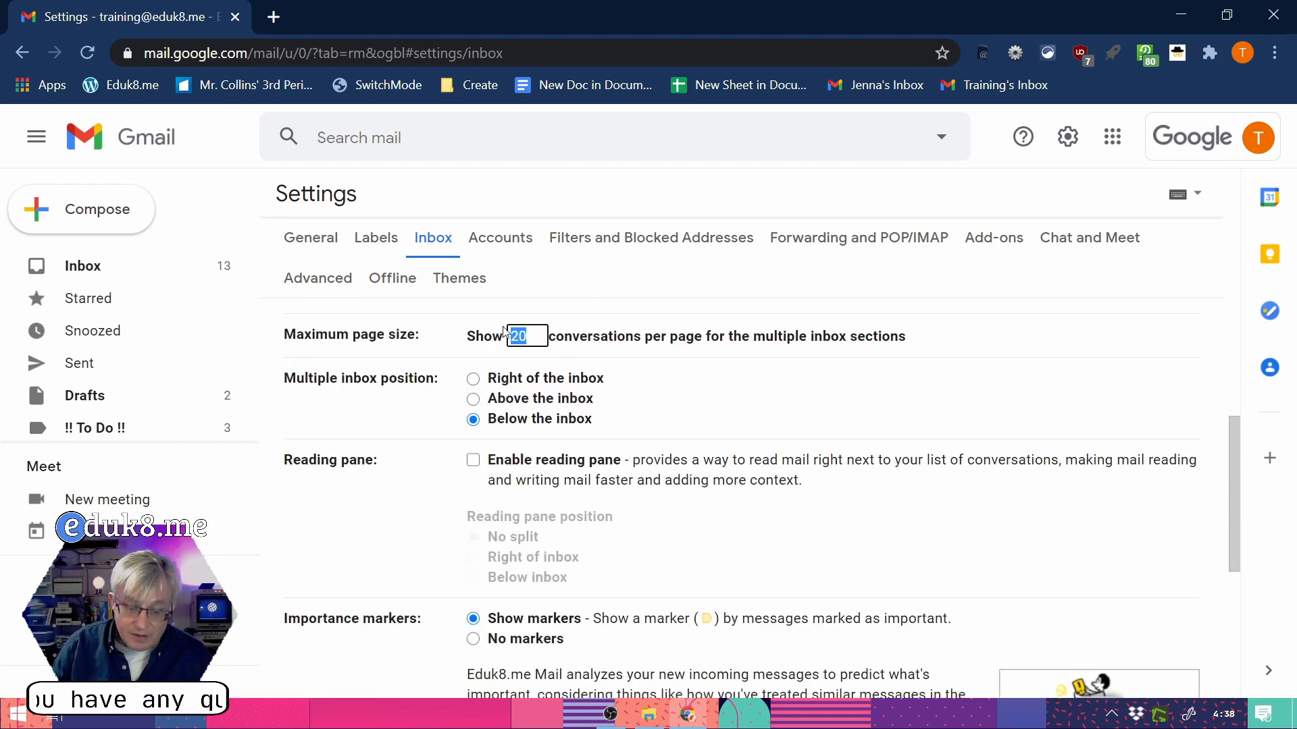
type("1")
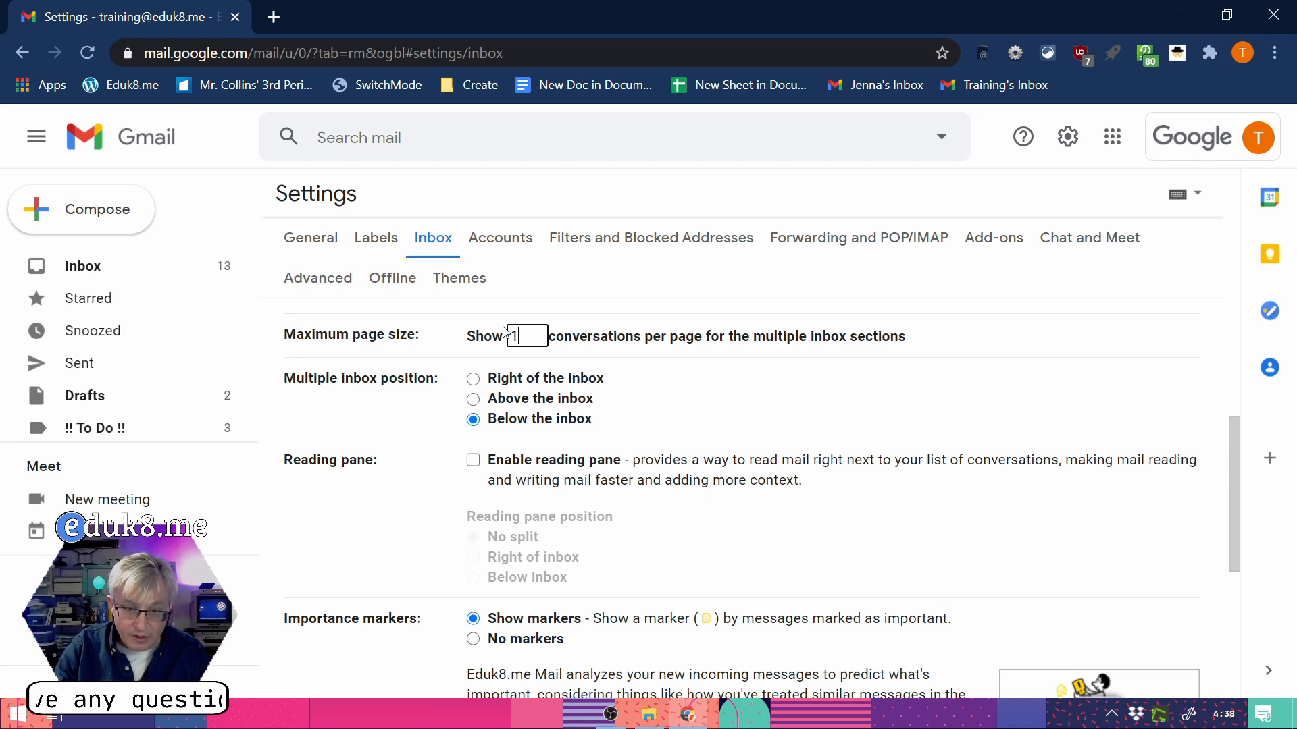
scroll("down", 3)
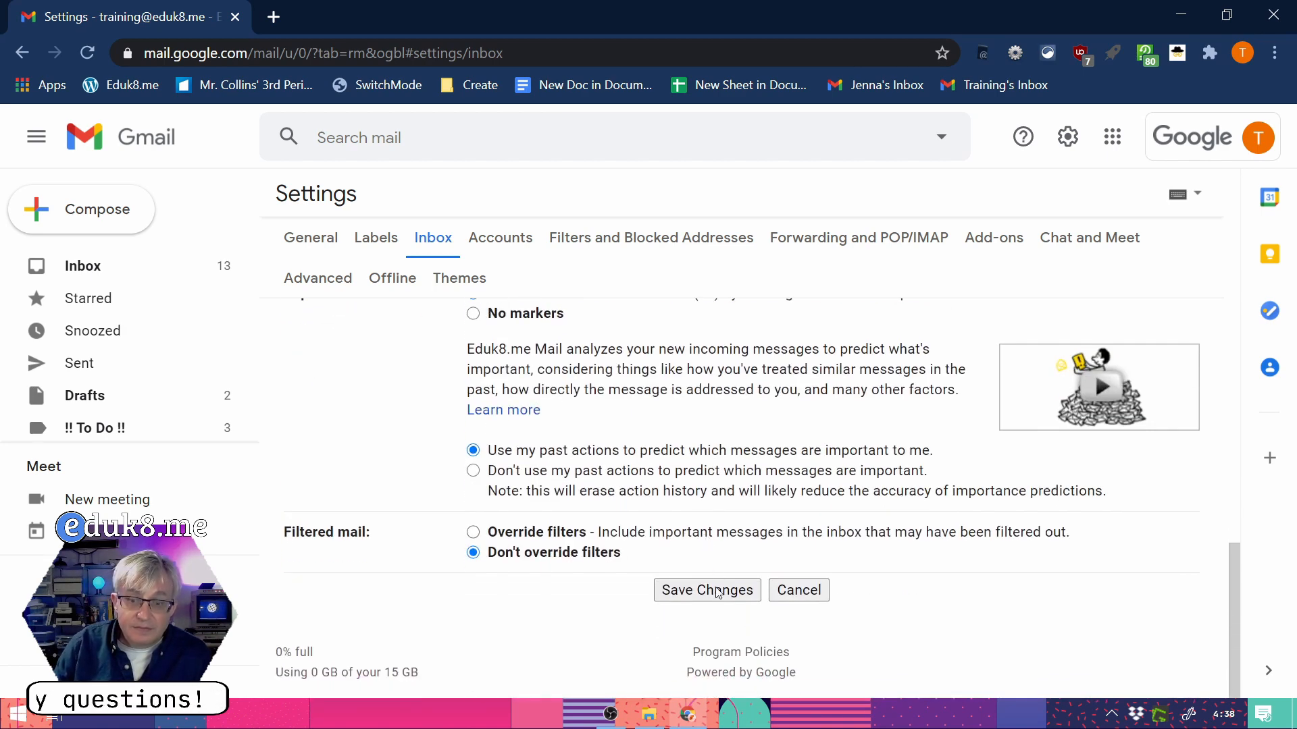
left_click(706, 590)
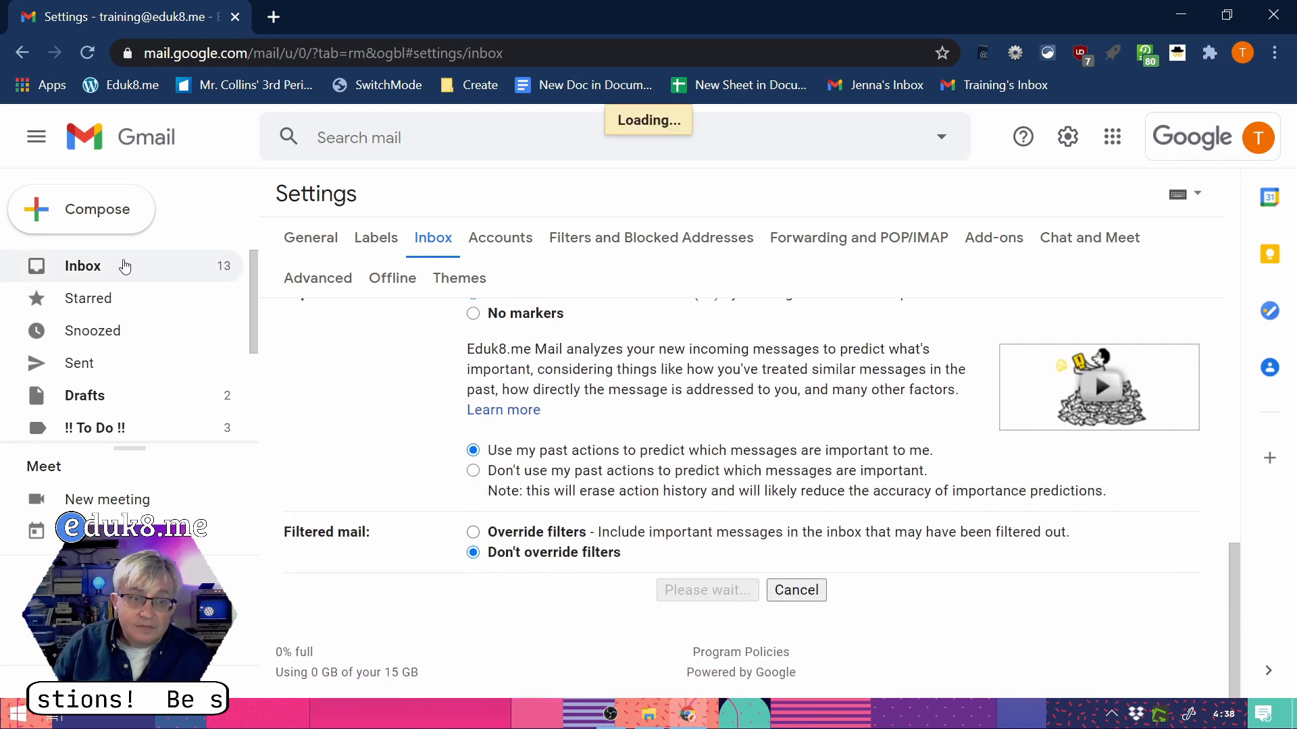
left_click(82, 266)
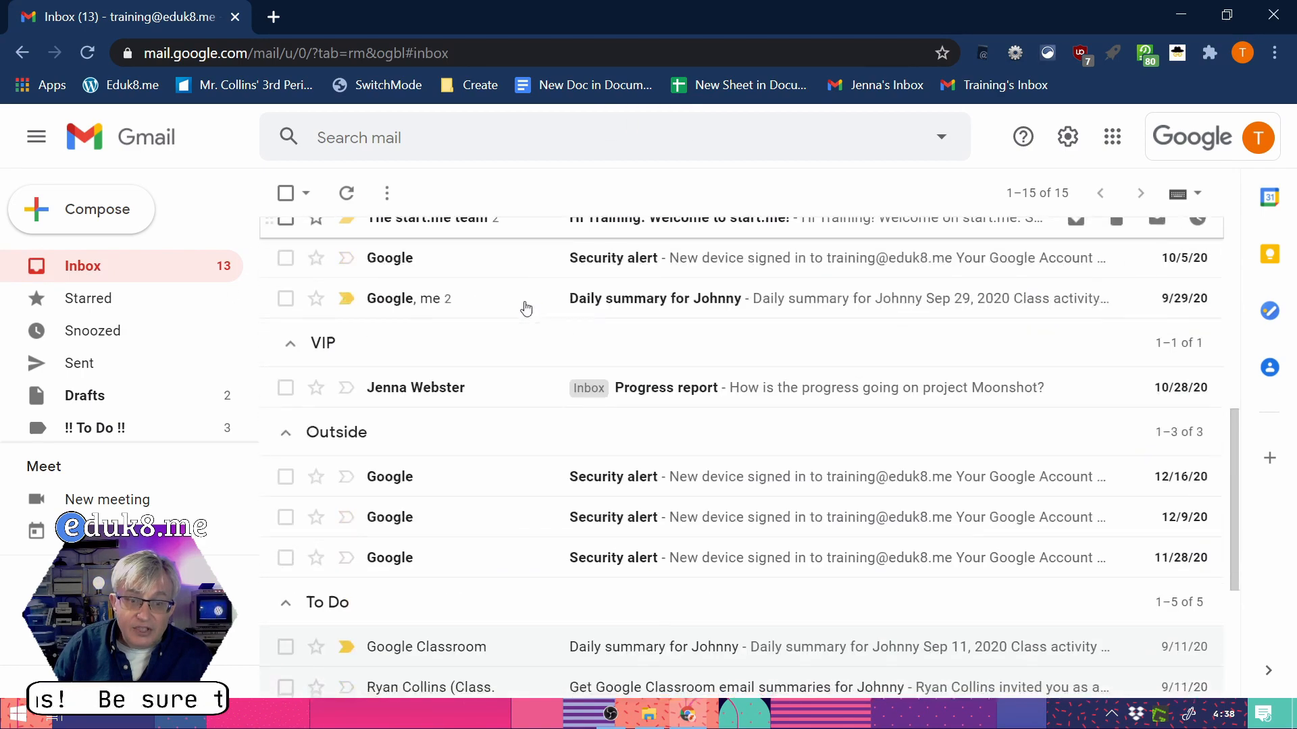
scroll("down", 3)
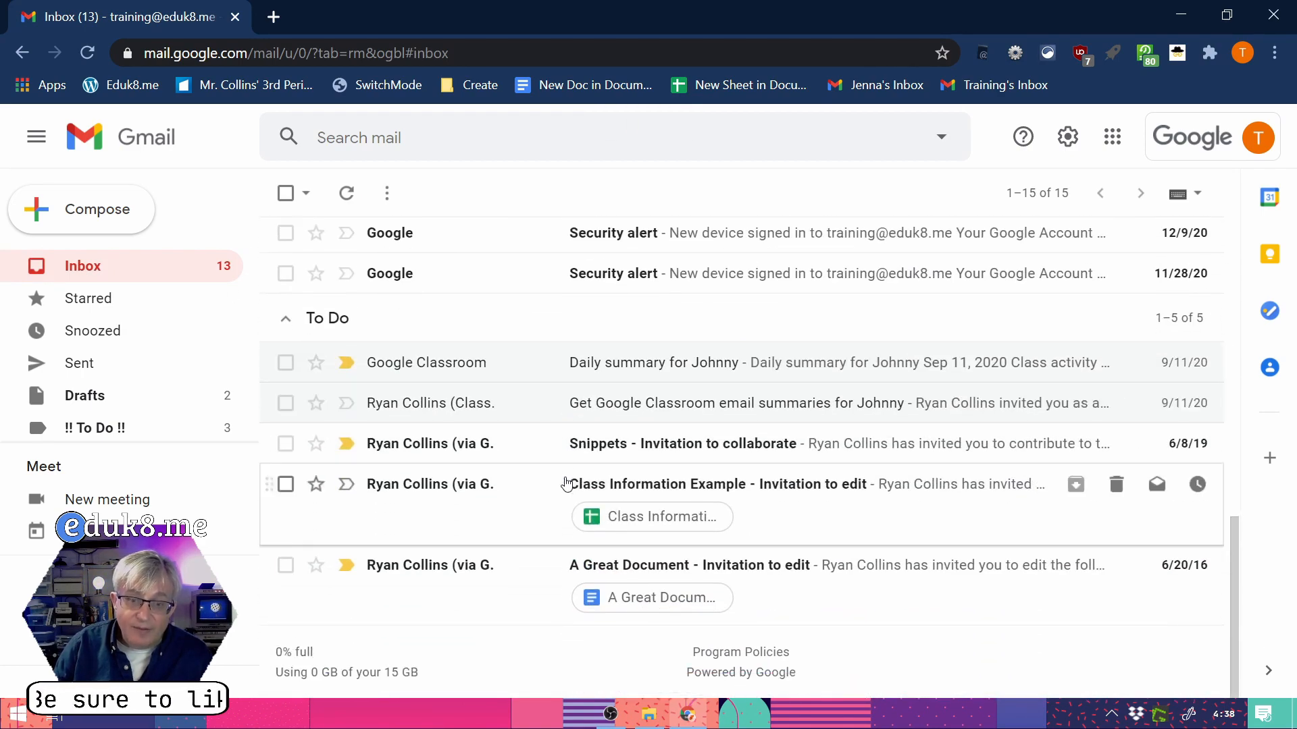
scroll("down", 3)
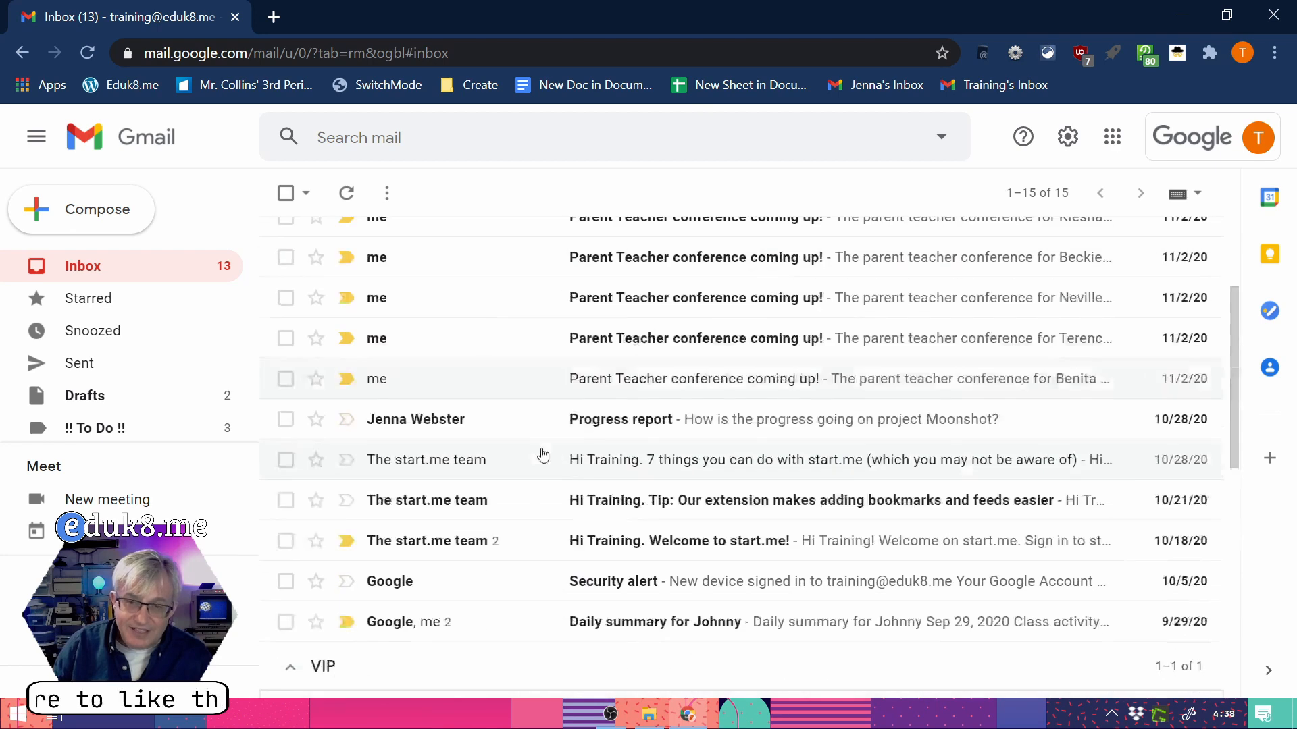
scroll("up", 3)
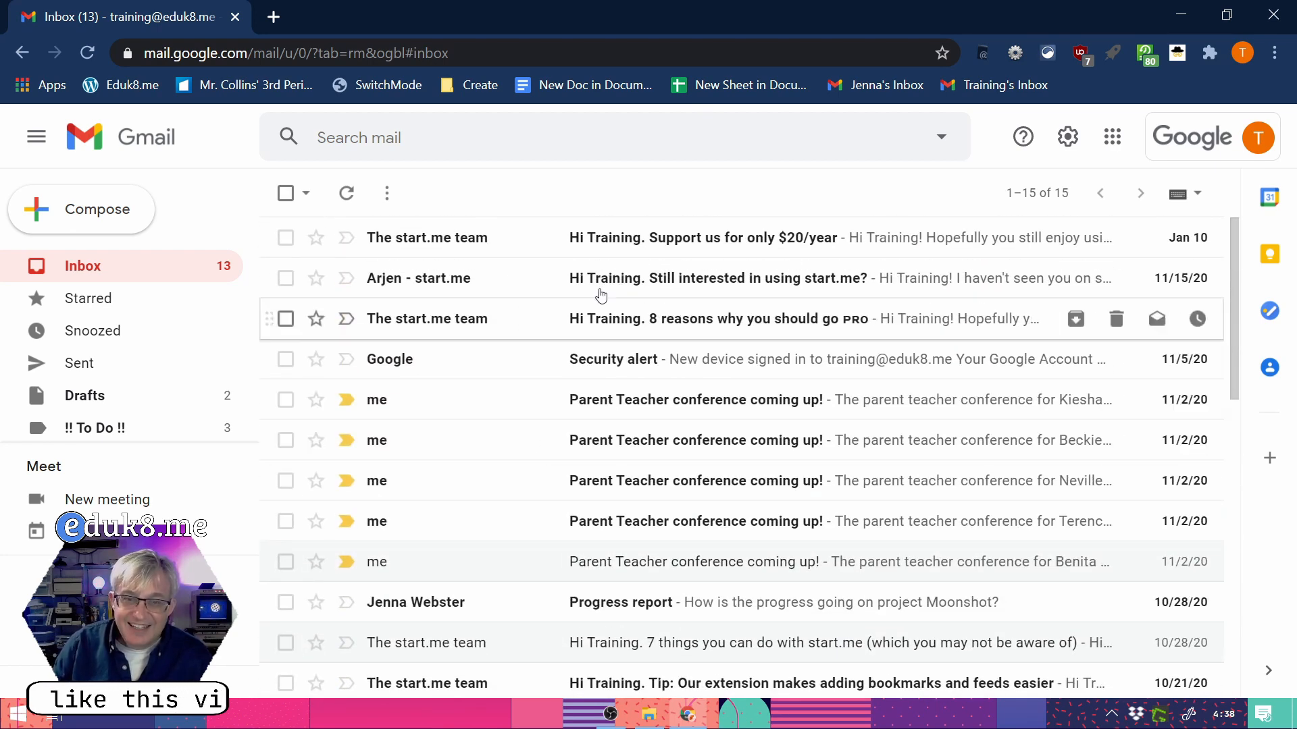
scroll("down", 3)
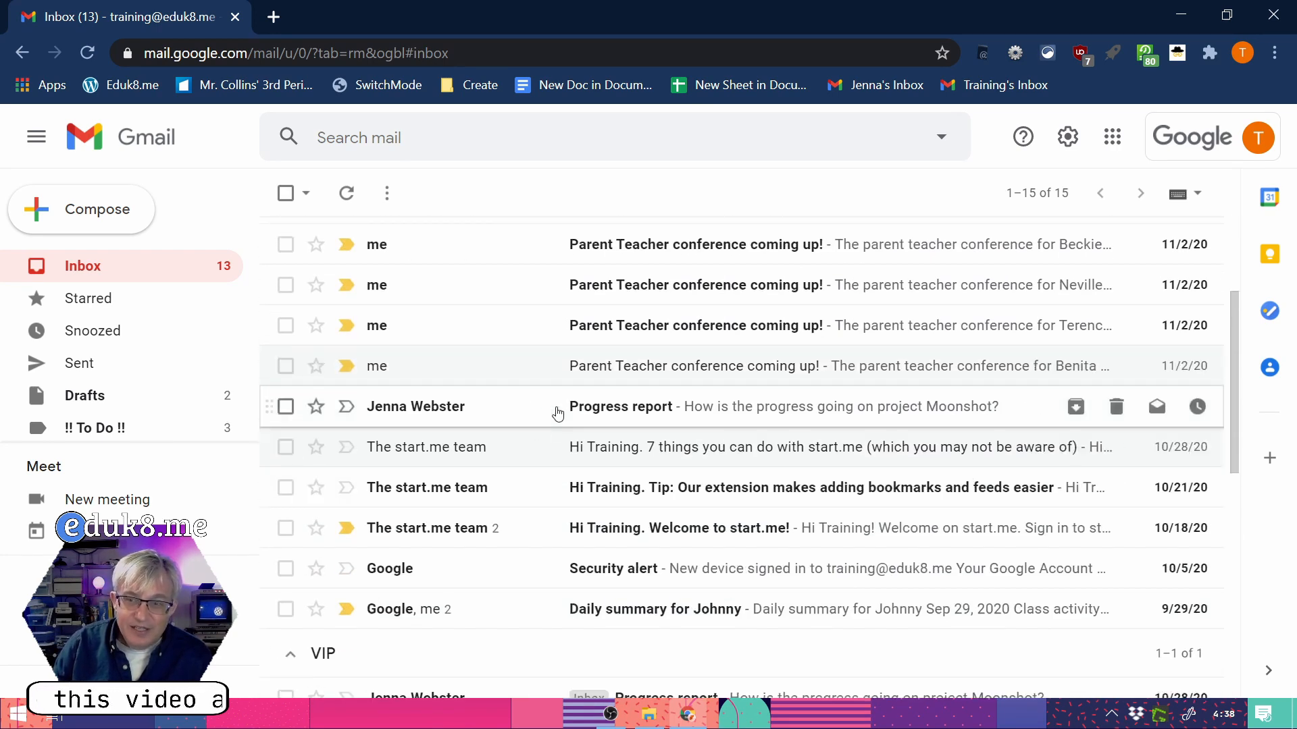
scroll("down", 3)
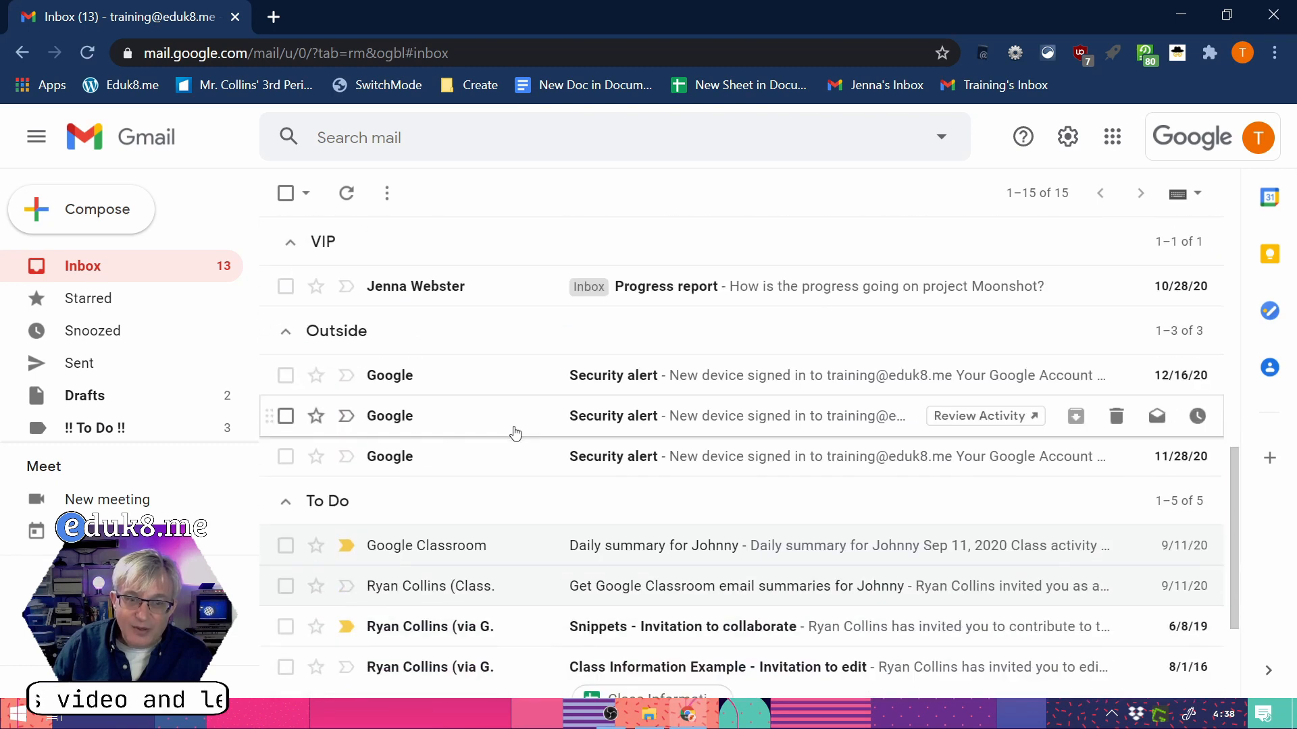
scroll("up", 3)
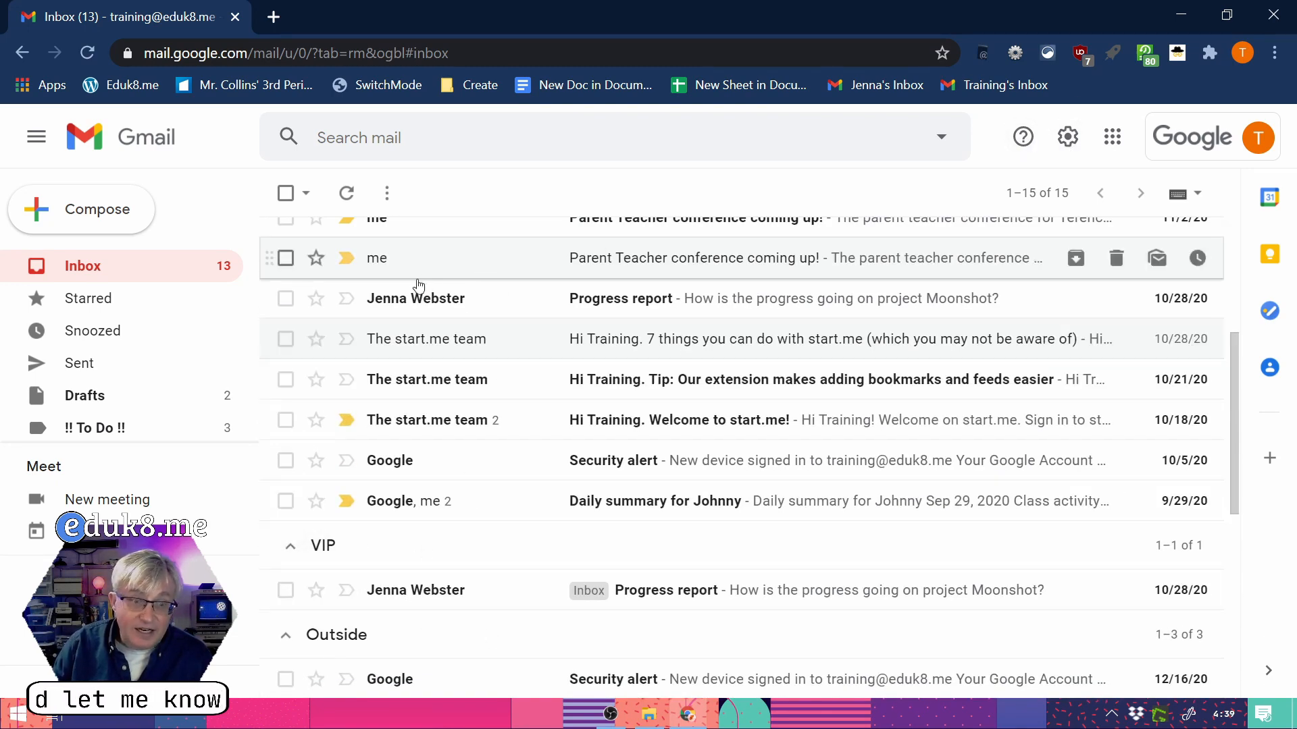
scroll("down", 3)
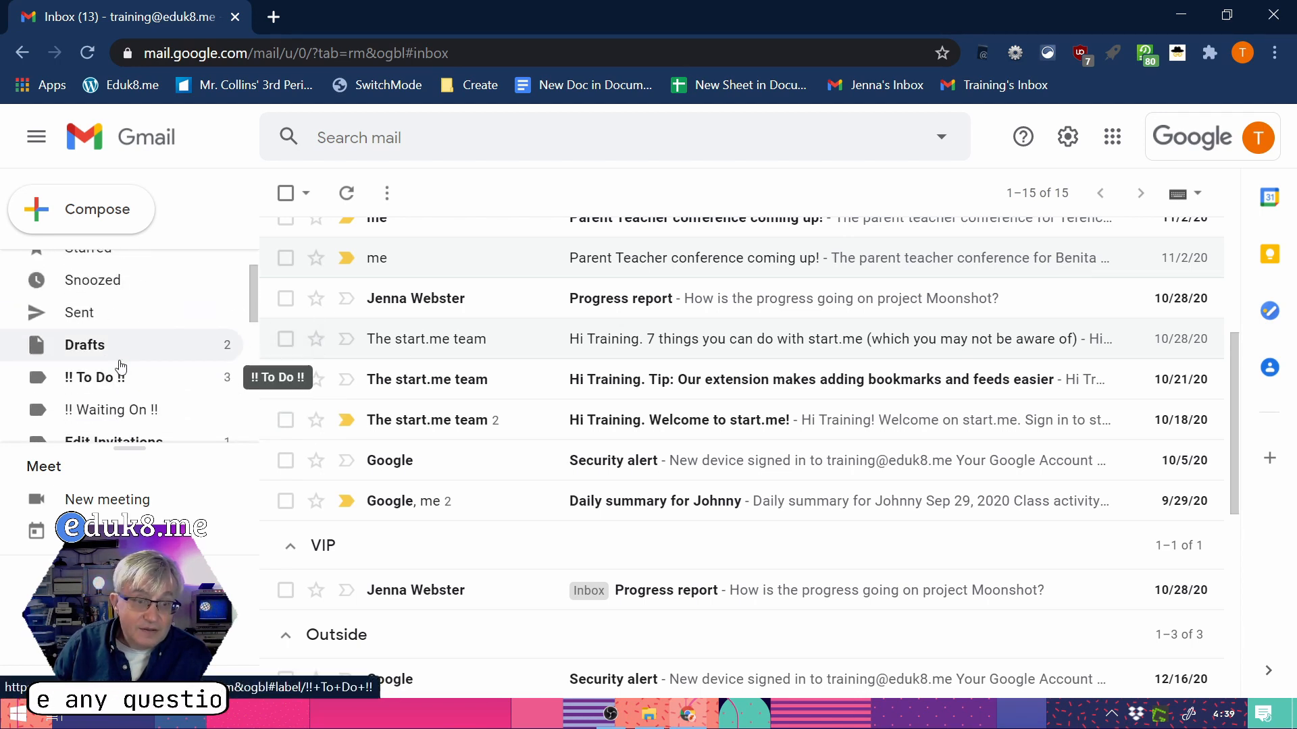
- Add Section 4 with query in:sent, named Sent, and save
left_click(79, 312)
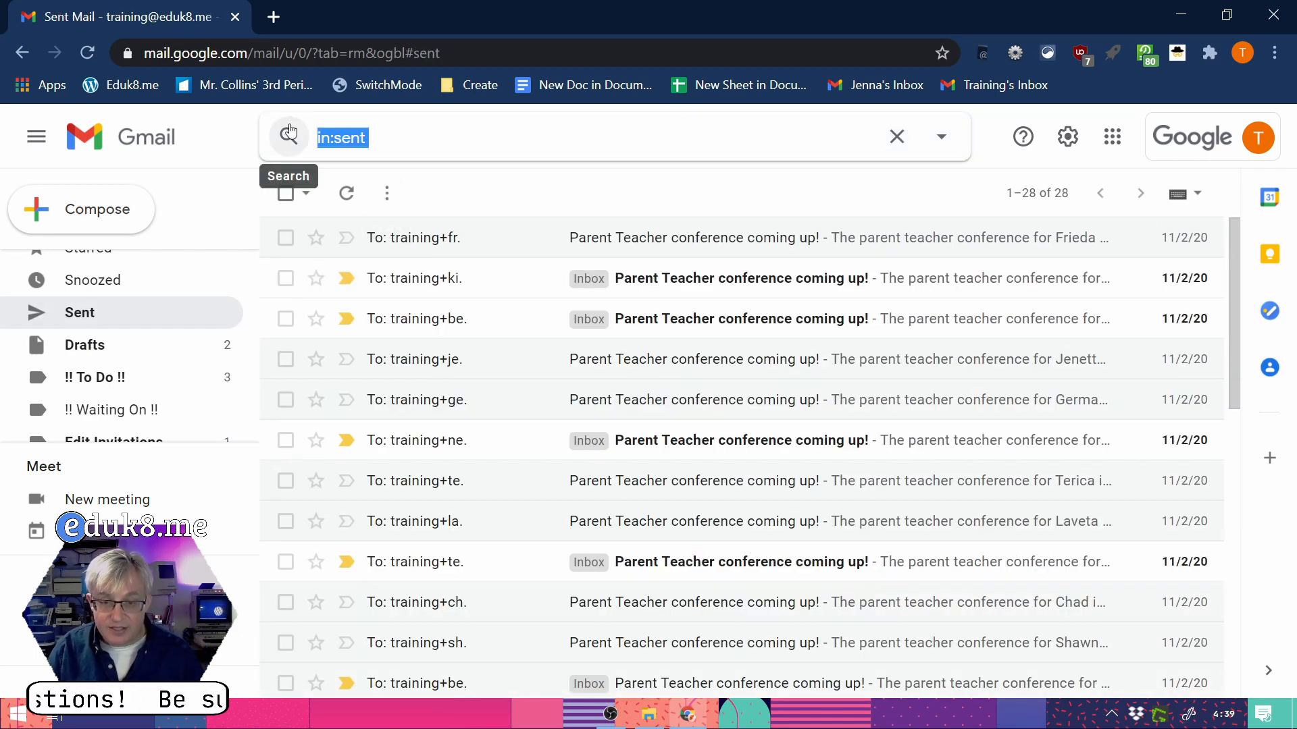
left_click(1067, 137)
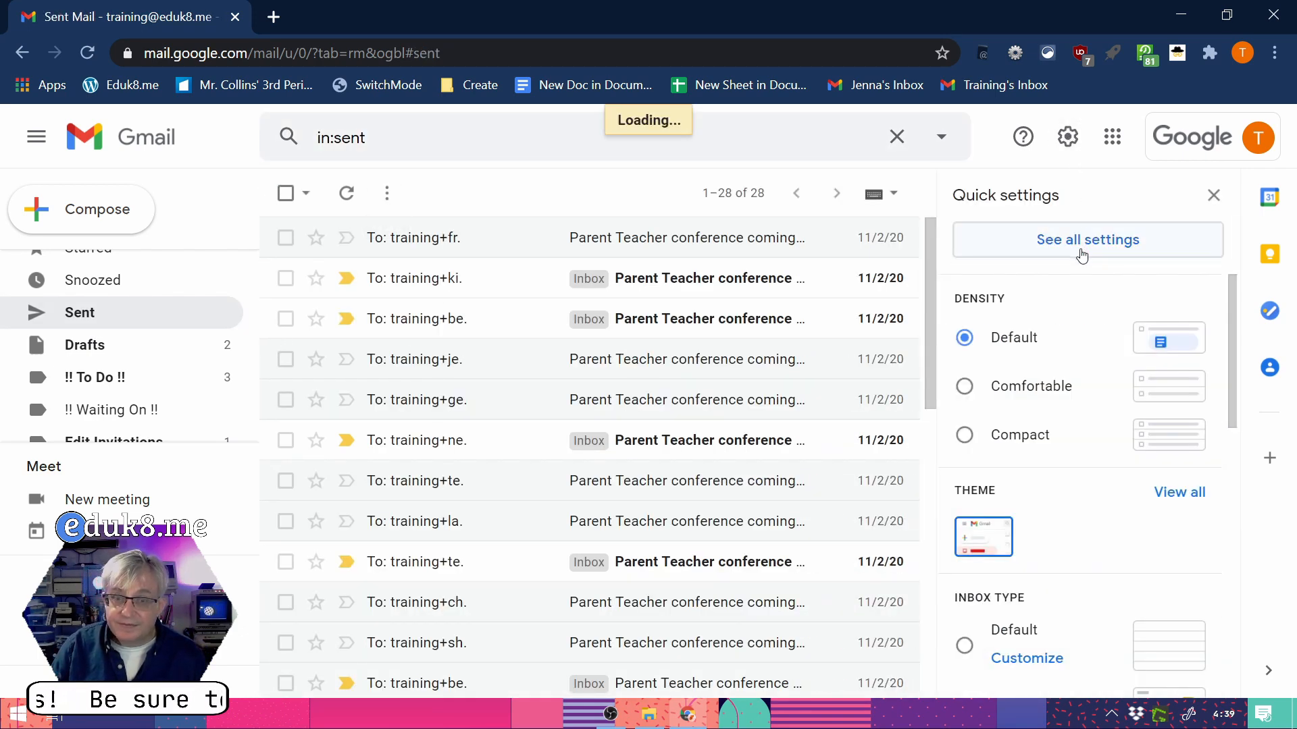
left_click(1086, 239)
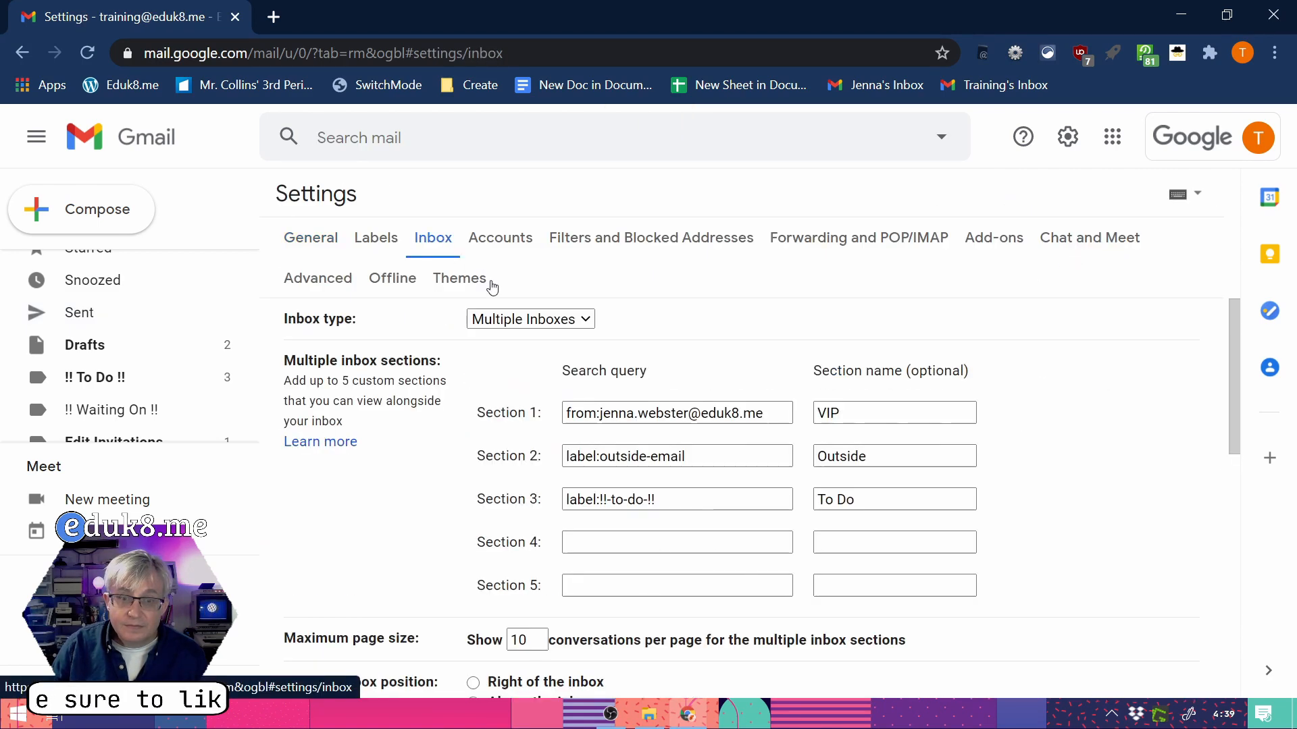
type("in:sent")
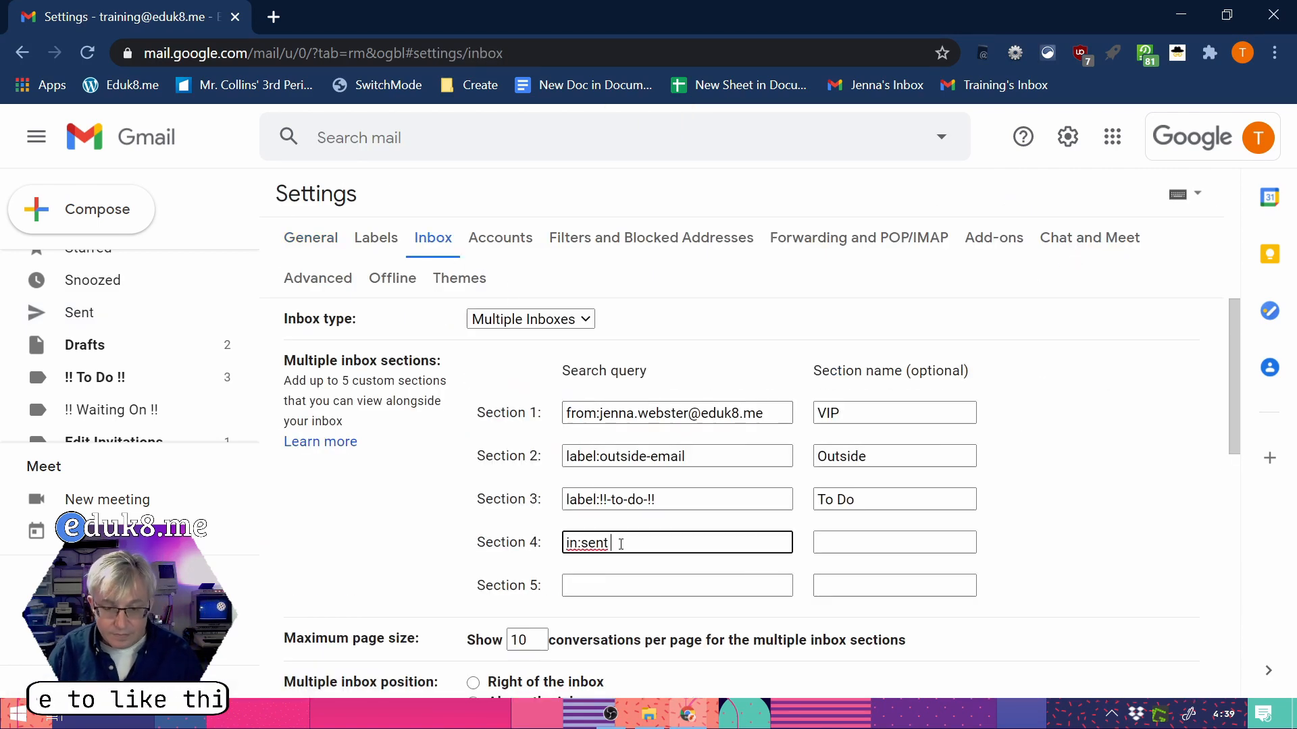
type("Sen")
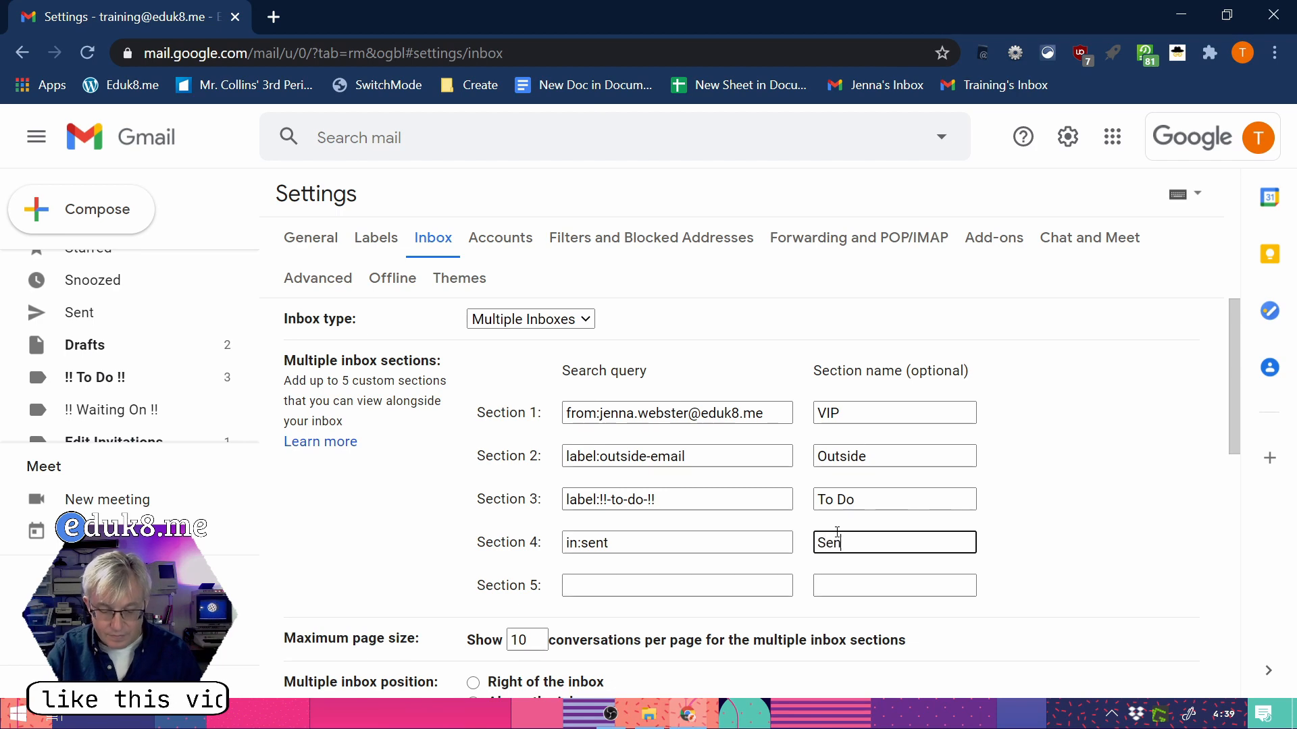
scroll("down", 3)
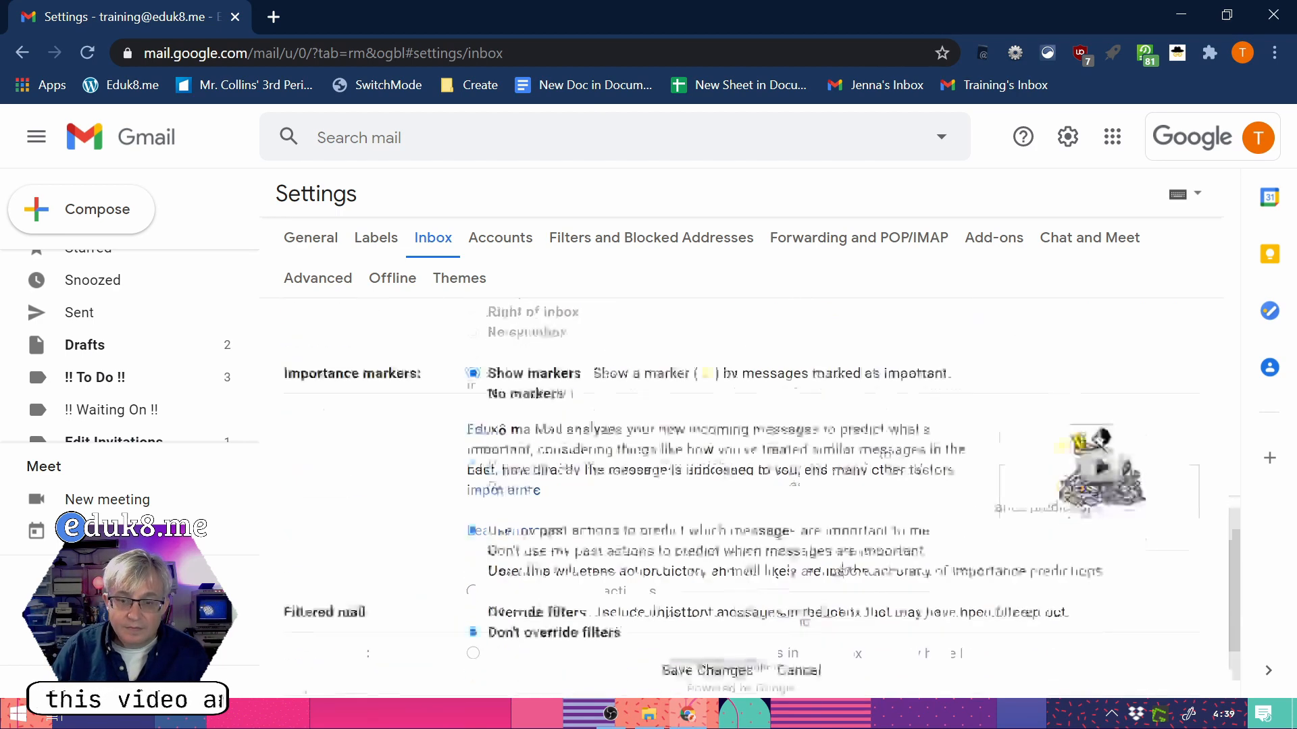
left_click(80, 312)
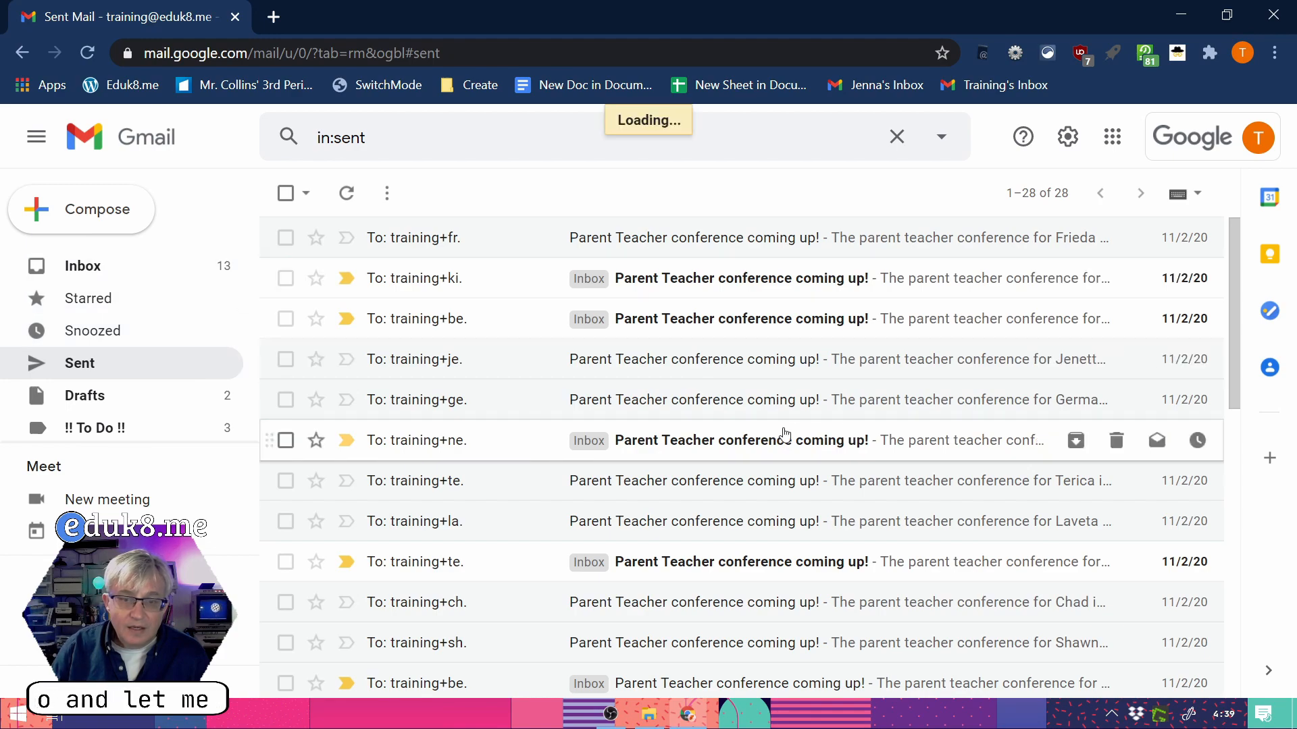
- Return to the inbox and scroll down to the Sent section showing 10 of 28 messages
left_click(82, 266)
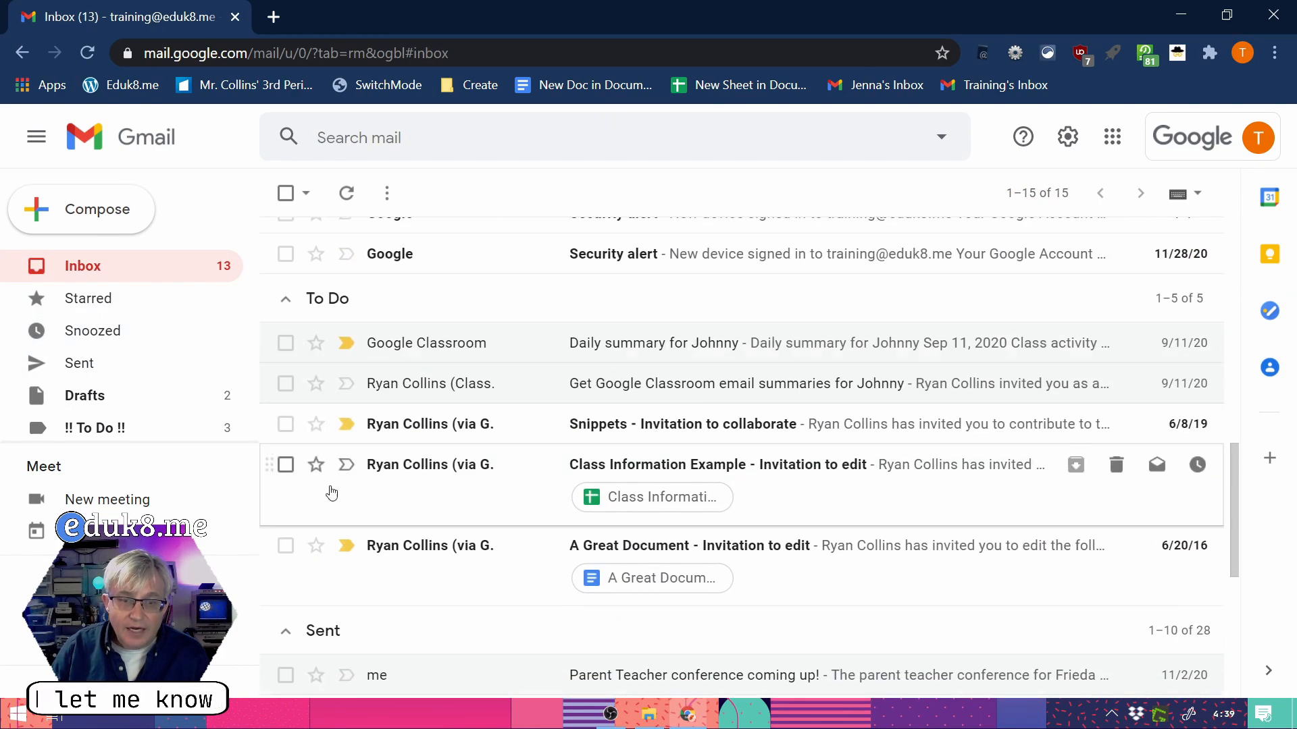
scroll("down", 3)
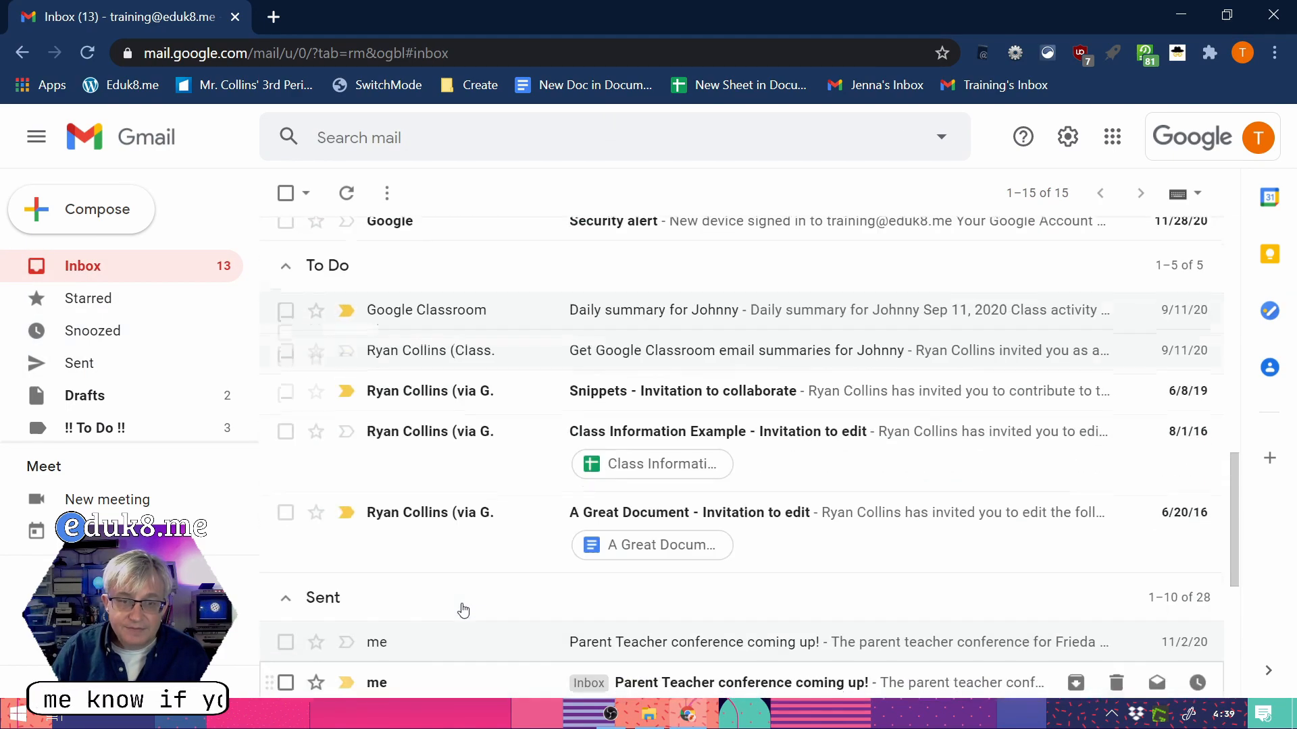
scroll("down", 3)
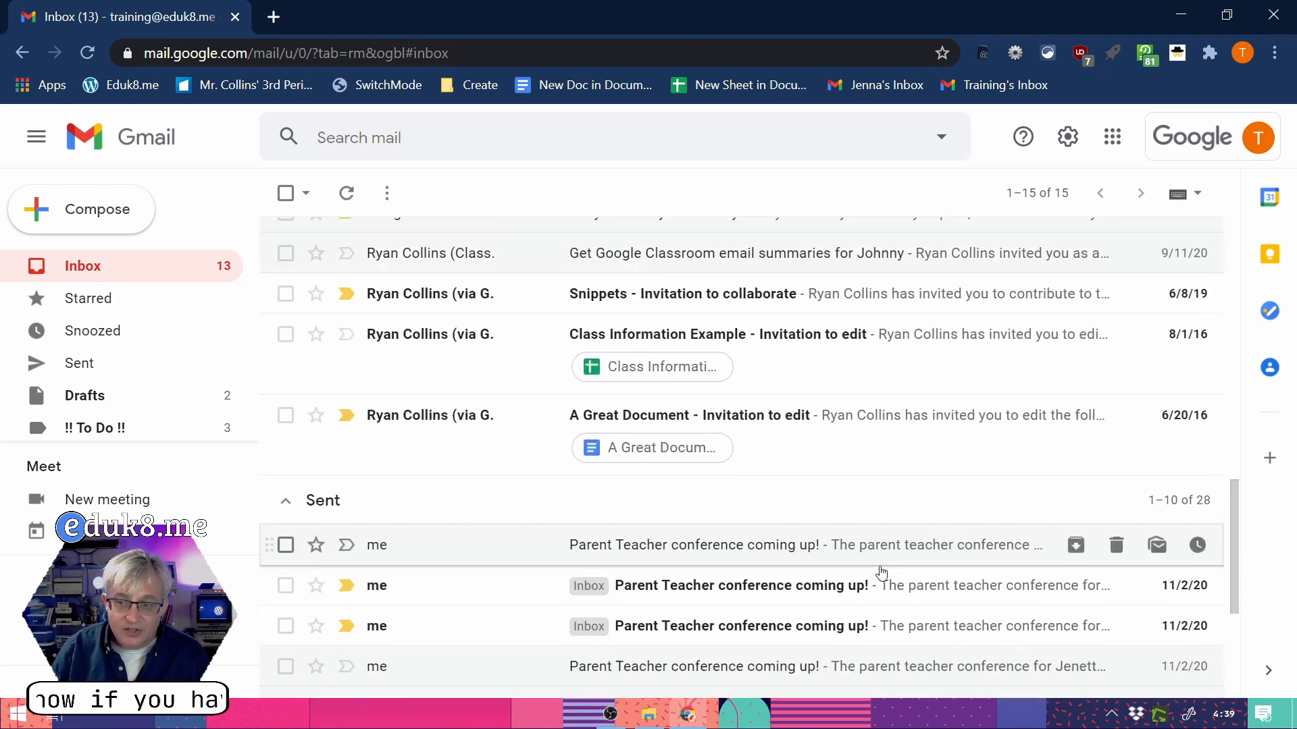
mouse_move(1157, 513)
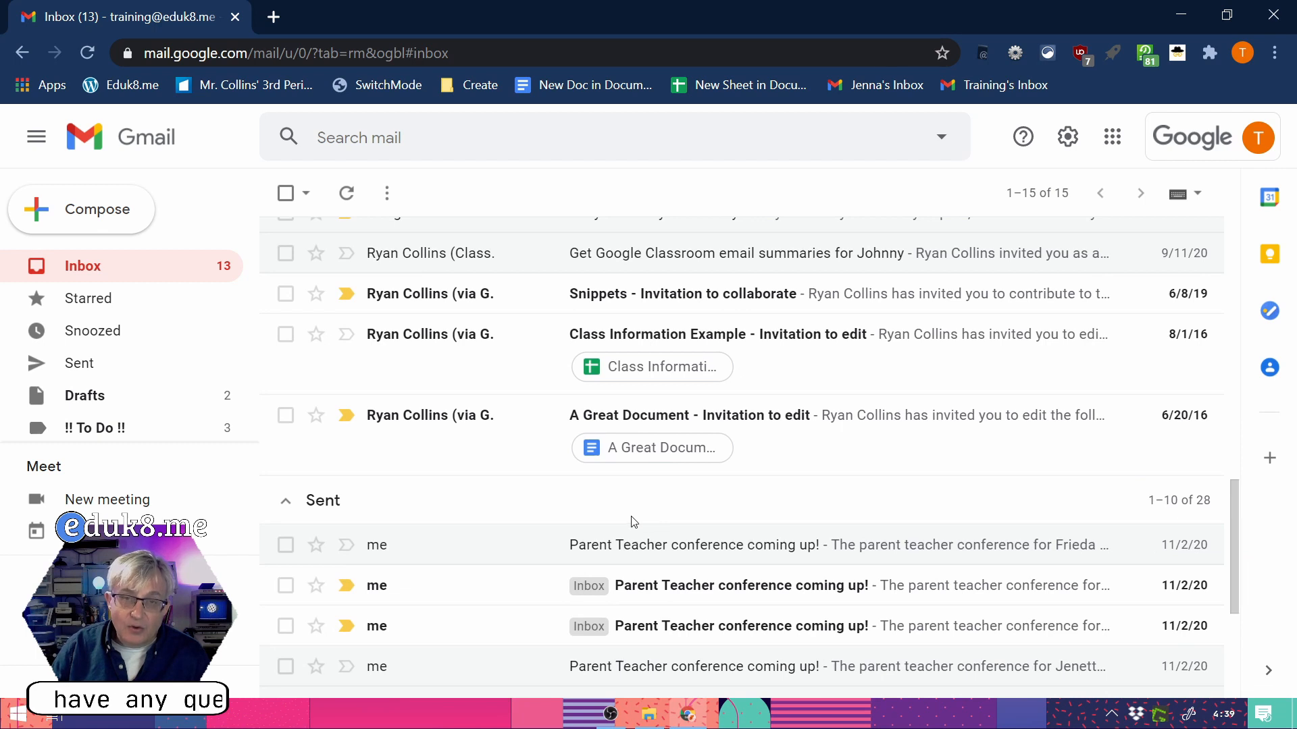
mouse_move(629, 544)
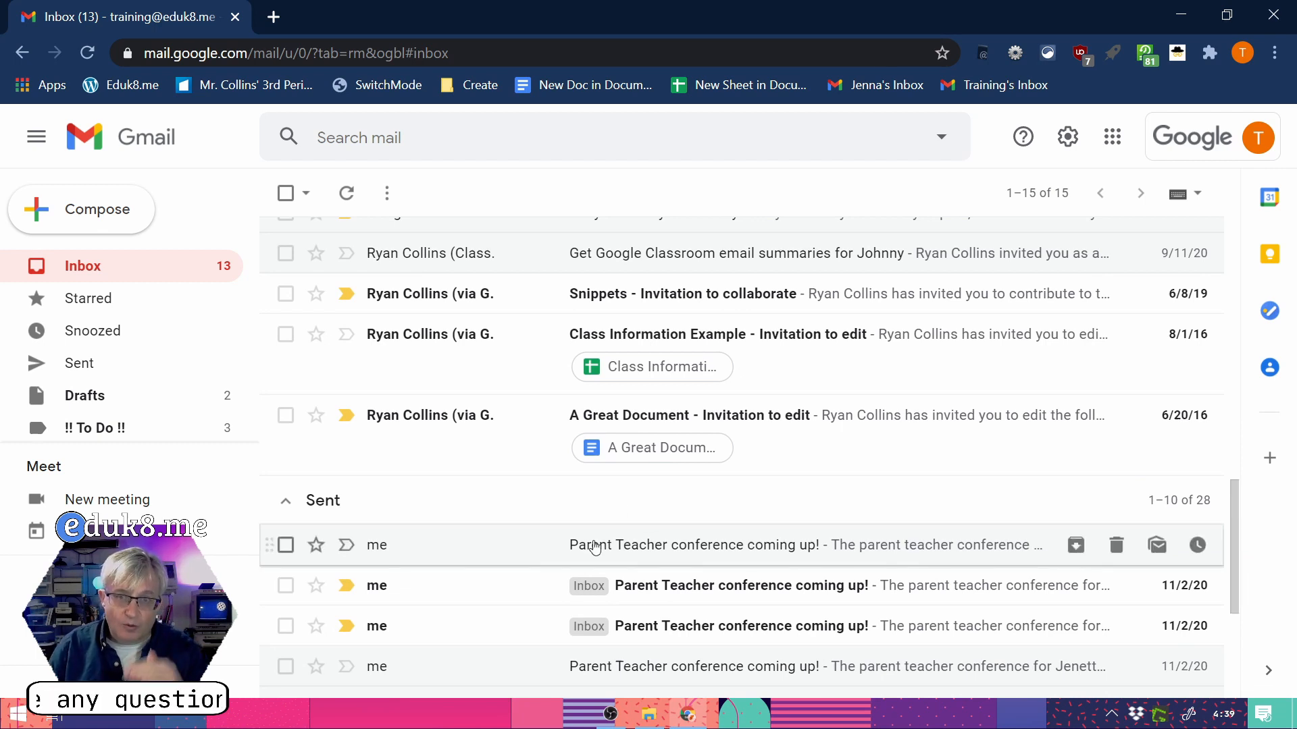
mouse_move(743, 500)
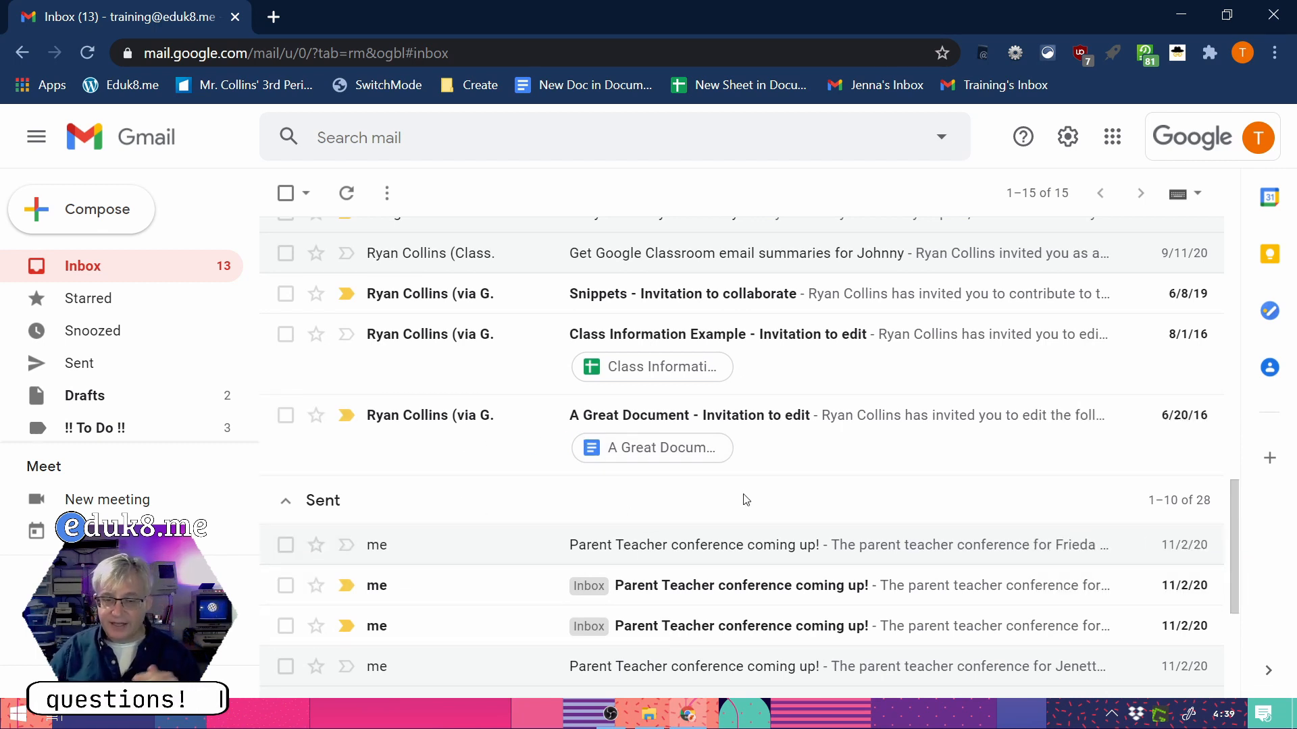
scroll("down", 3)
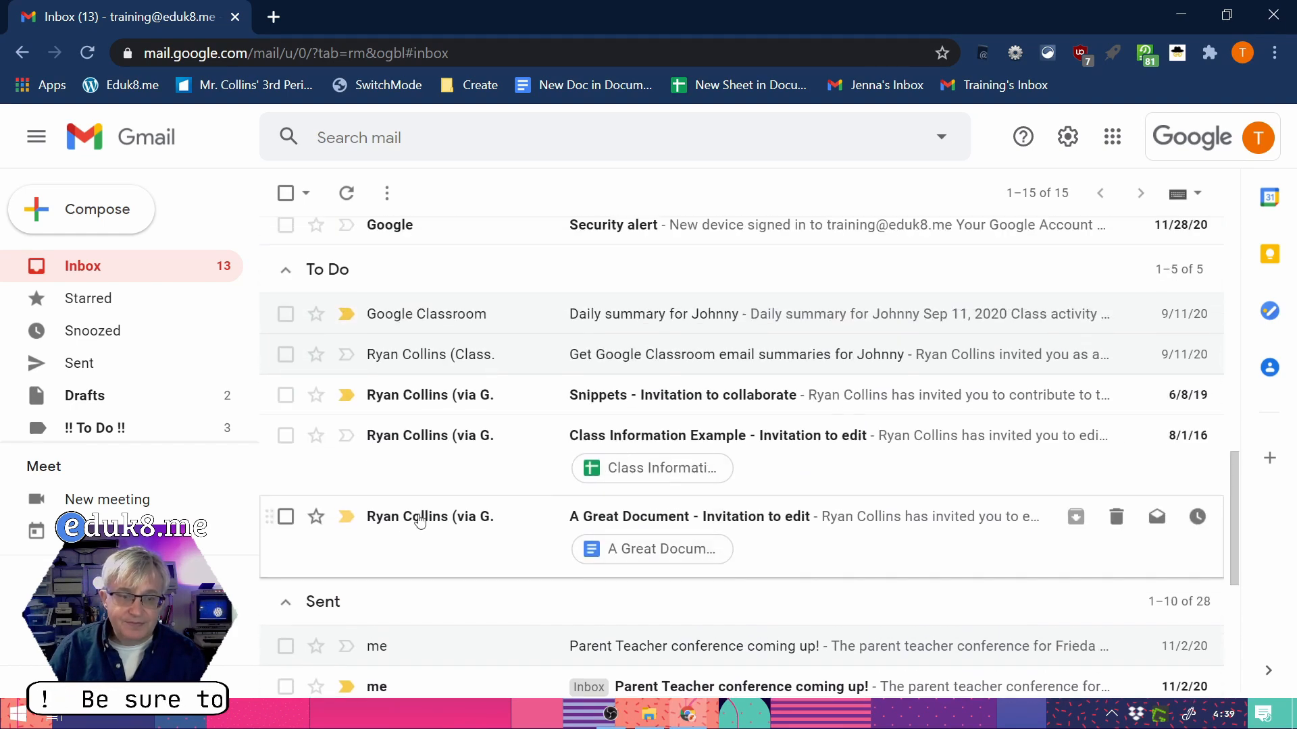
- Collapse the inbox sections, then re-expand VIP to show its one message
left_click(323, 601)
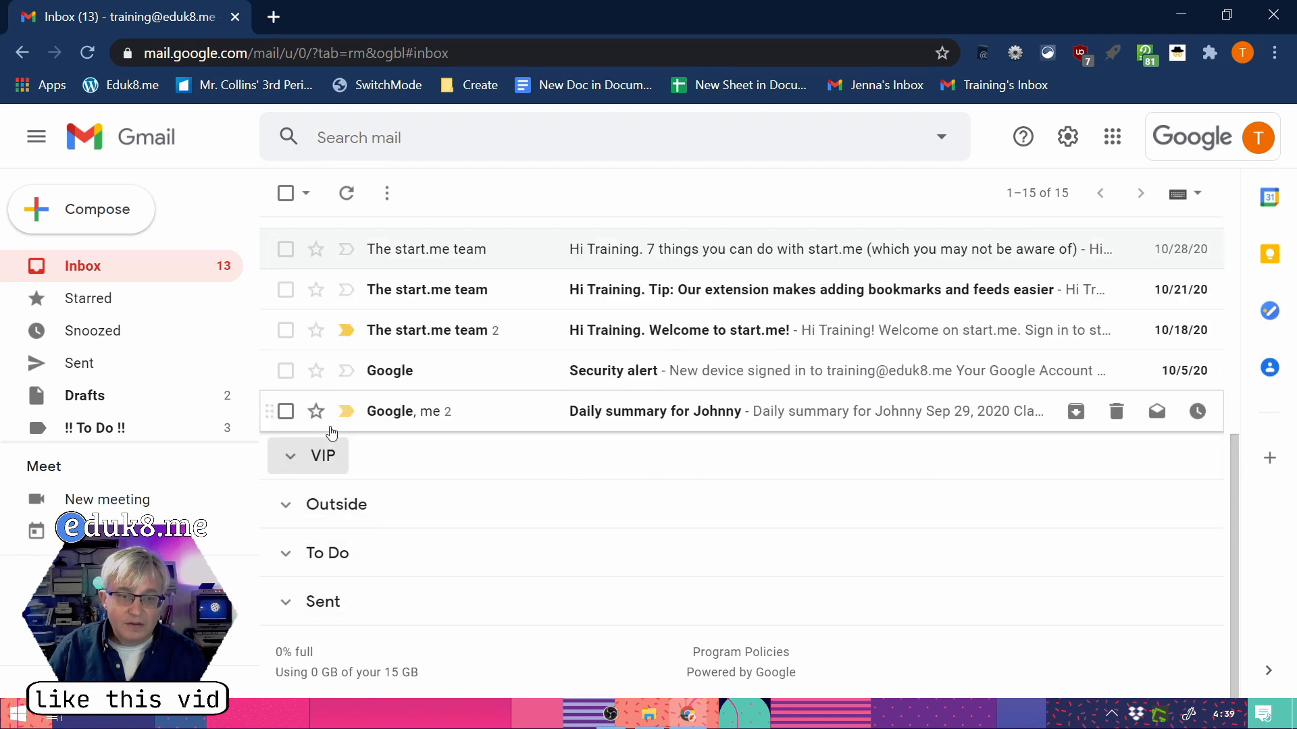
mouse_move(295, 460)
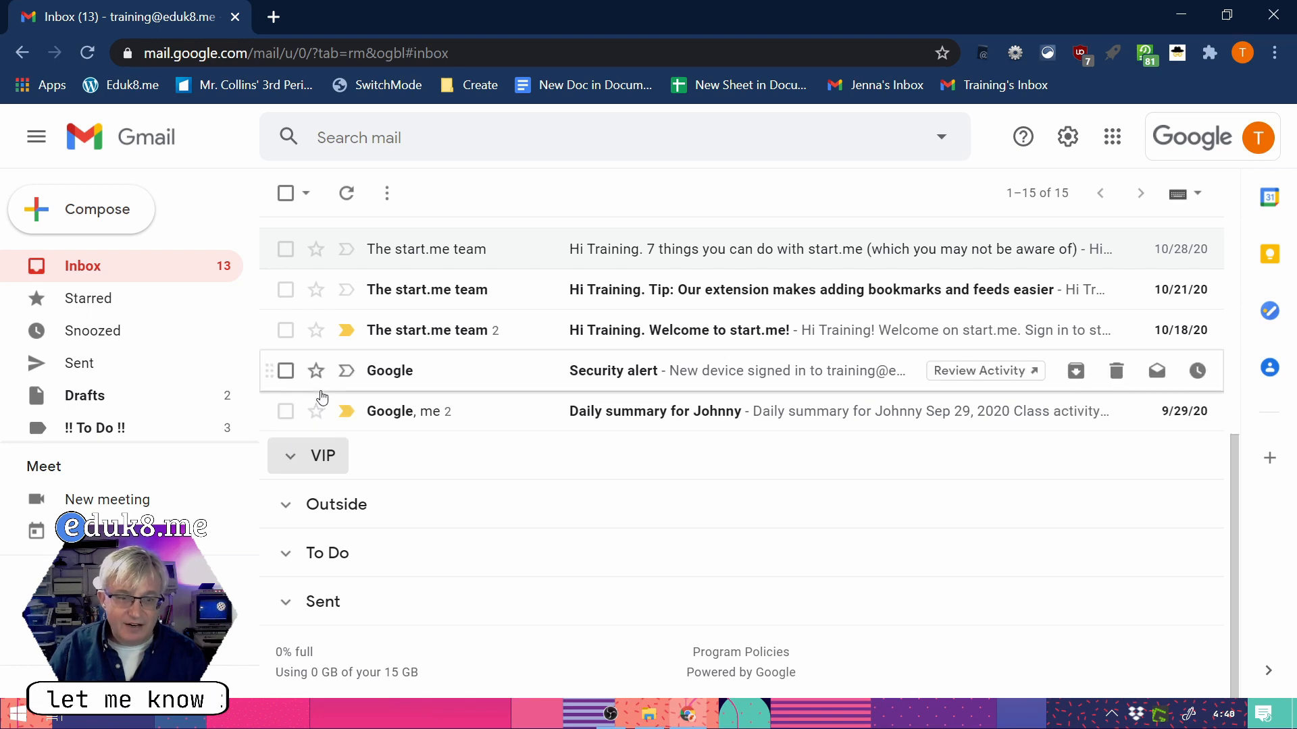
mouse_move(323, 403)
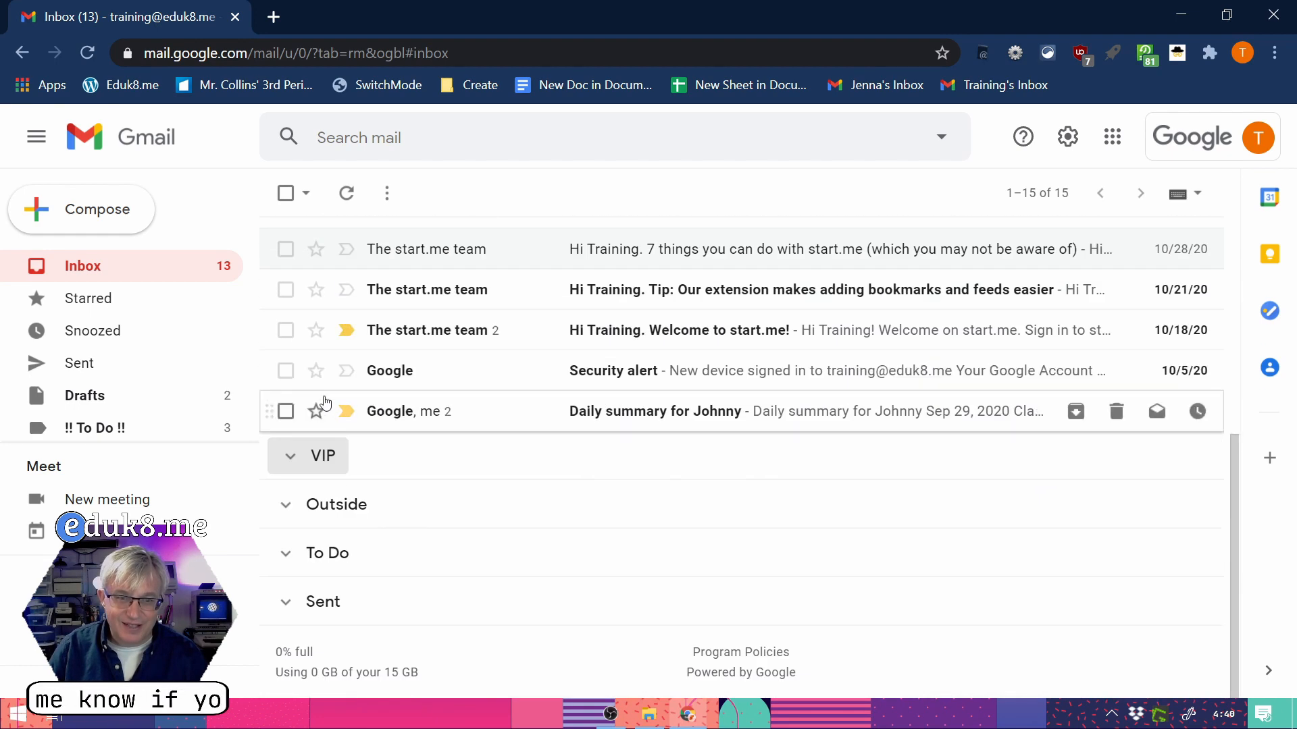
left_click(308, 456)
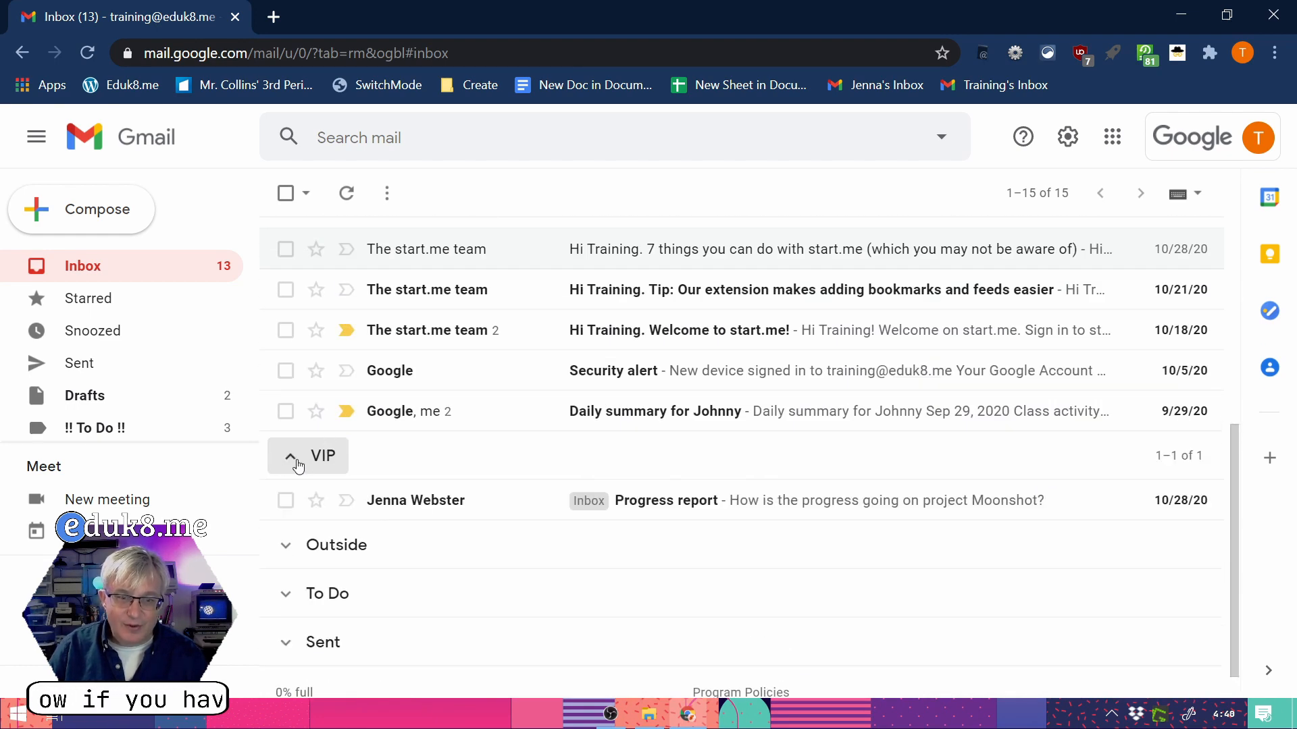